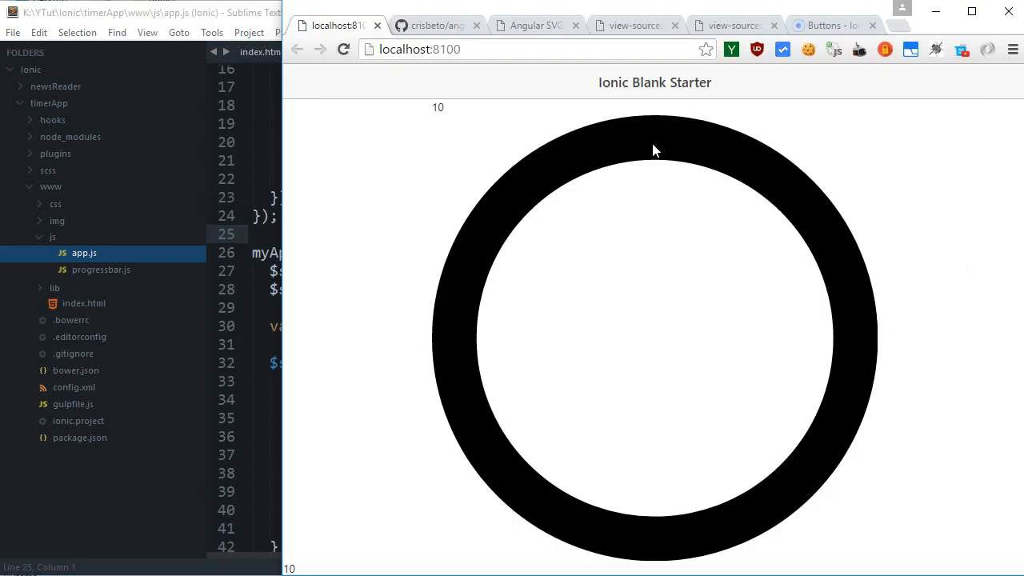
mouse_move(456, 93)
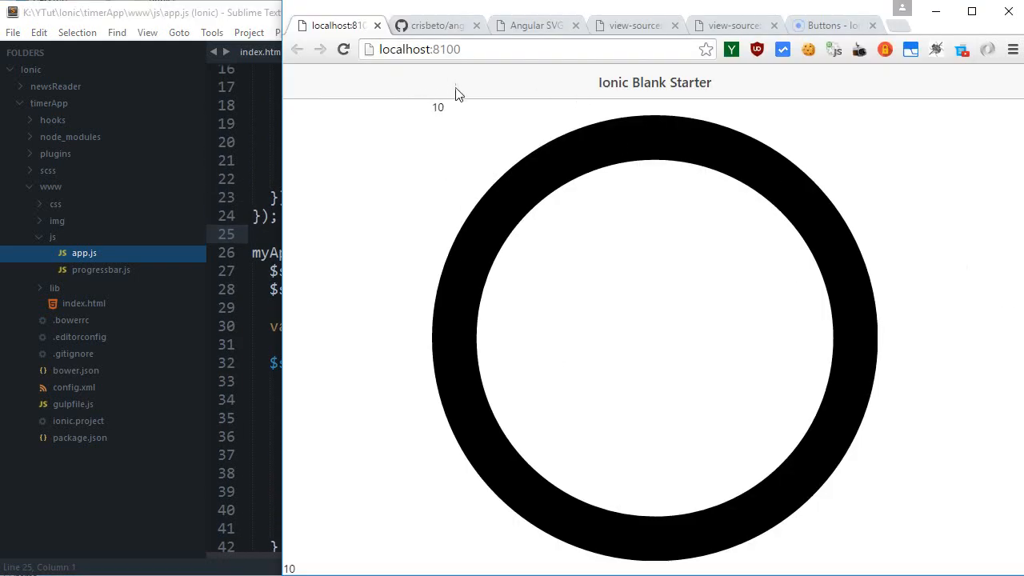
mouse_move(438, 112)
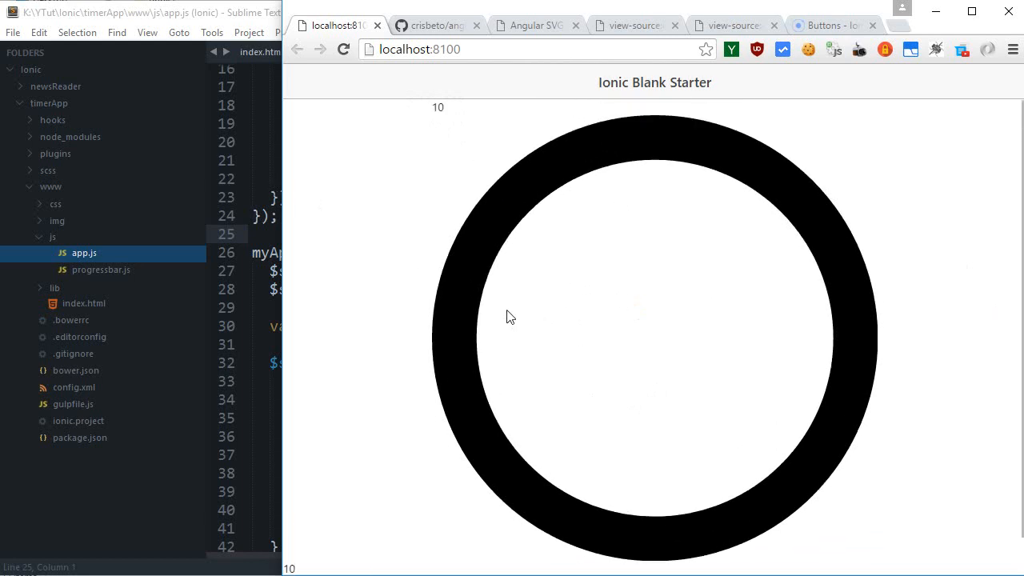
- Change index.html's round-progress color to #45CCCE and bgcolor to #EAEAEA
scroll(down, 3)
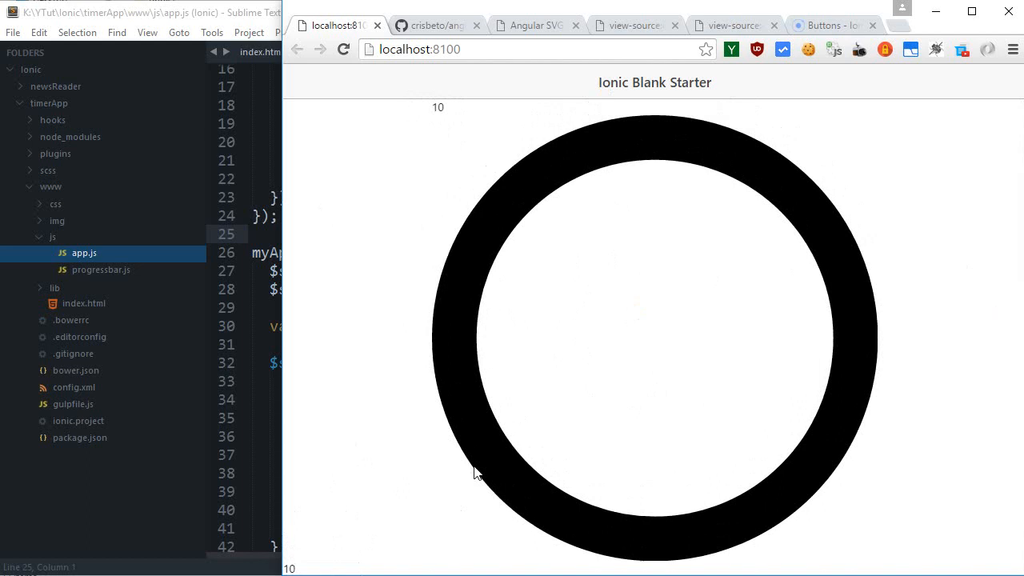
mouse_move(456, 479)
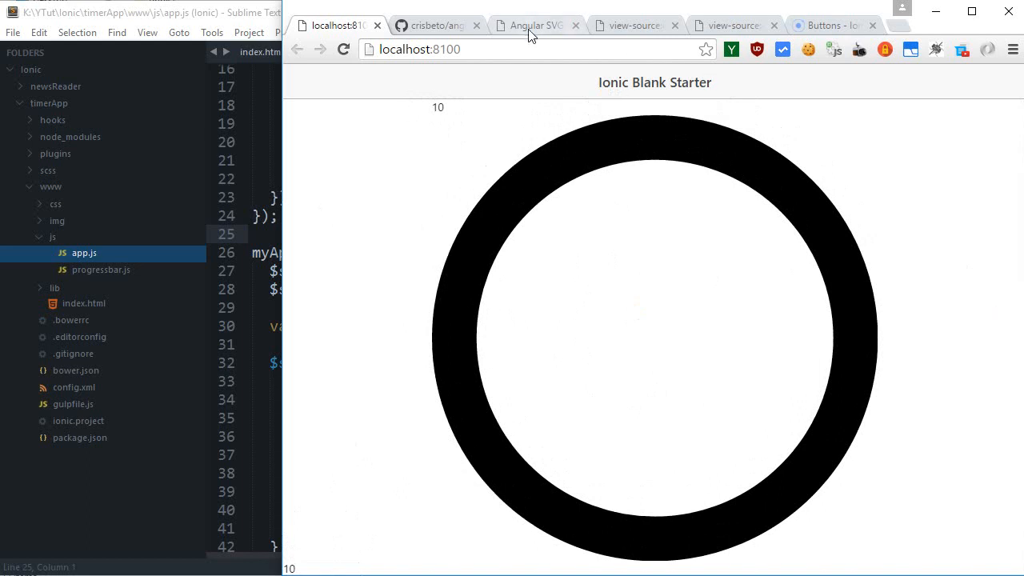
click(535, 25)
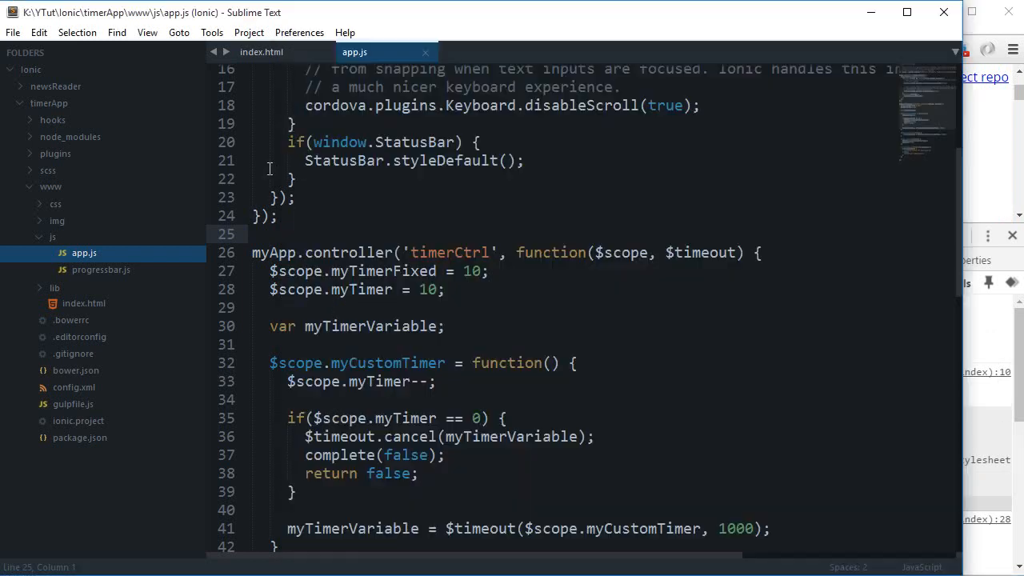
click(262, 51)
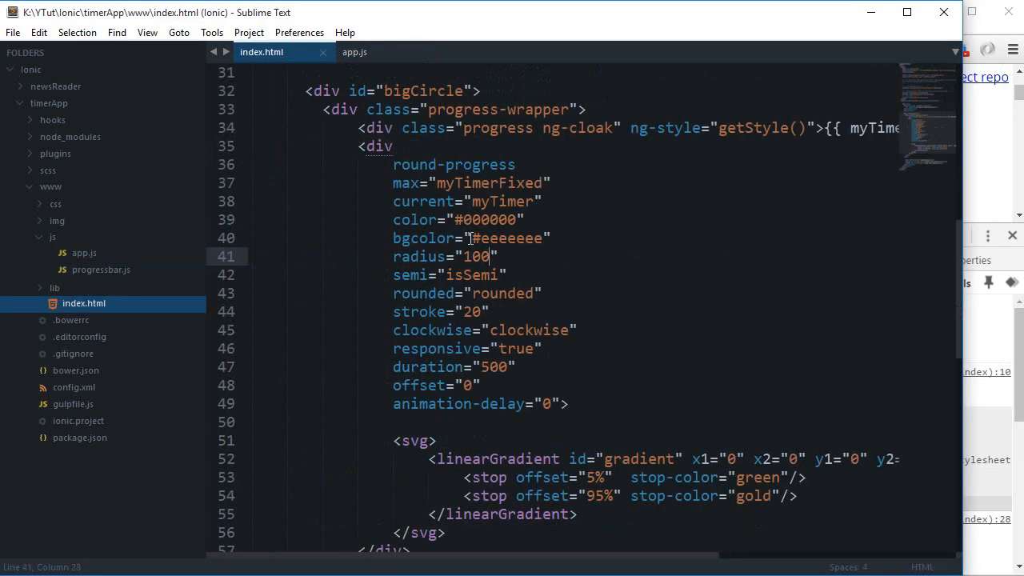
click(456, 219)
text(45CCCE)
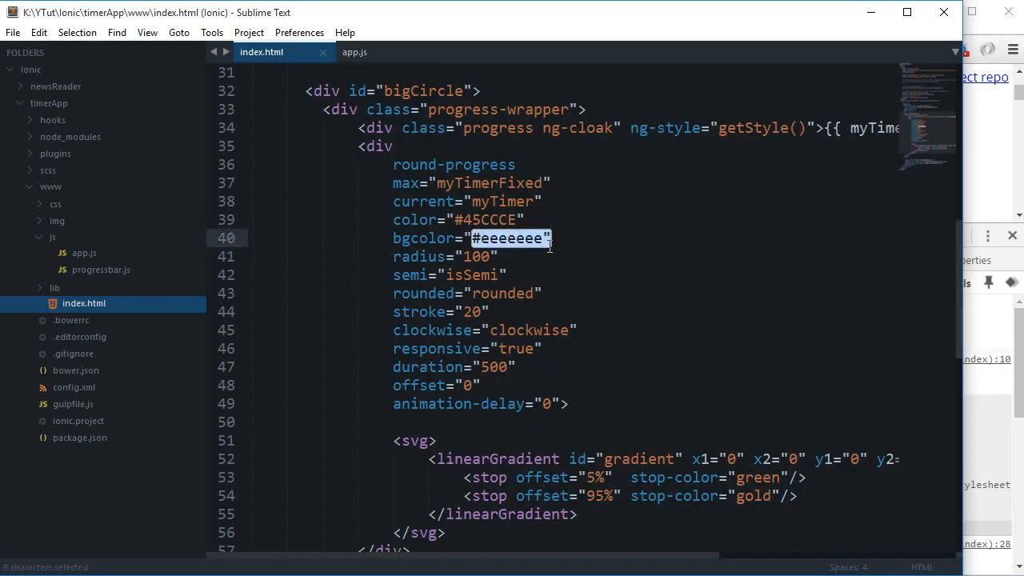
text(#EAEAEA)
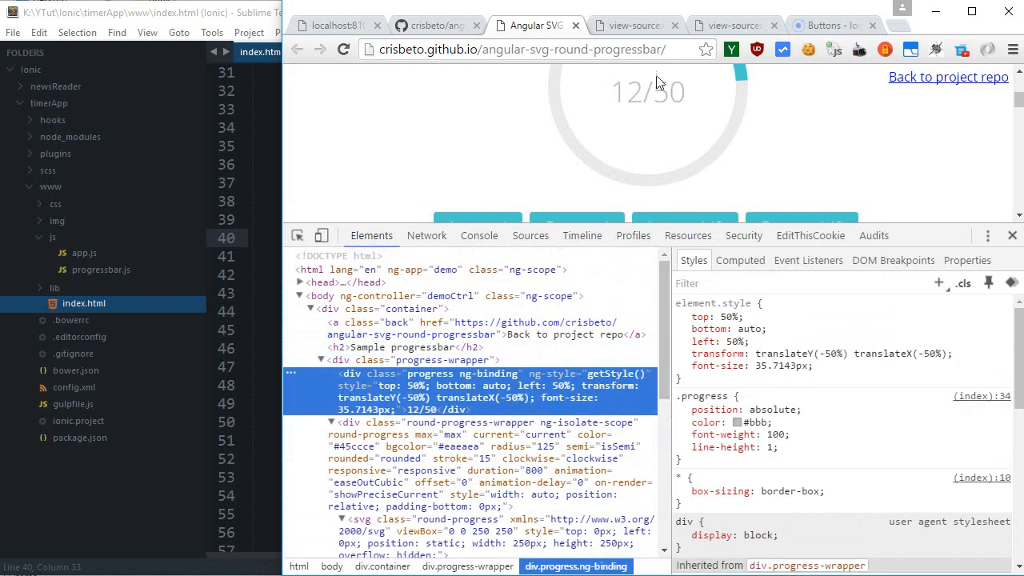
- Search the demo page source for getStyle, then return to app.js
click(632, 25)
text(getStyle)
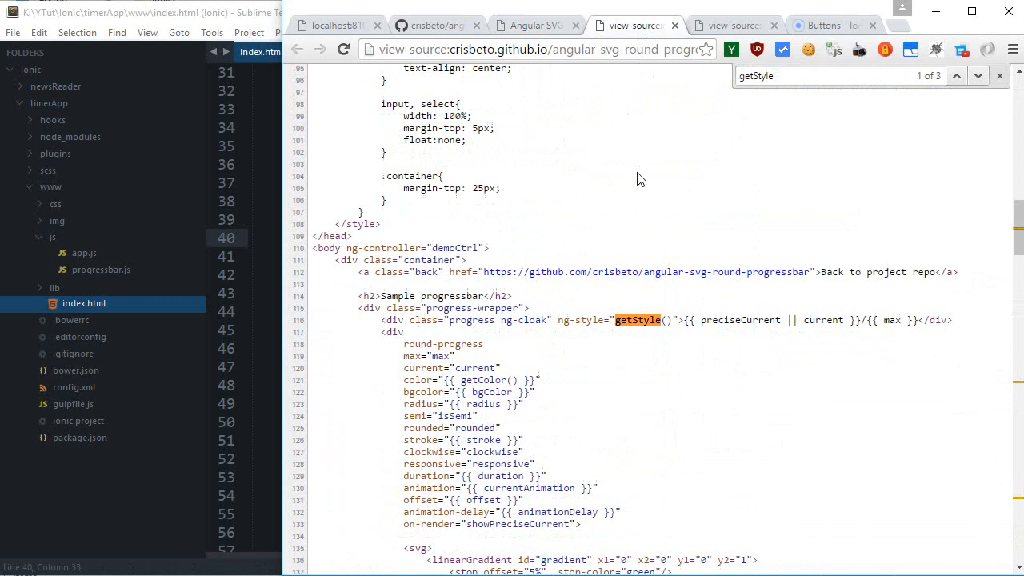
click(977, 76)
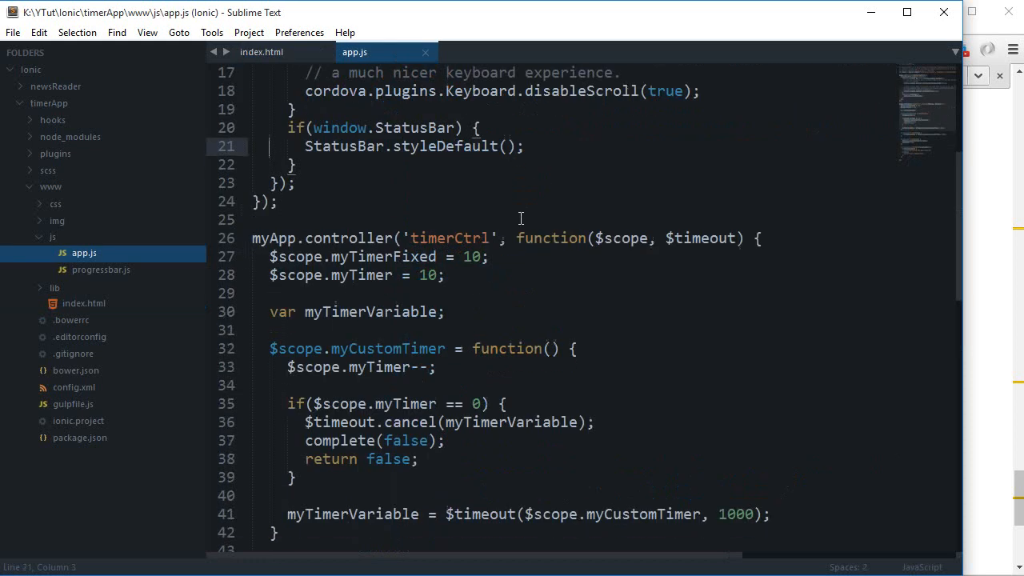
- Make getStyle use translateY(-50%) translateX(-50%), top 50%, bottom auto; copy $scope.radius
scroll(down, 3)
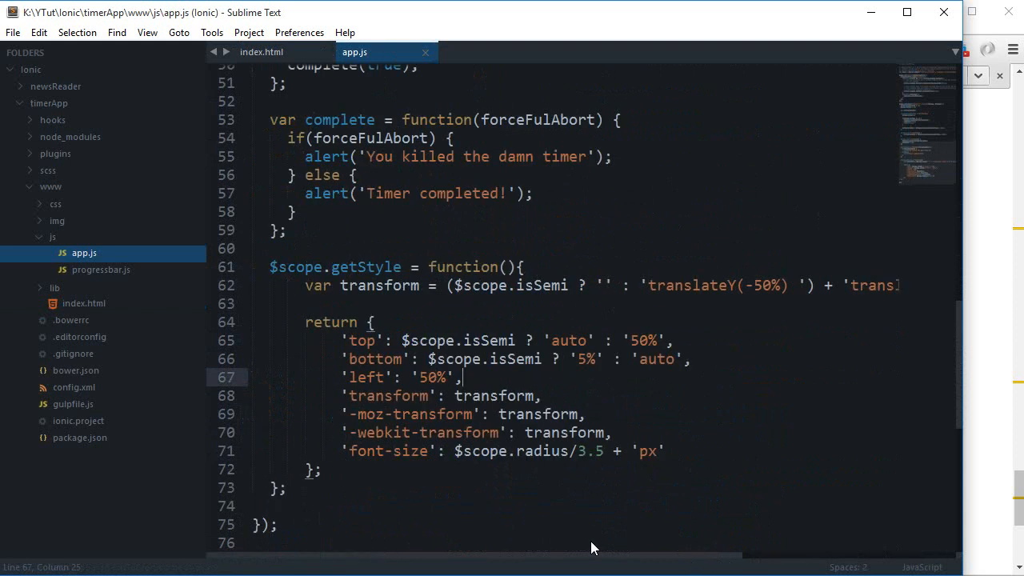
mouse_move(342, 110)
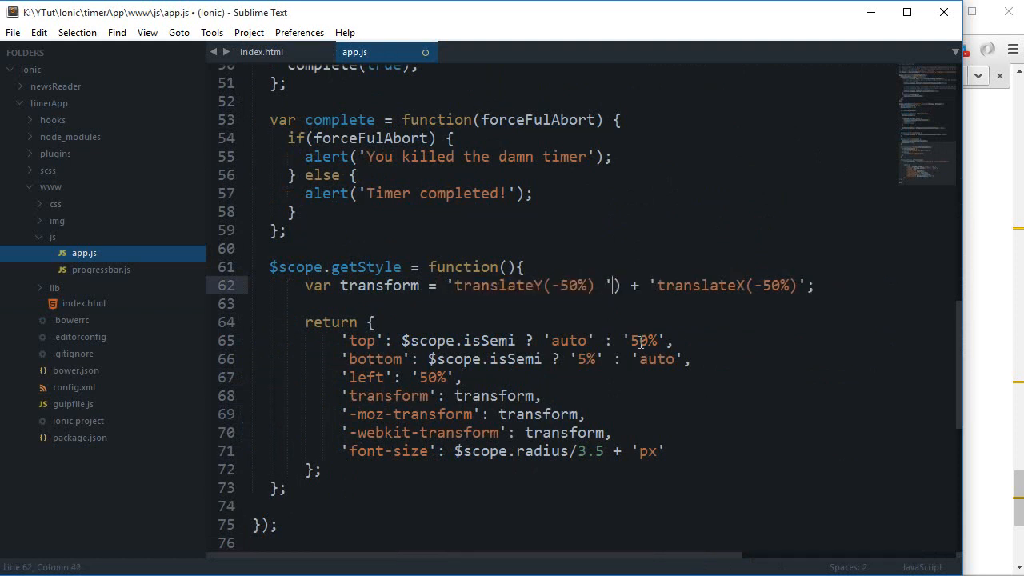
key(Backspace)
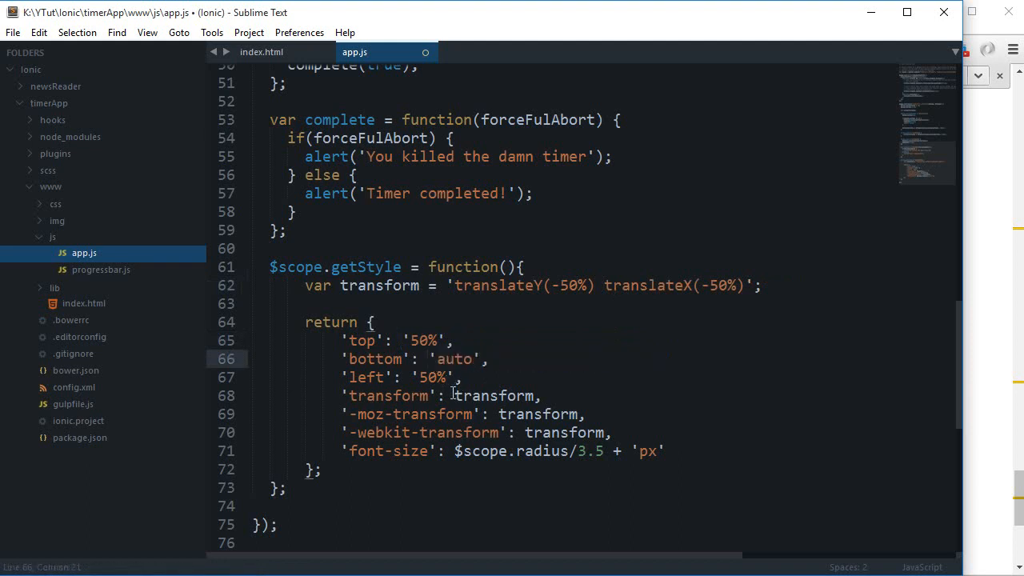
double_click(565, 433)
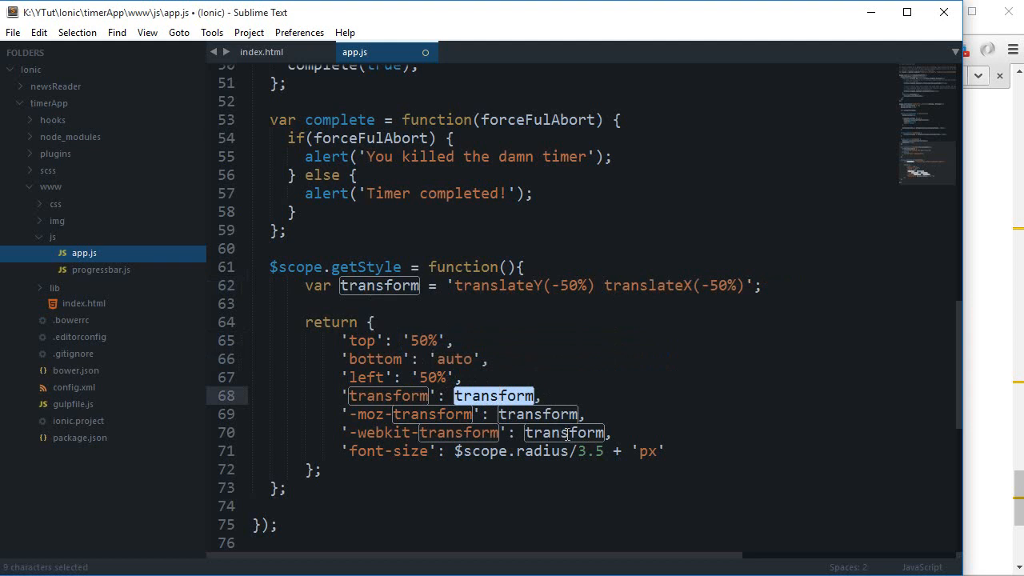
click(528, 414)
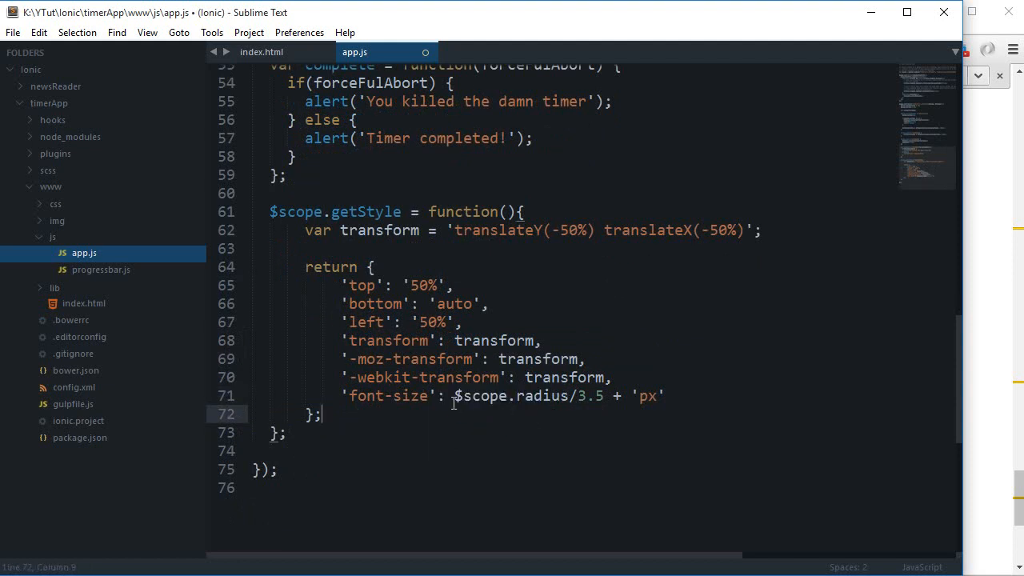
double_click(496, 395)
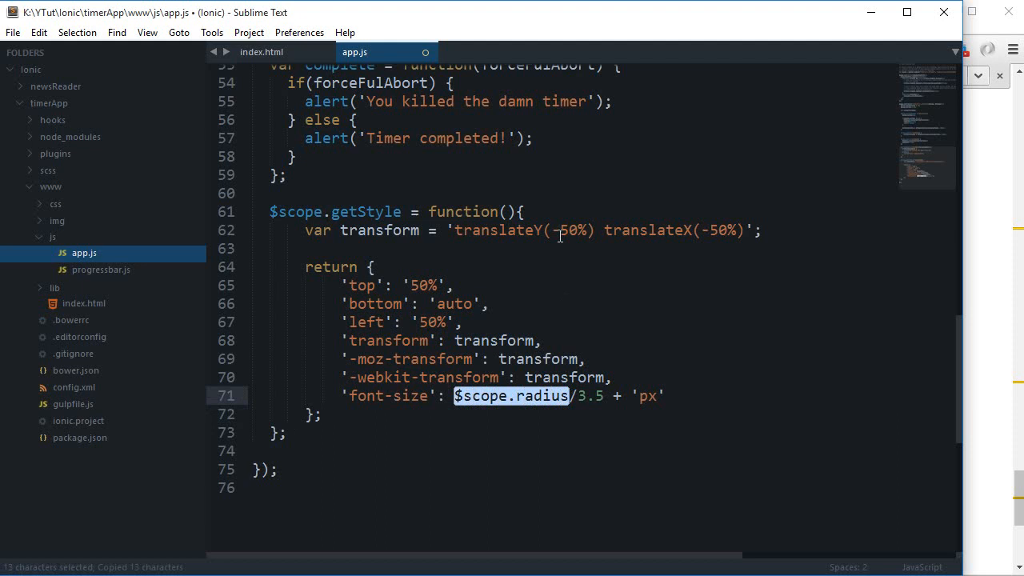
- Replace the round-progress radius 100 with {{radius}} in index.html and save
click(262, 52)
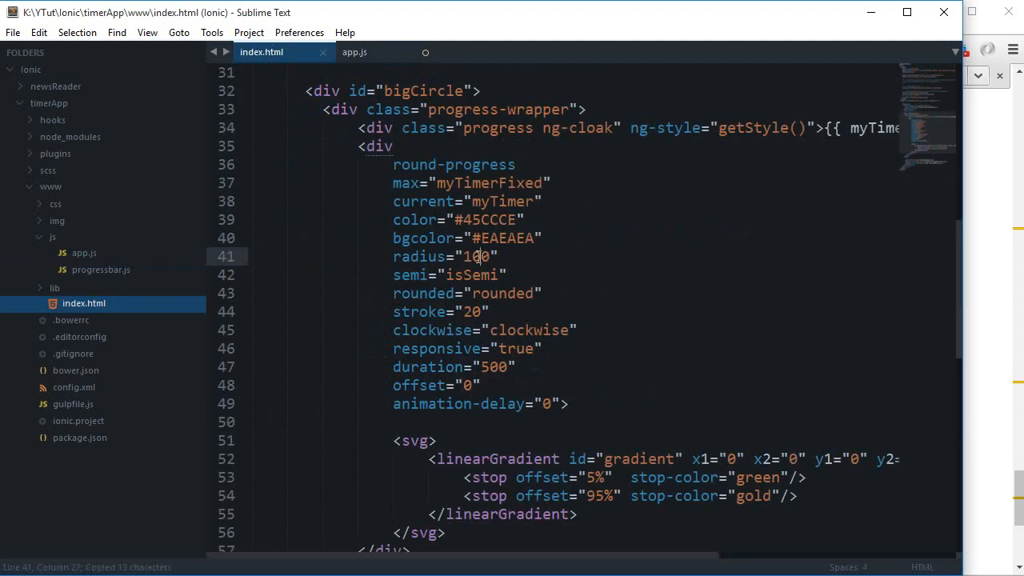
double_click(478, 256)
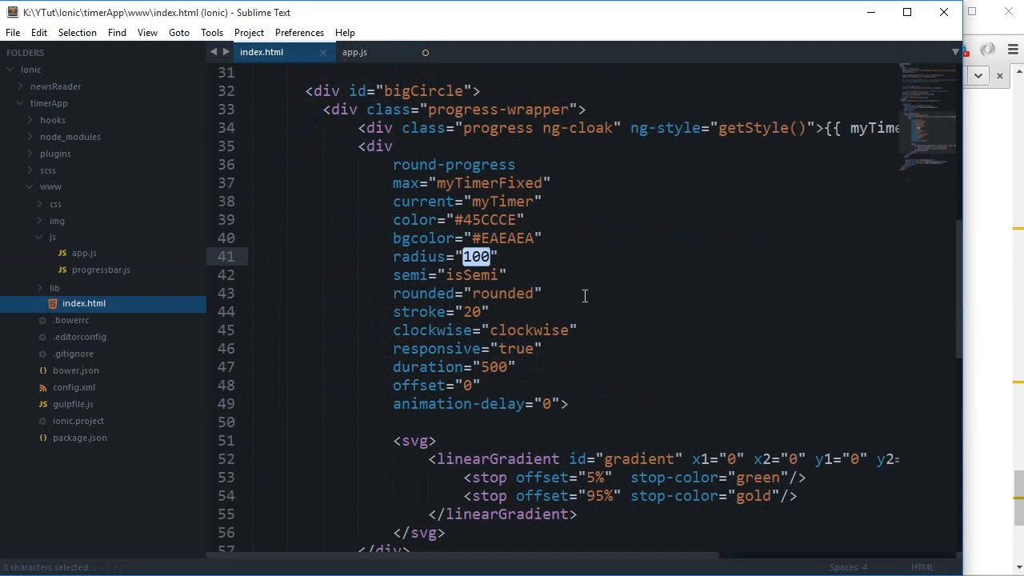
text({{ radius)
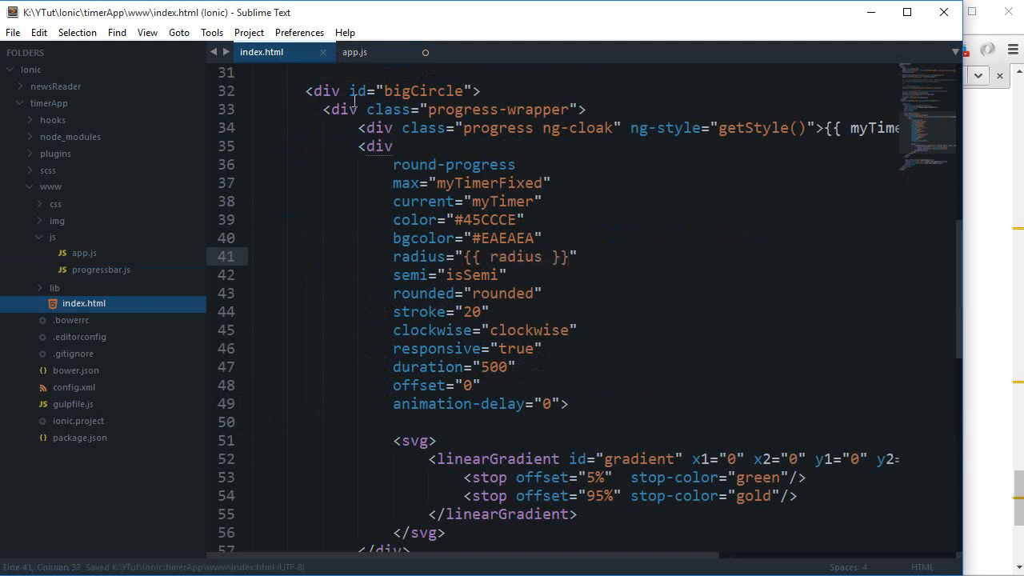
mouse_move(354, 52)
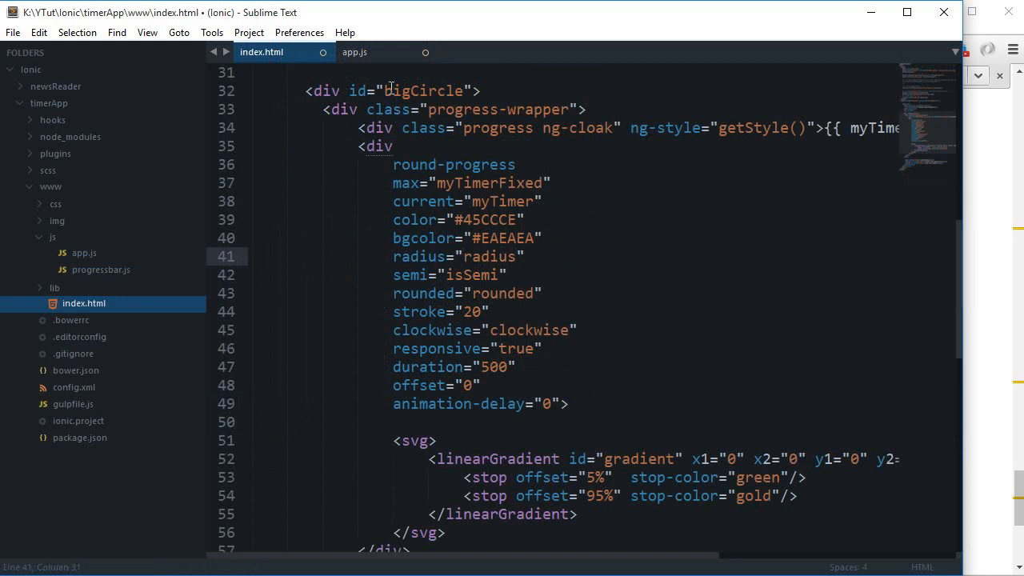
click(354, 52)
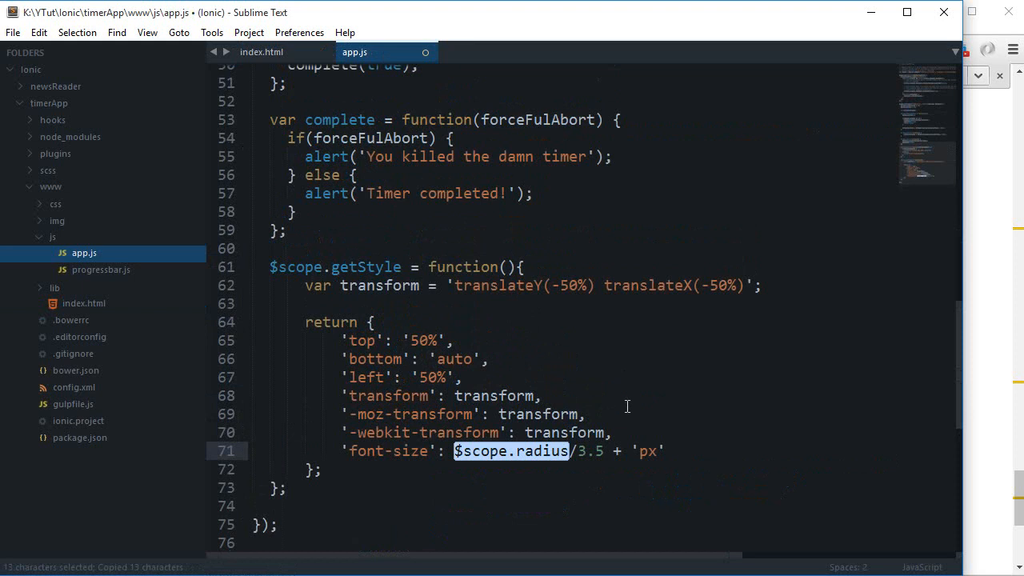
- Review the progress bar demo source and options docs, narrowing the browser beside the editor
scroll(up, 3)
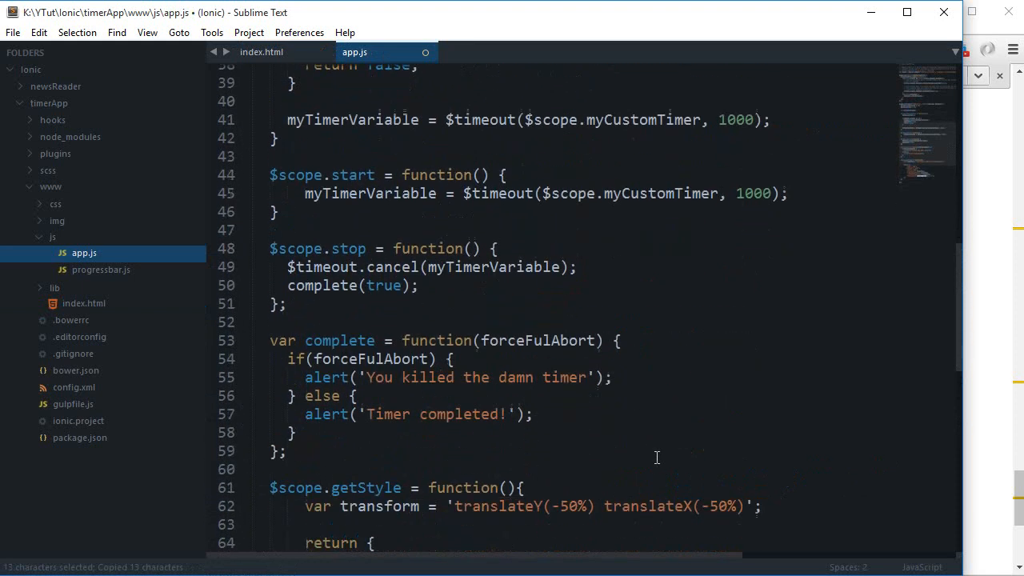
click(636, 24)
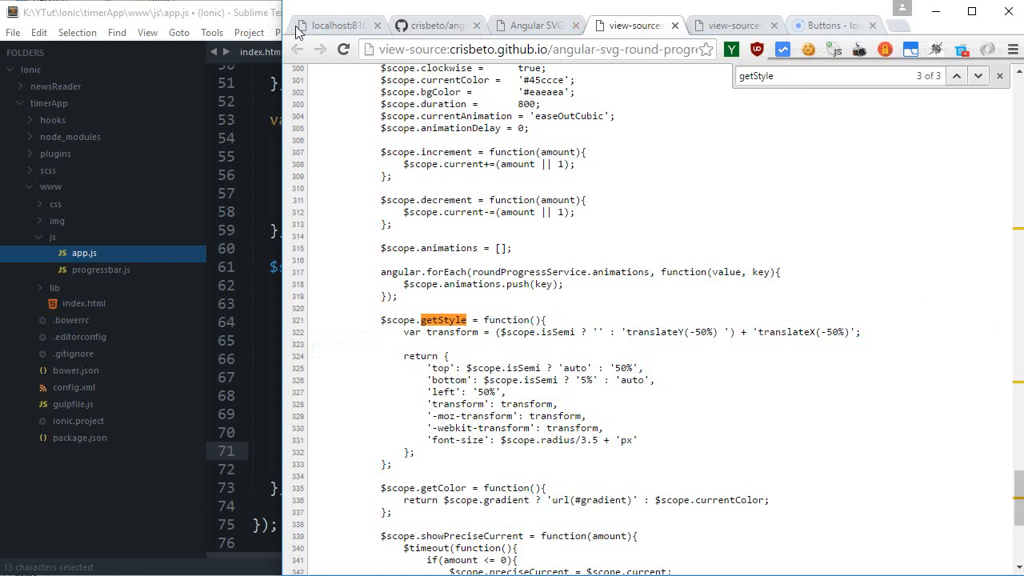
click(432, 25)
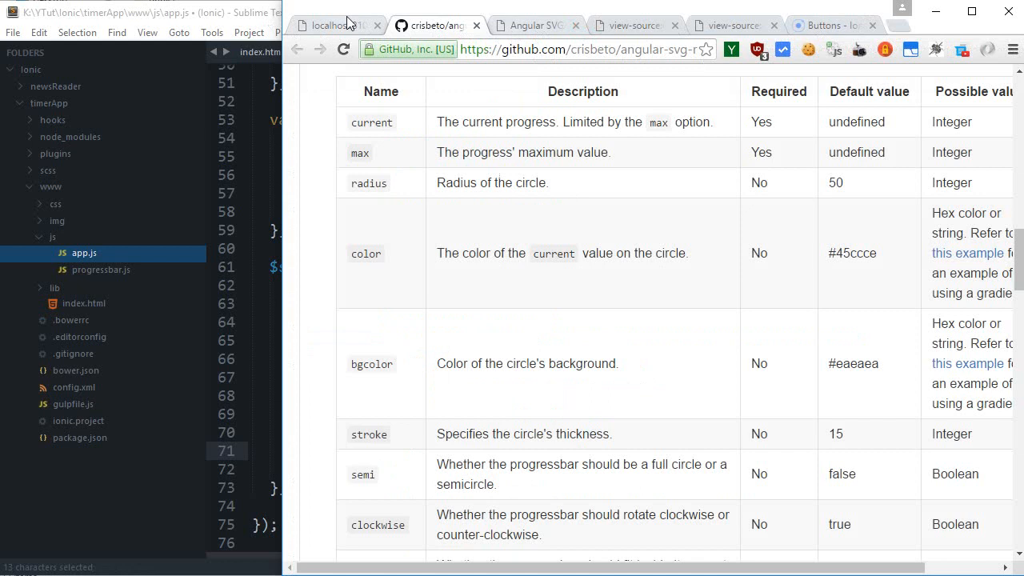
click(332, 25)
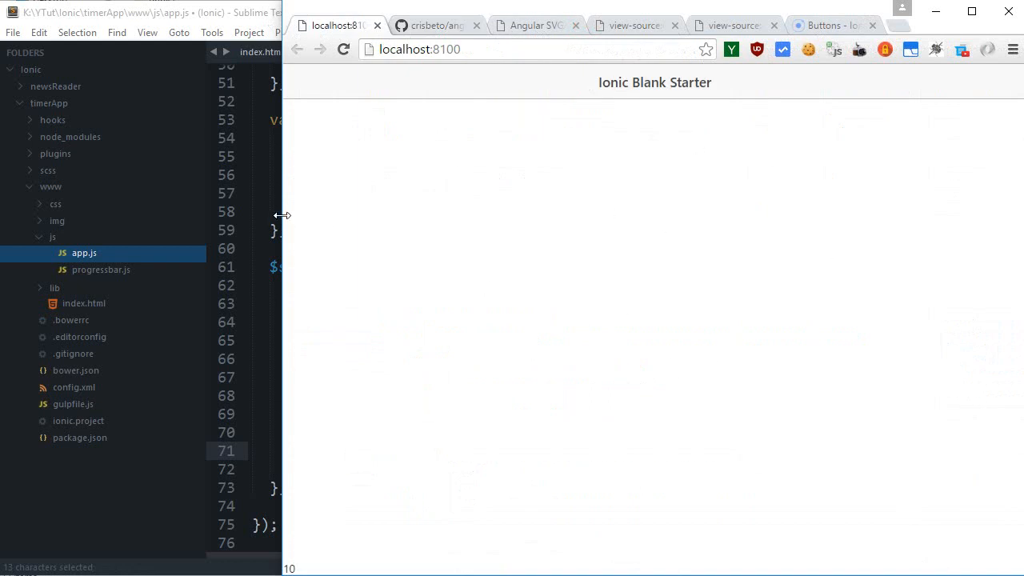
drag(282, 215, 500, 214)
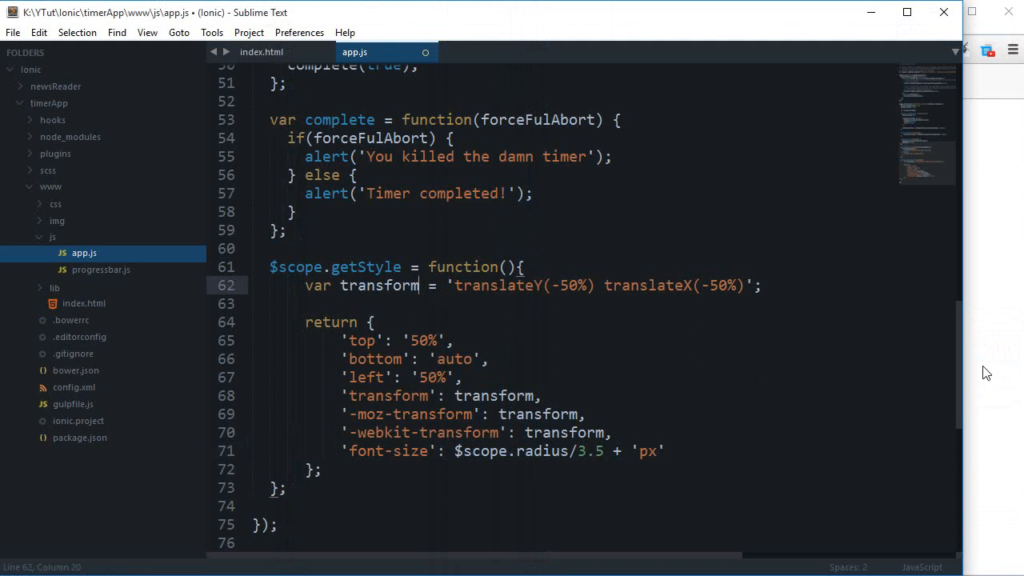
scroll(up, 3)
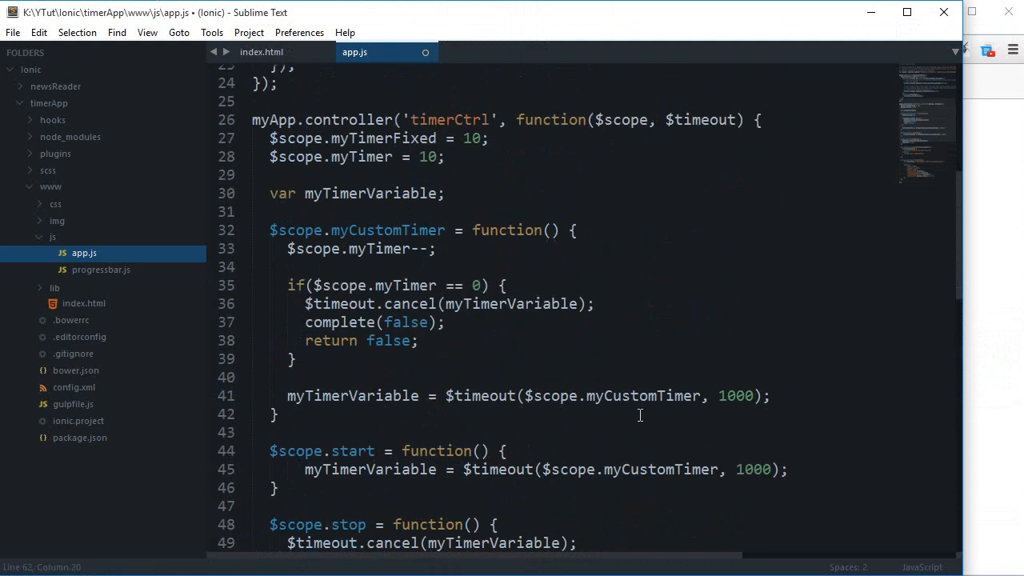
- Add $scope.radius = 100 to timerCtrl and close the page source tabs
text($scope.radius)
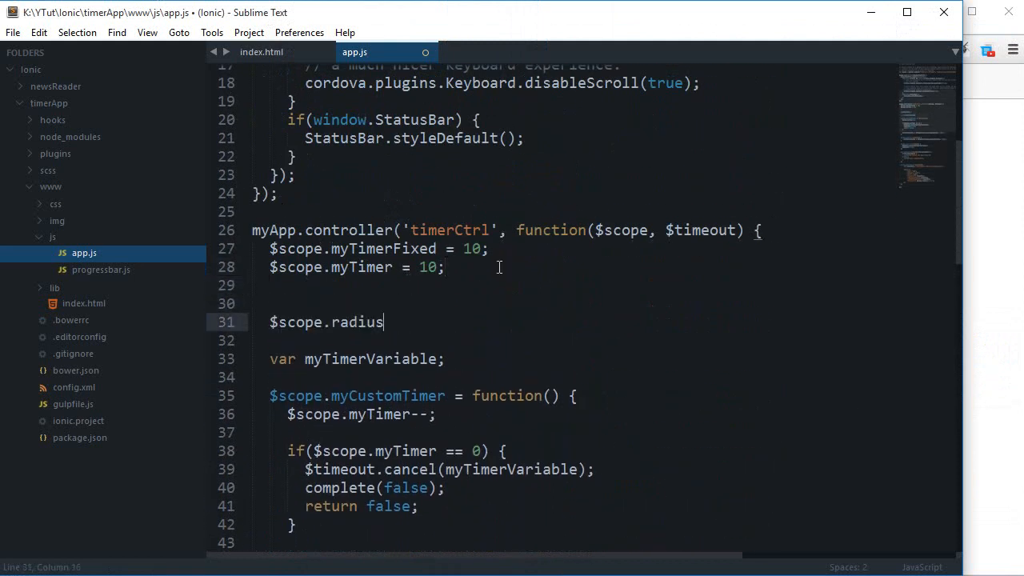
text(= 100;)
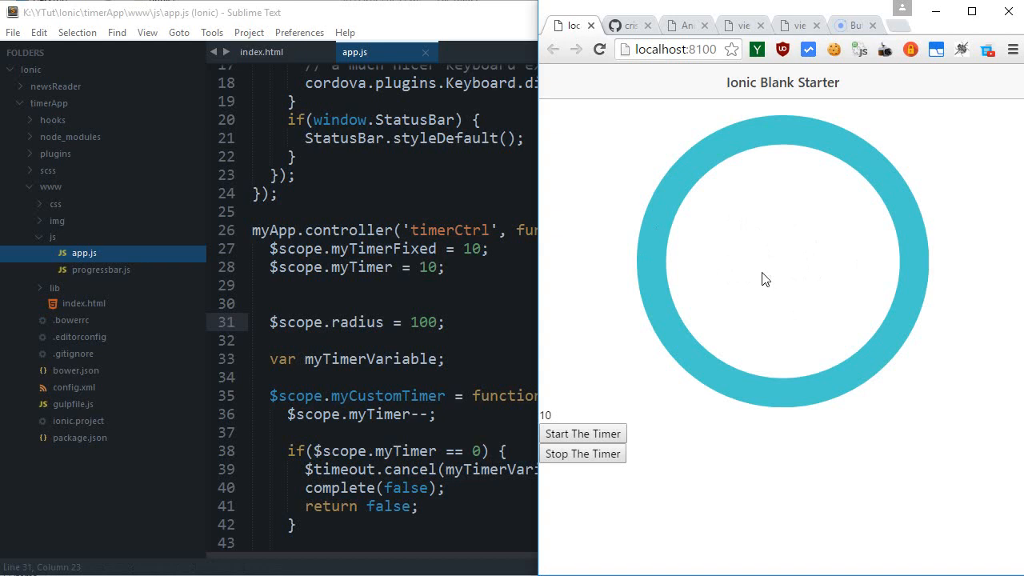
mouse_move(744, 170)
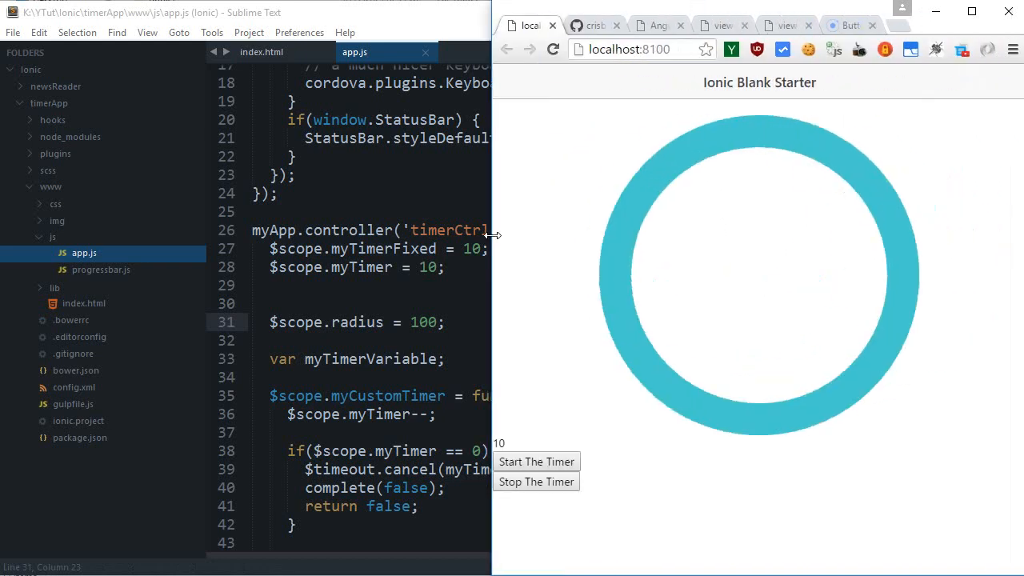
click(714, 24)
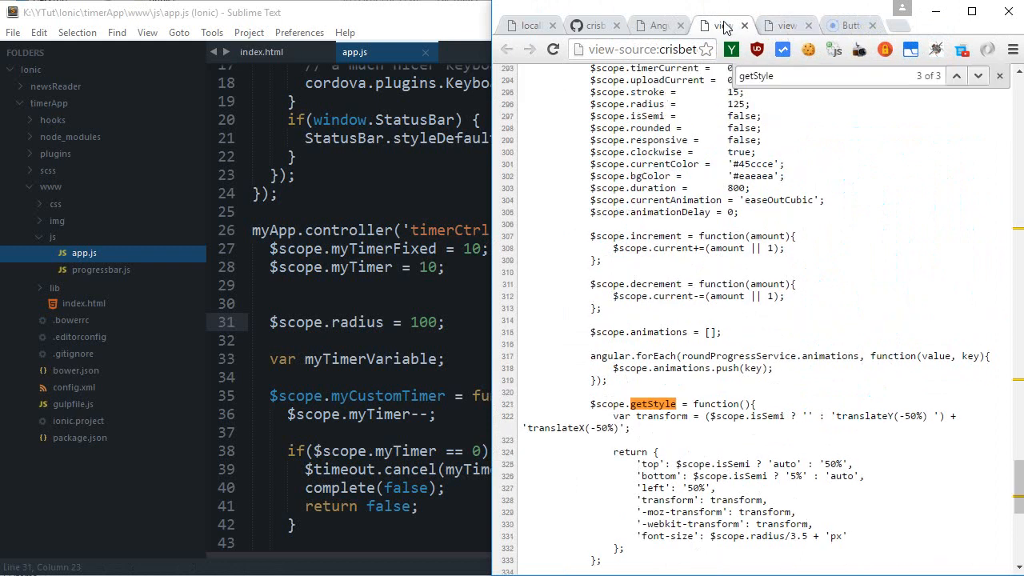
click(716, 25)
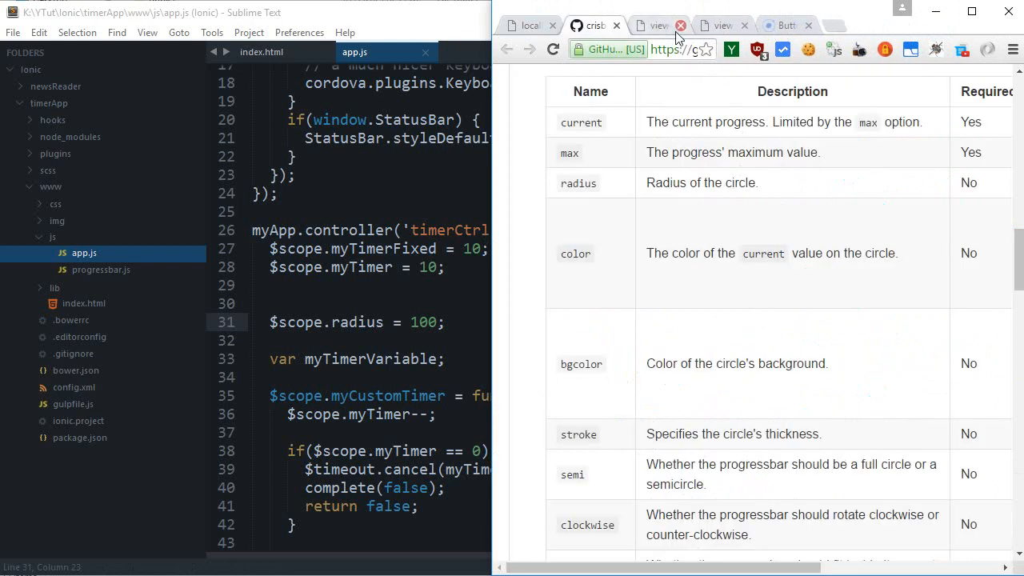
click(656, 25)
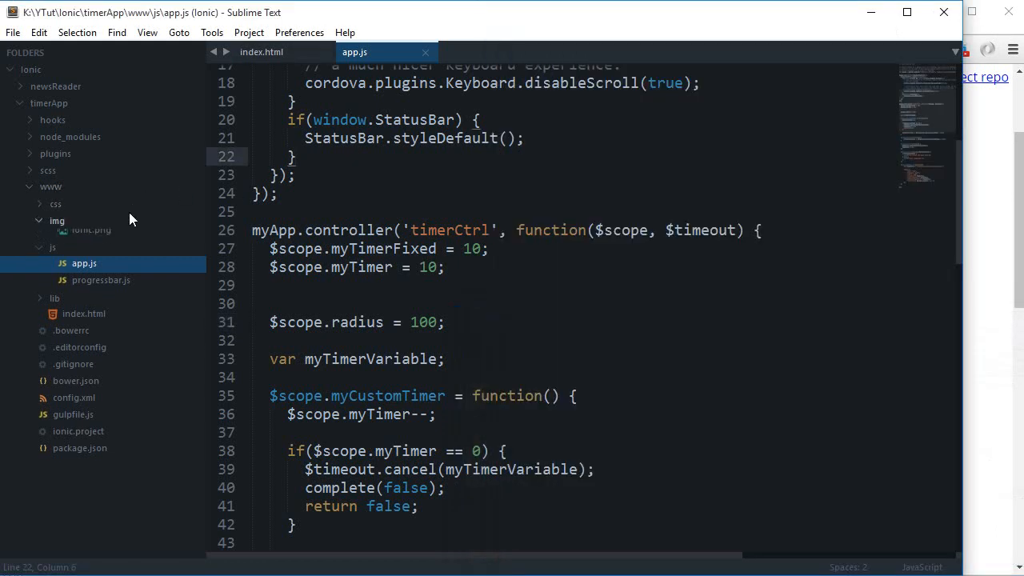
- Review #bigCircle and .progress in style.css, then return to getStyle in app.js
click(88, 219)
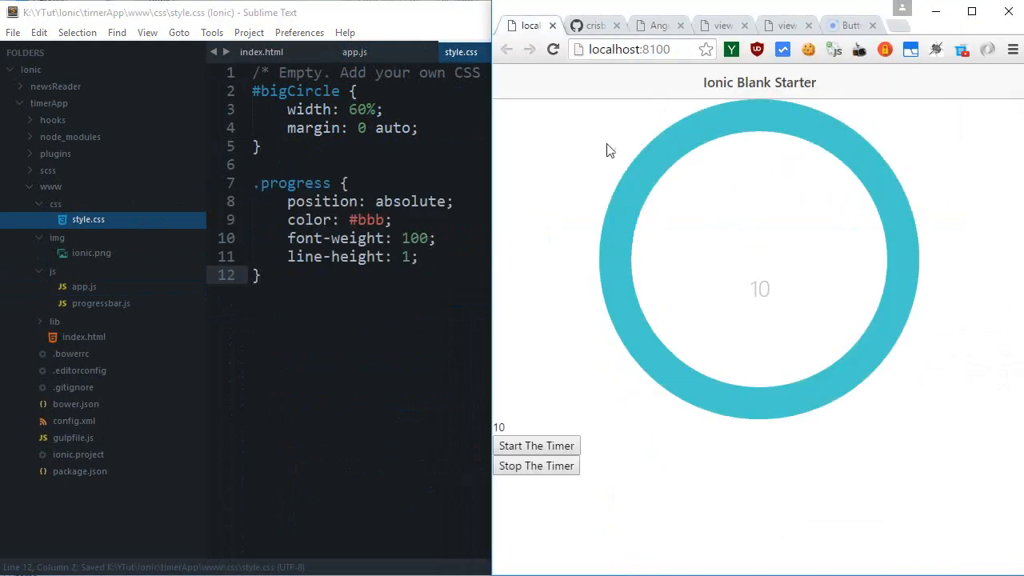
mouse_move(772, 287)
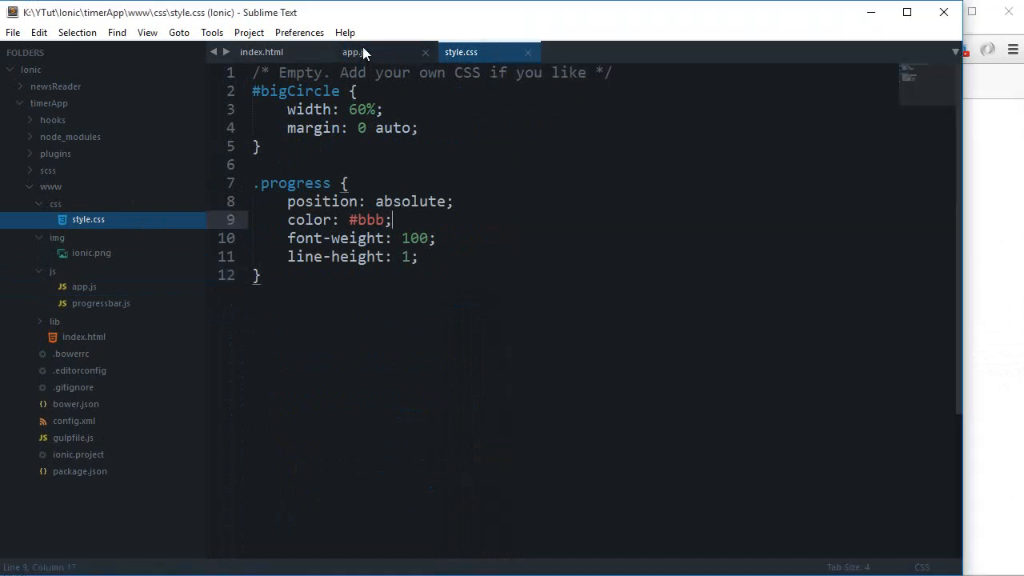
click(355, 52)
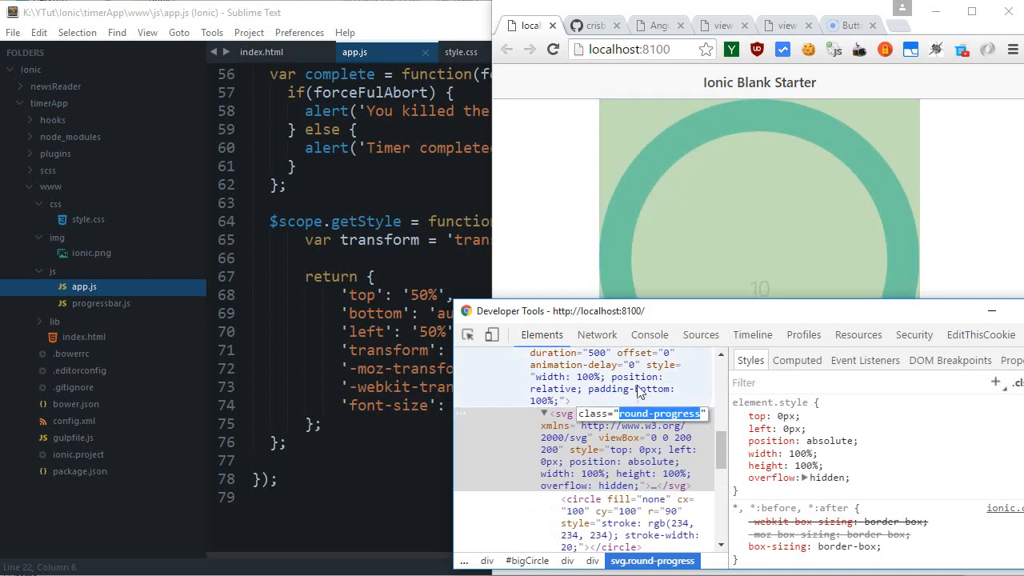
- Run getElementsByClassName('round-progress')[0].getBBox().width in the console, getting about 180
click(649, 334)
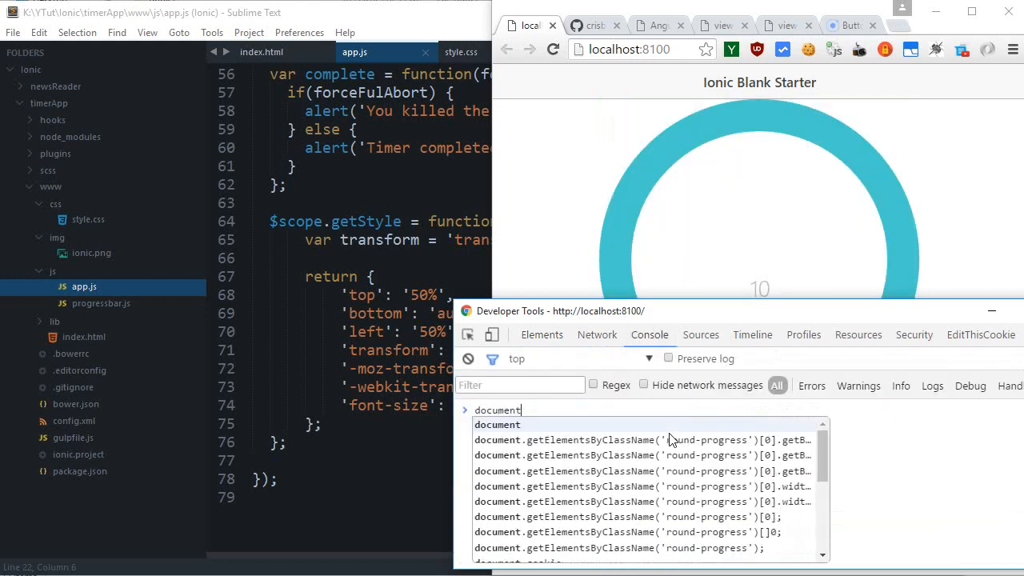
text(.que)
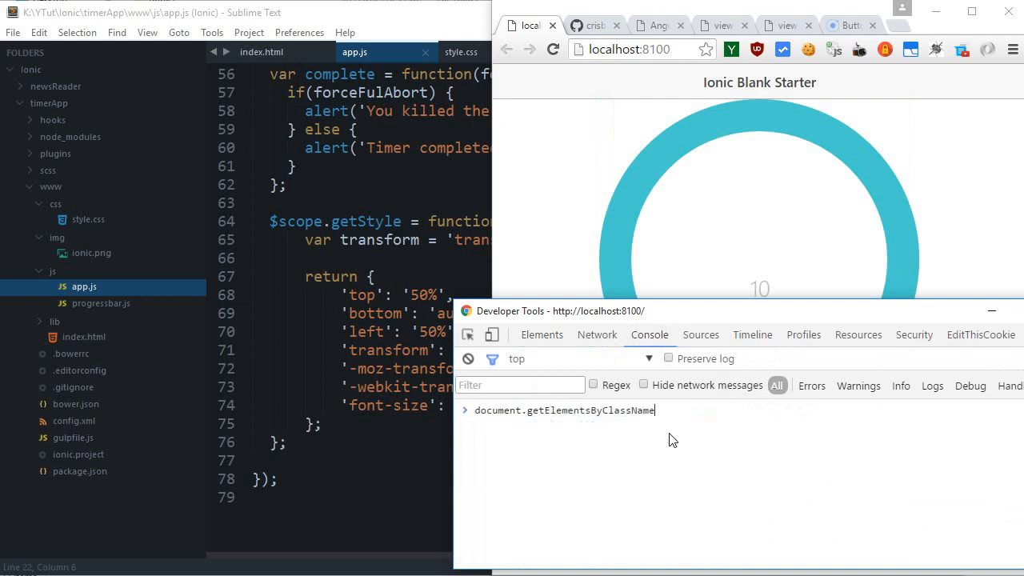
text(('round-progress')[0].getBBox().width)
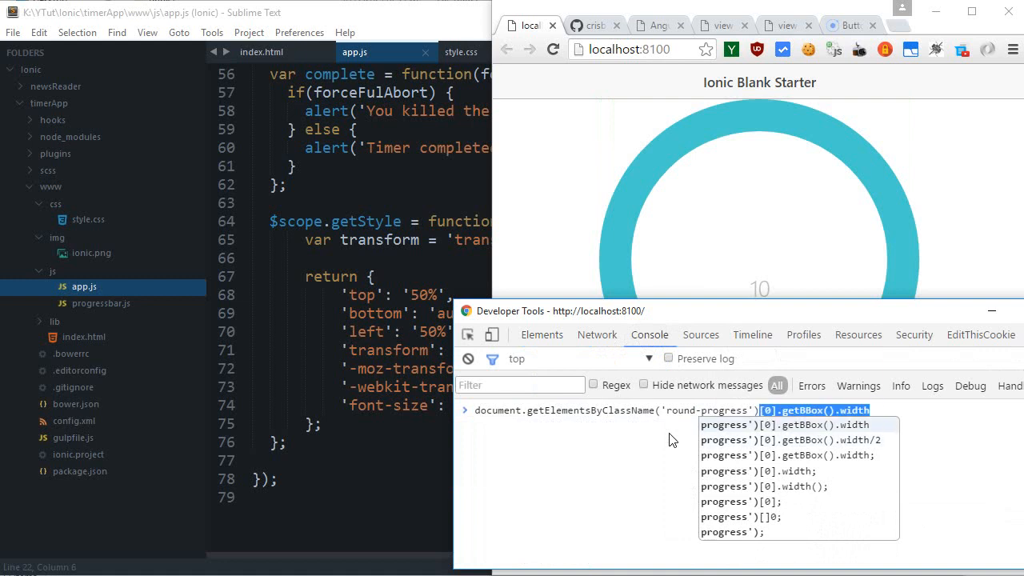
key(Return)
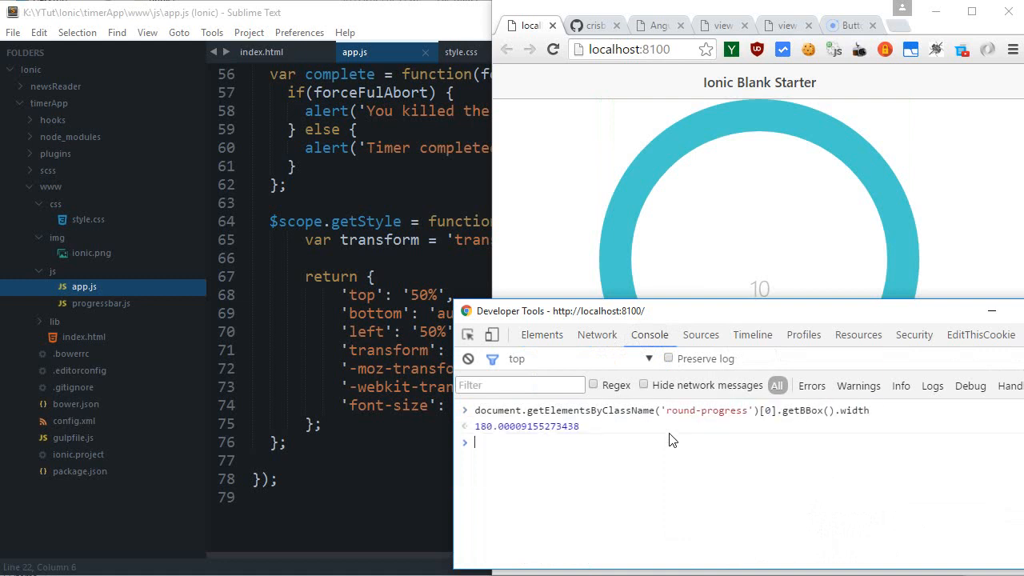
double_click(672, 410)
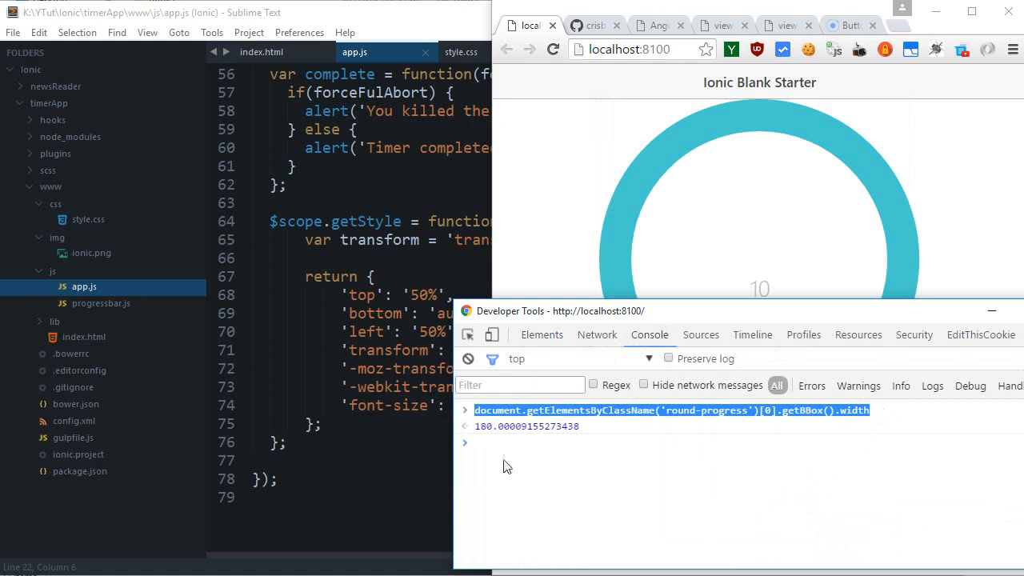
mouse_move(407, 384)
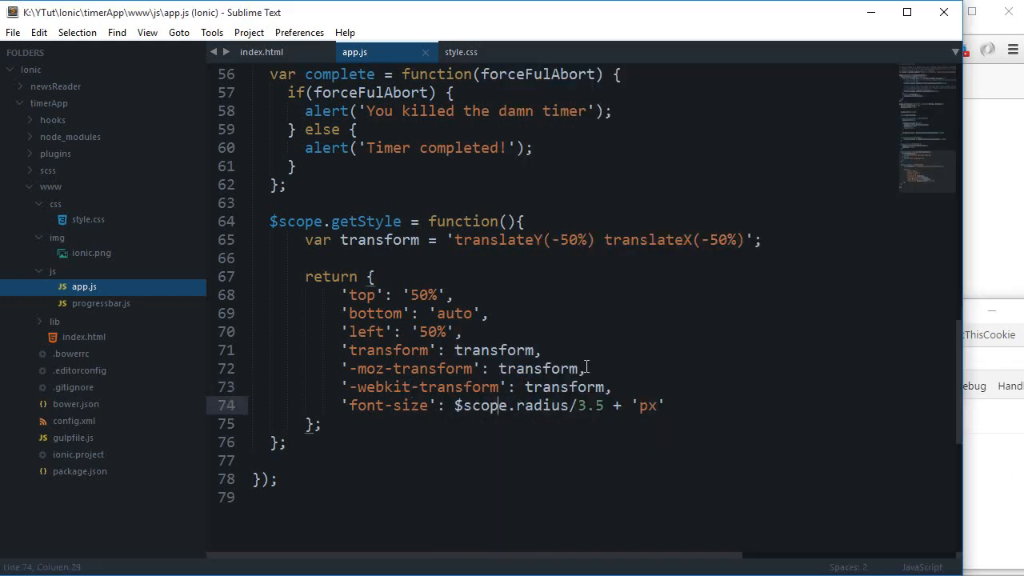
- Set $scope.radius to the pasted getBBox().width expression divided by 2
scroll(up, 3)
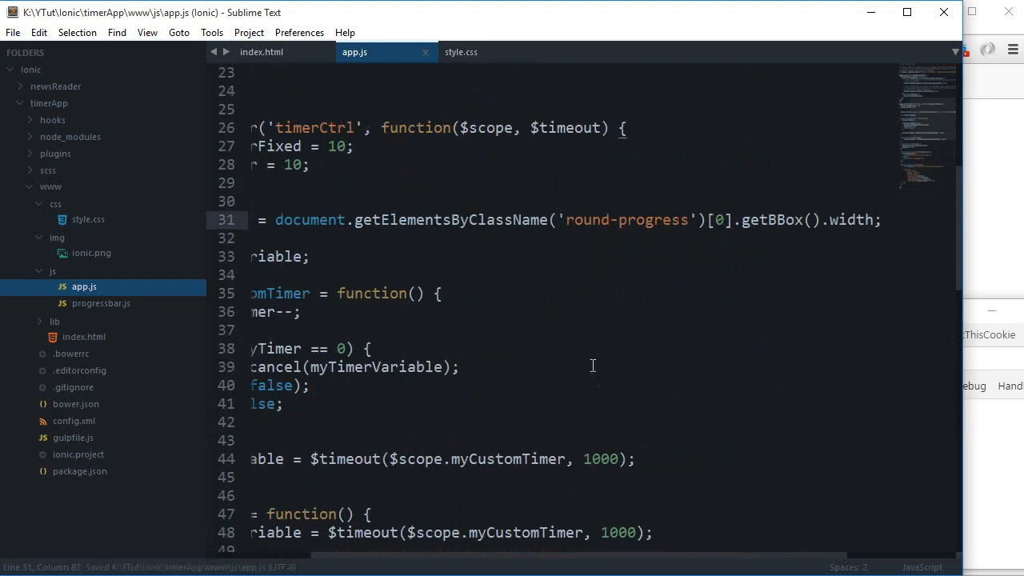
text(/2)
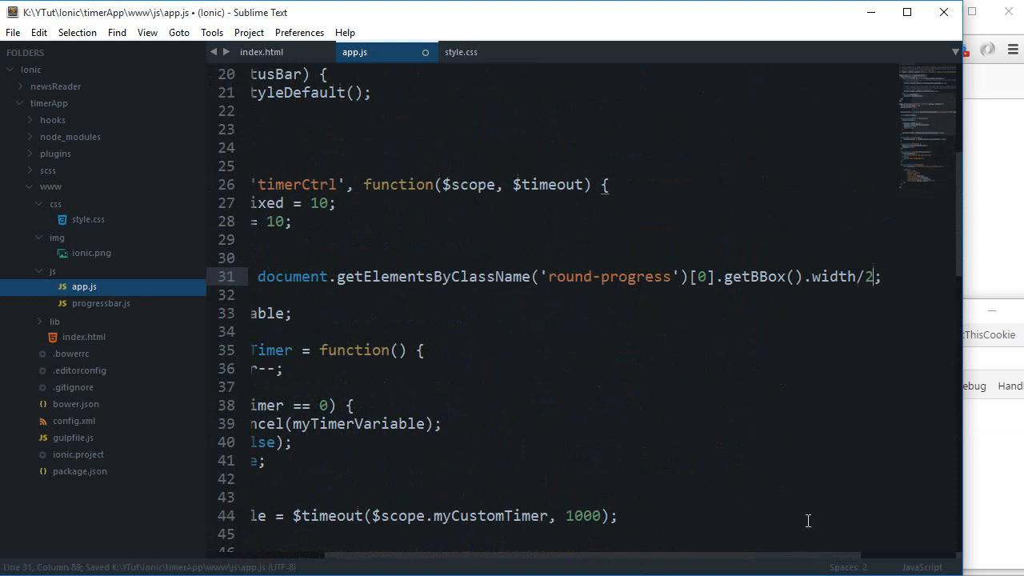
scroll(left, 3)
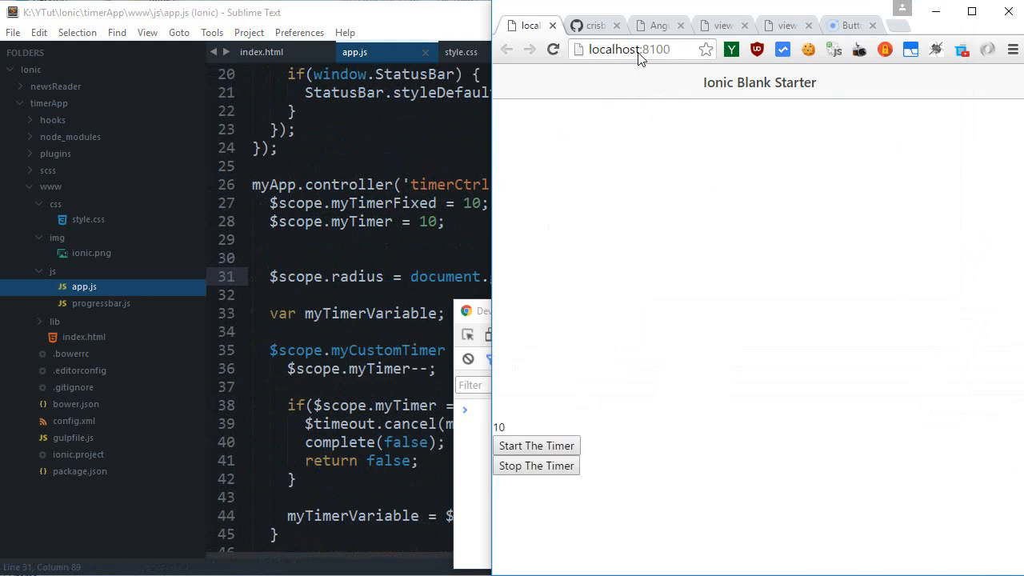
mouse_move(880, 420)
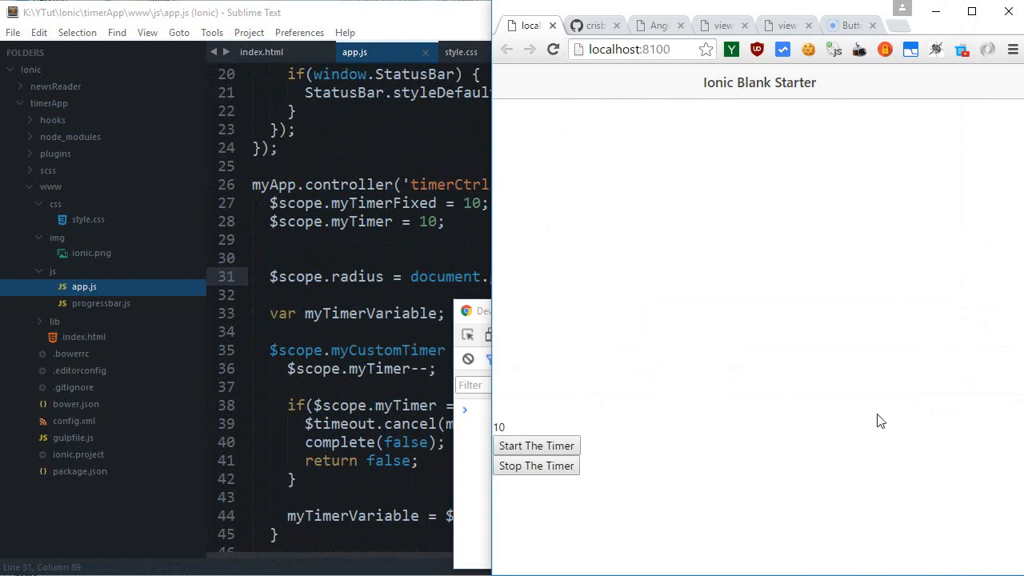
- Reload the app and inspect the round-progress wrapper, finding radius 0 and no ring
click(541, 334)
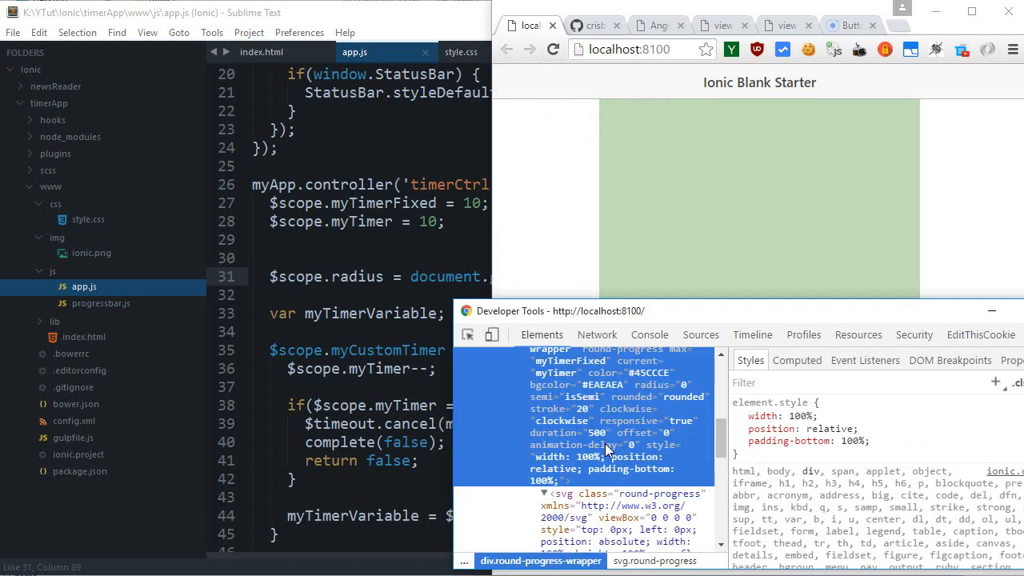
click(262, 52)
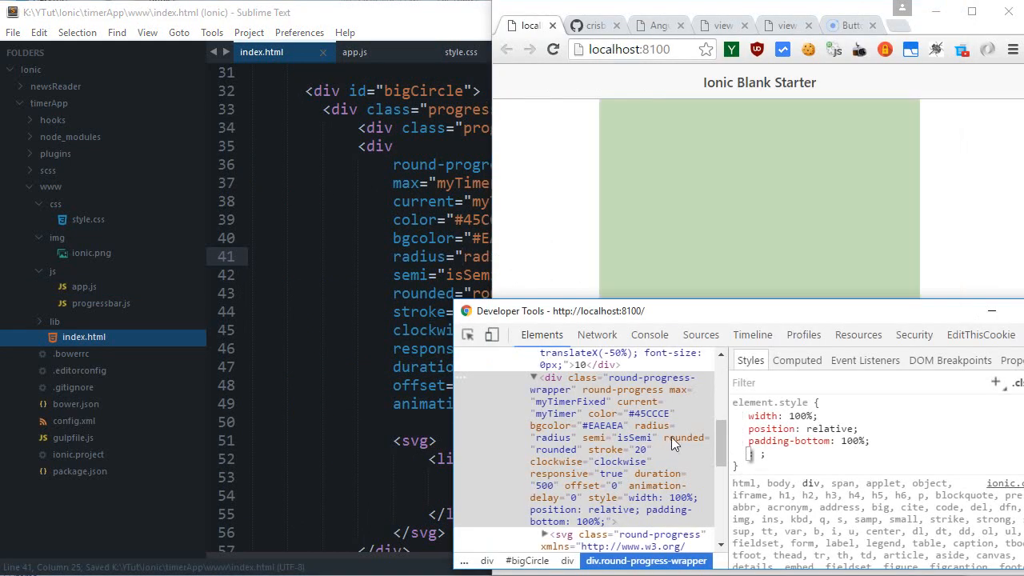
mouse_move(686, 462)
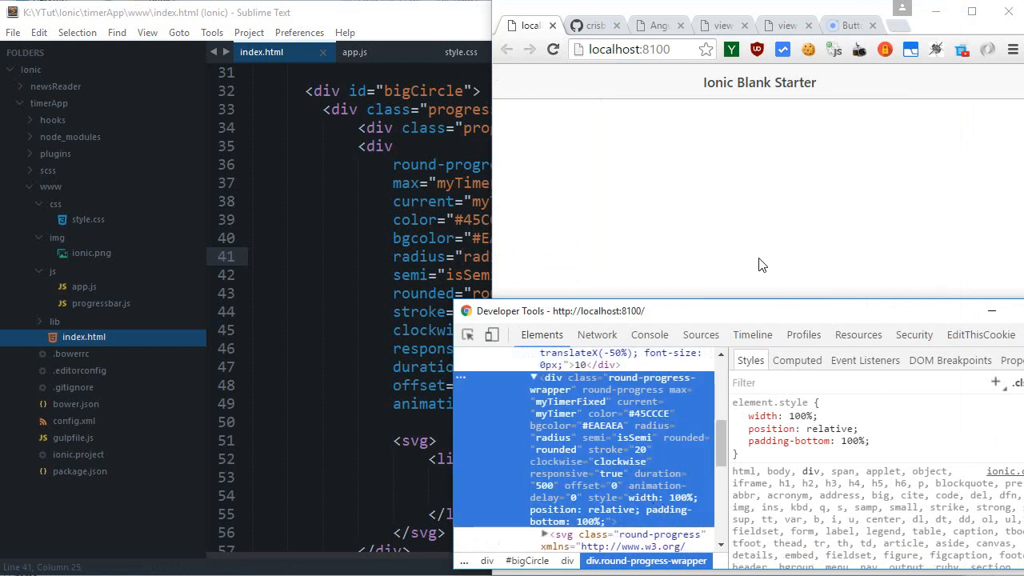
click(649, 334)
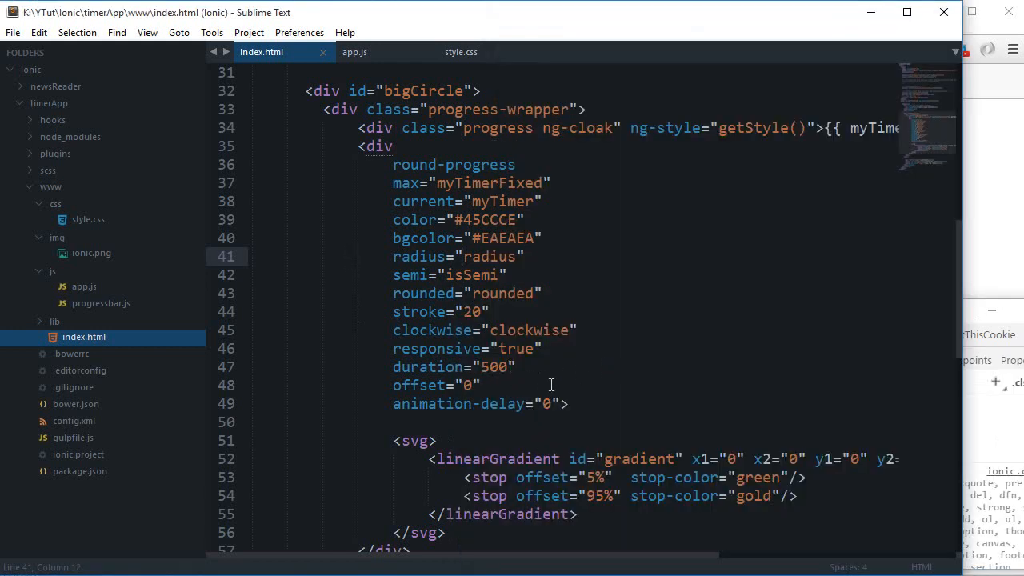
- Scroll through timerCtrl in app.js to review the radius code
click(353, 52)
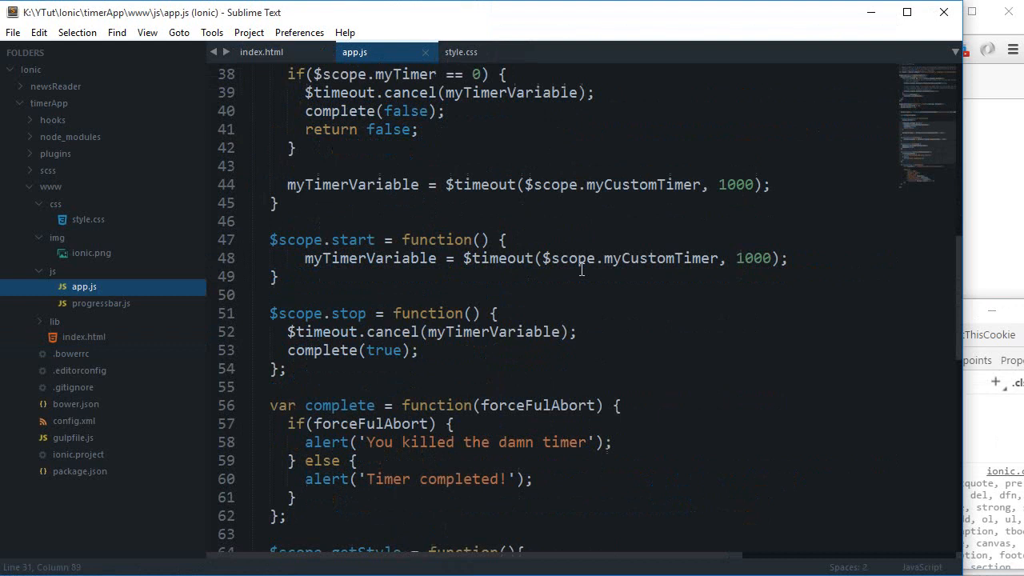
scroll(down, 3)
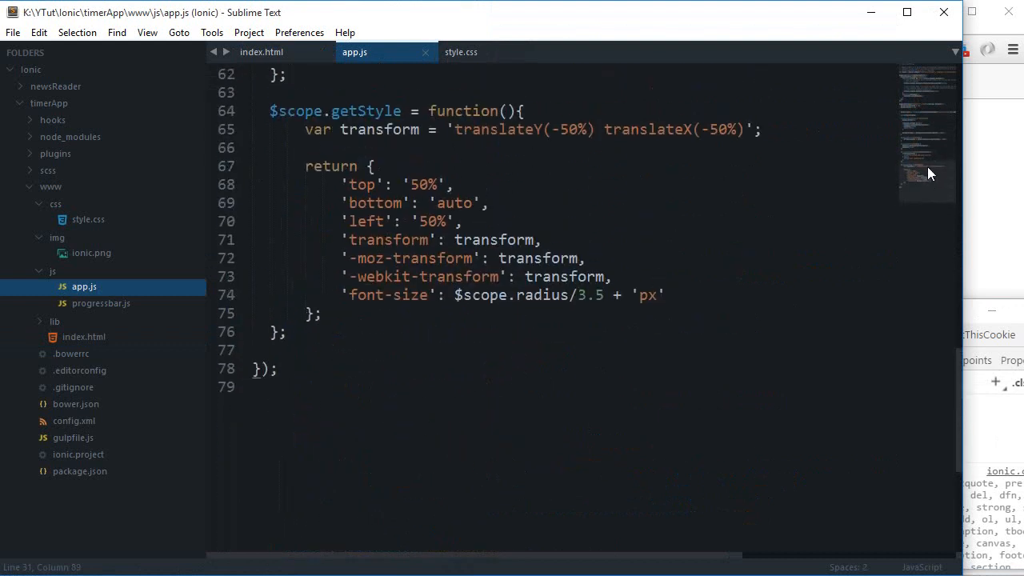
scroll(up, 3)
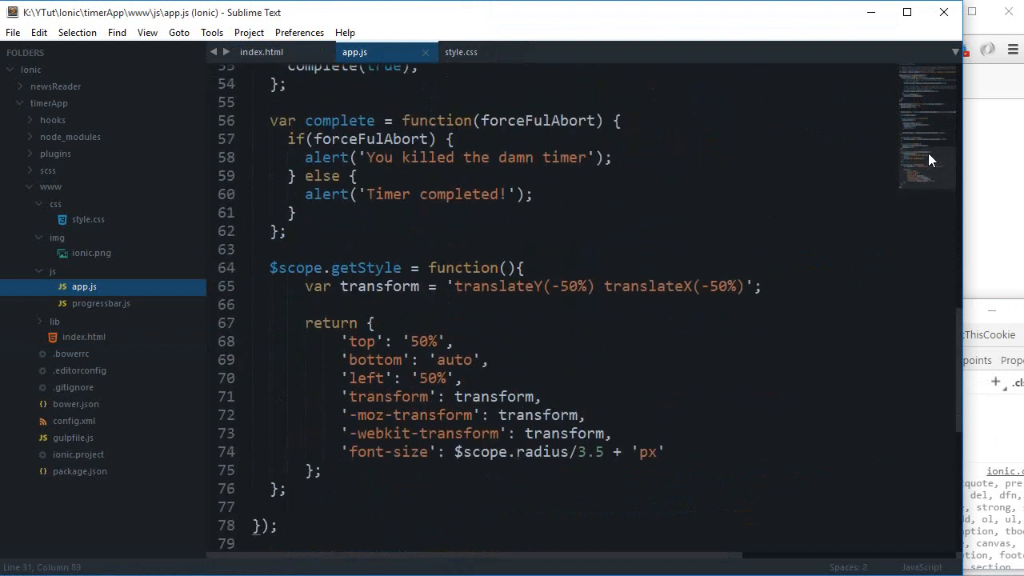
scroll(up, 3)
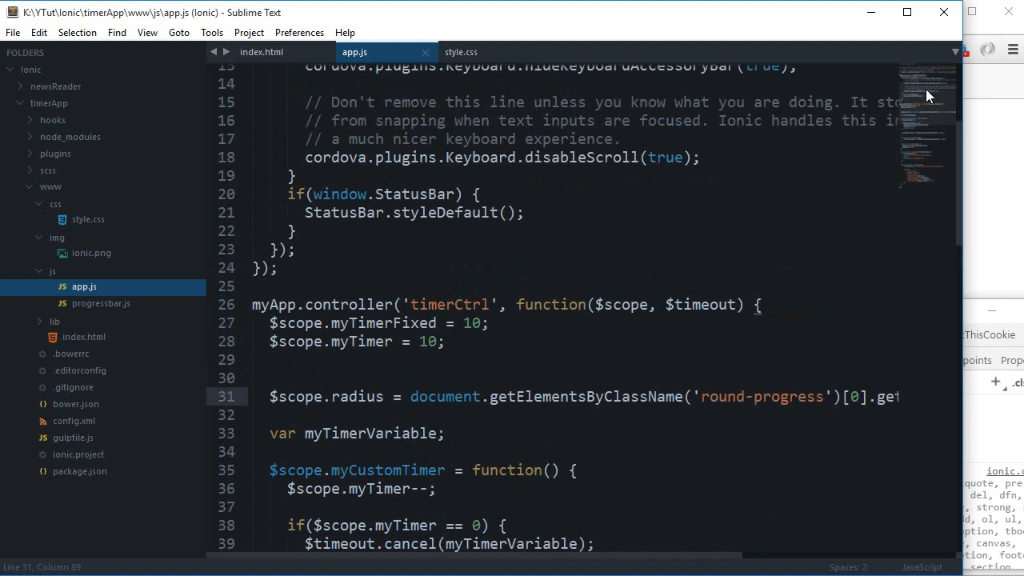
scroll(down, 3)
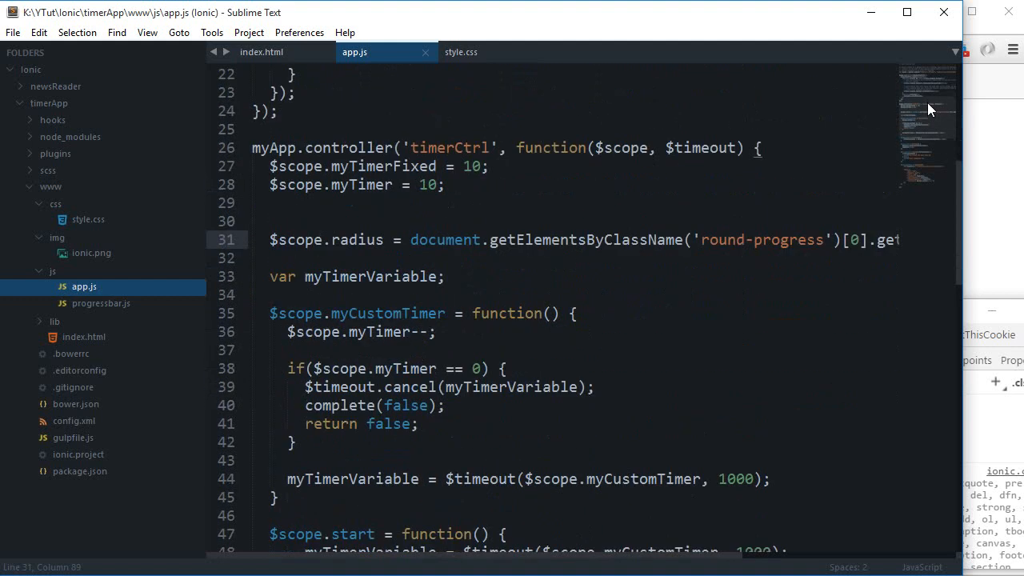
mouse_move(979, 420)
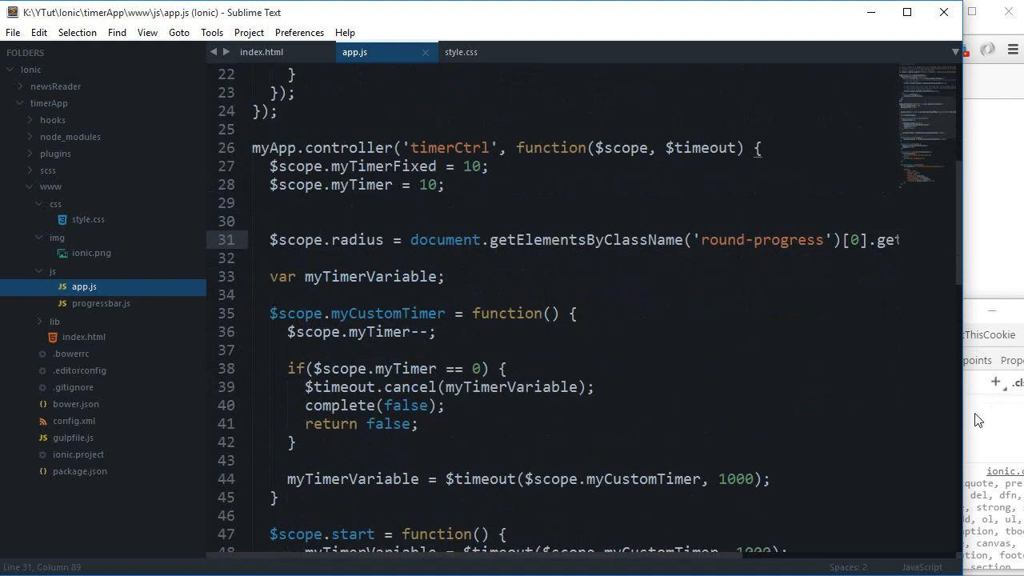
- Inspect the timer page's round-progress svg in Chrome's element inspector
right_click(720, 236)
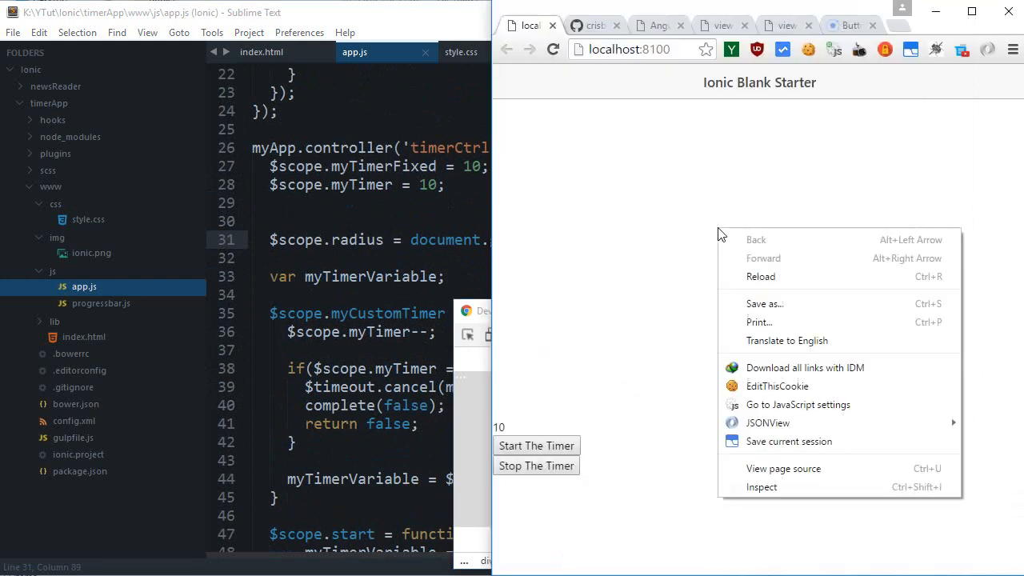
click(536, 445)
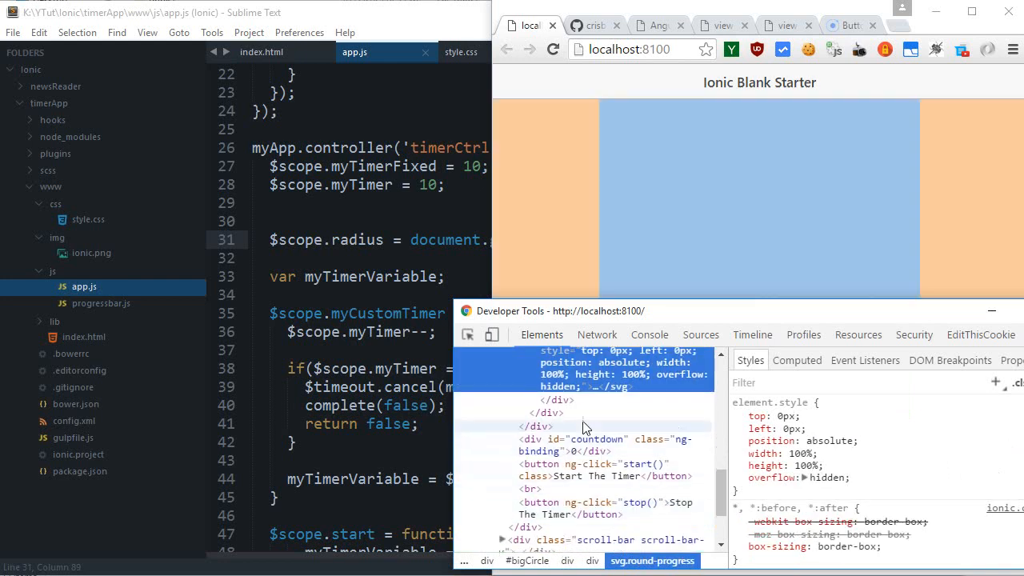
click(649, 334)
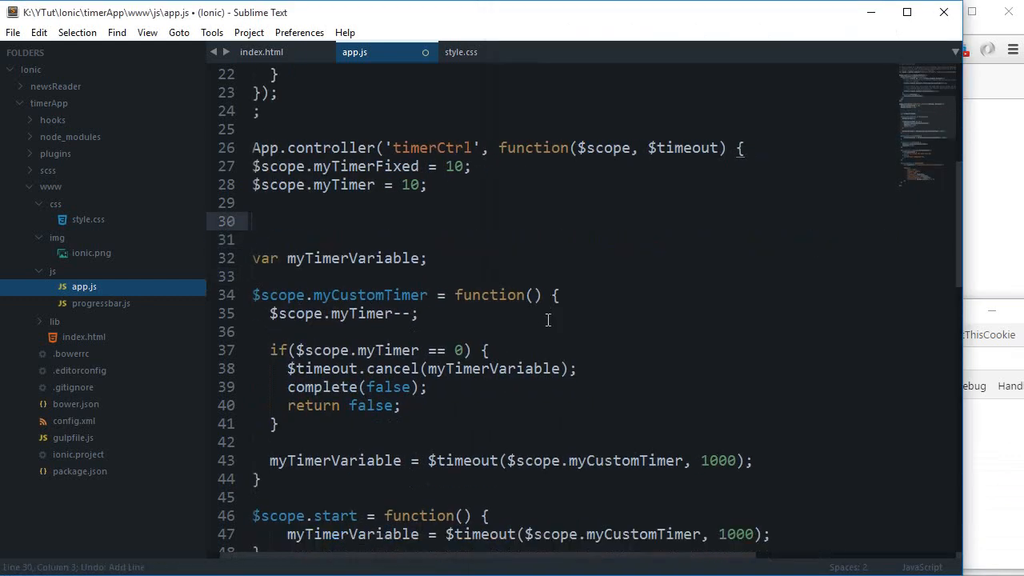
- Wrap getStyle's returned style object in app.js inside a /* */ comment
scroll(up, 3)
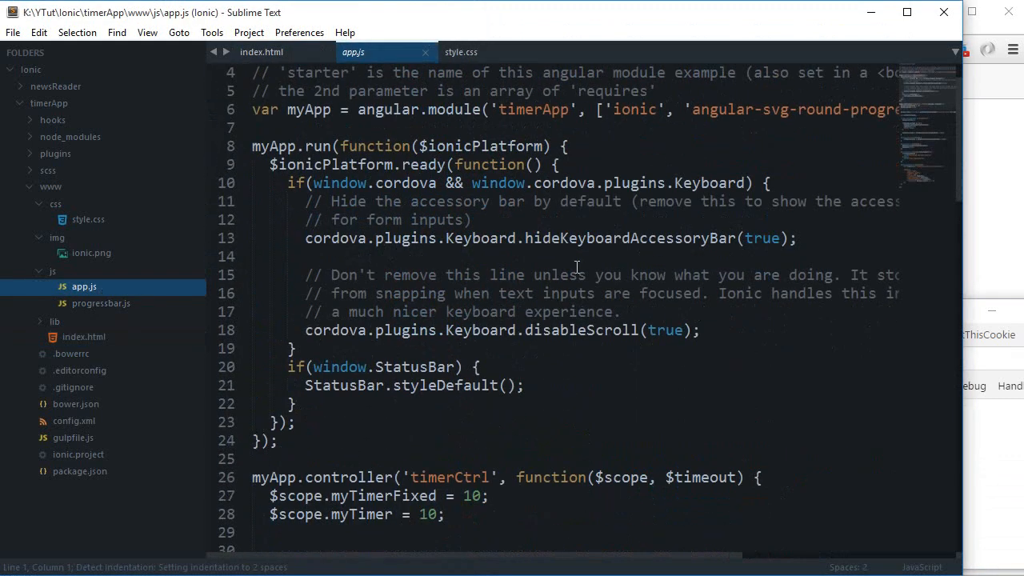
scroll(down, 3)
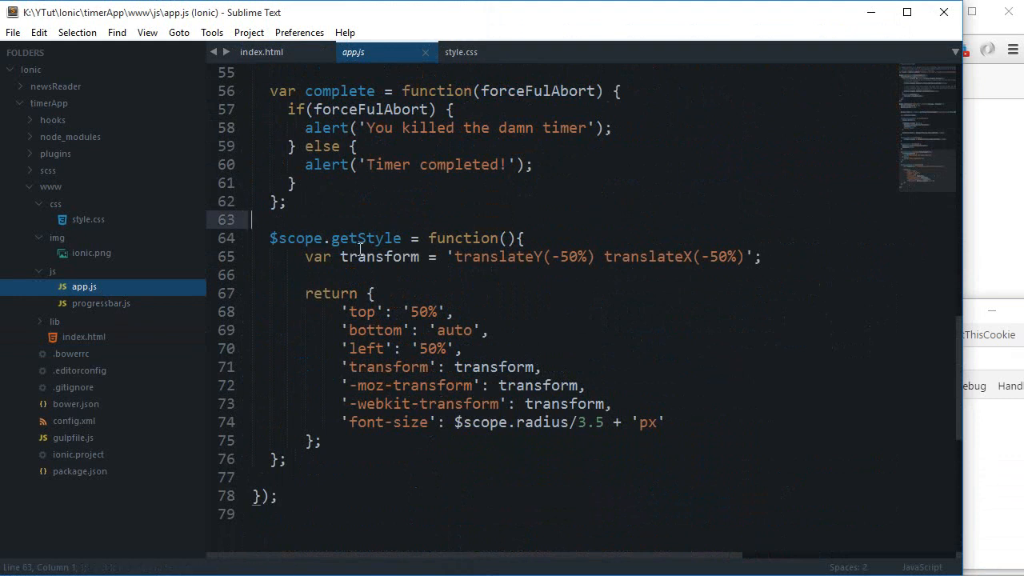
click(367, 293)
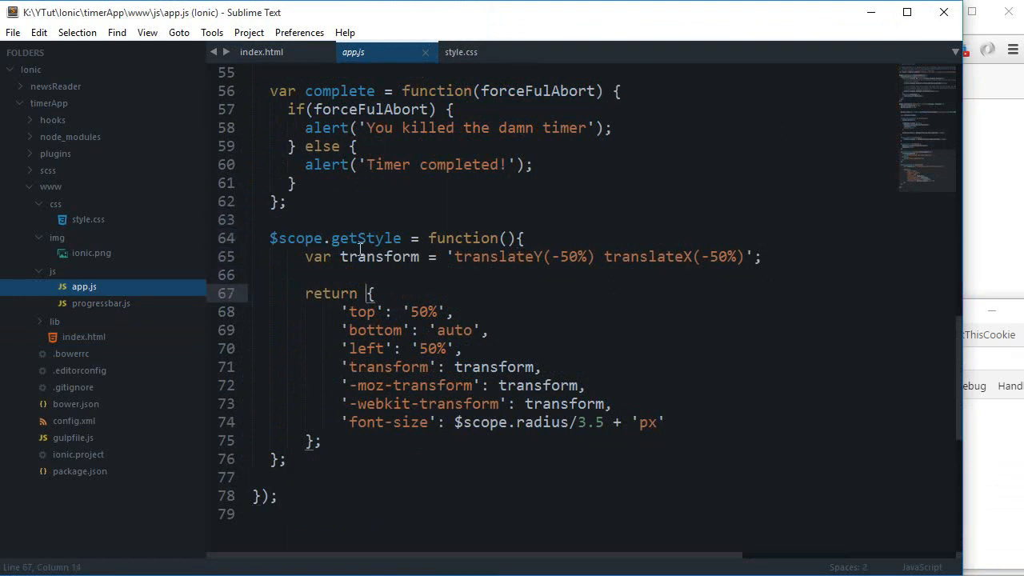
text(/()
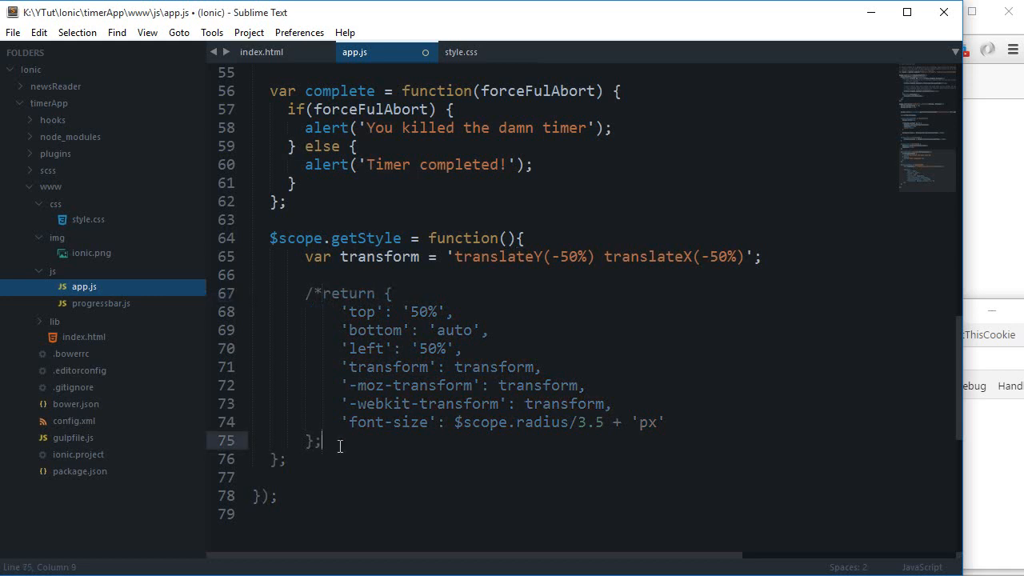
text(*/)
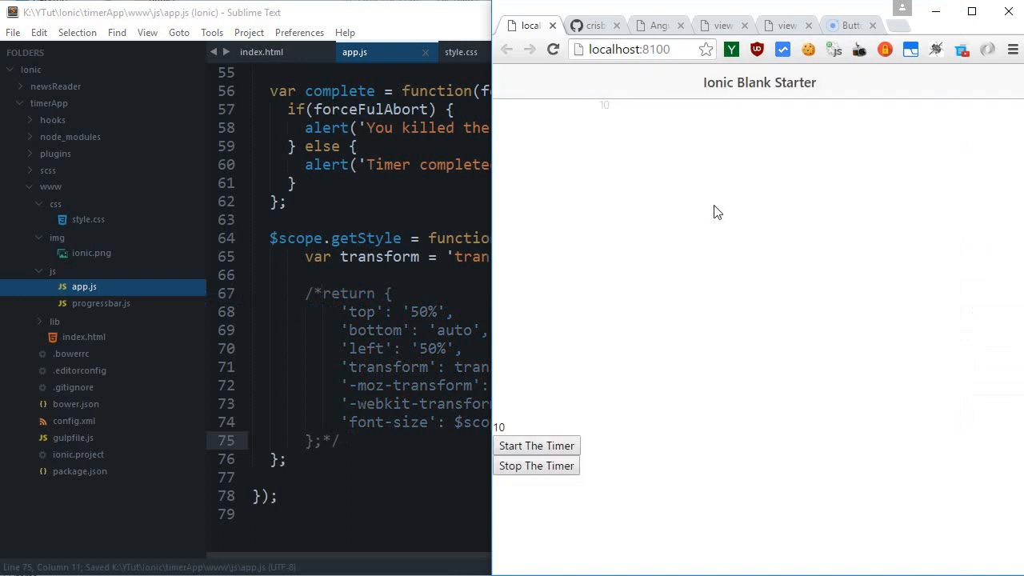
click(261, 52)
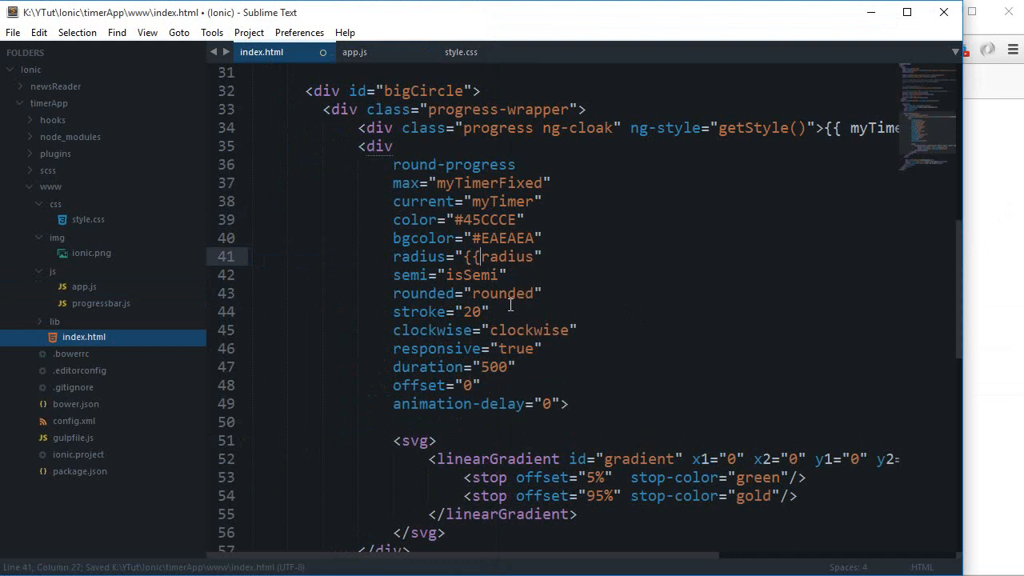
- Change the progress circle's radius attribute in index.html to {{radius}} and save
text(})
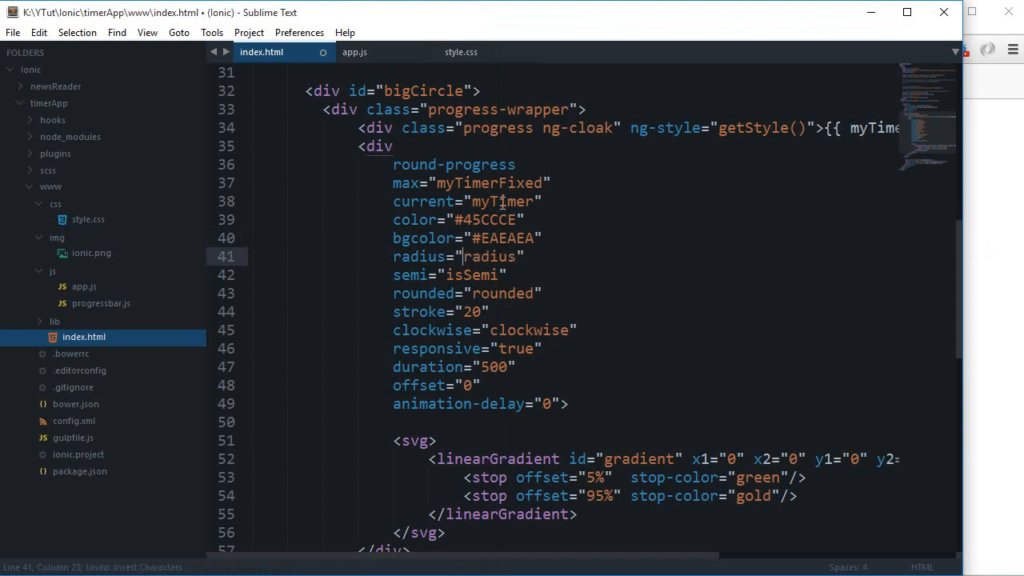
text({{)
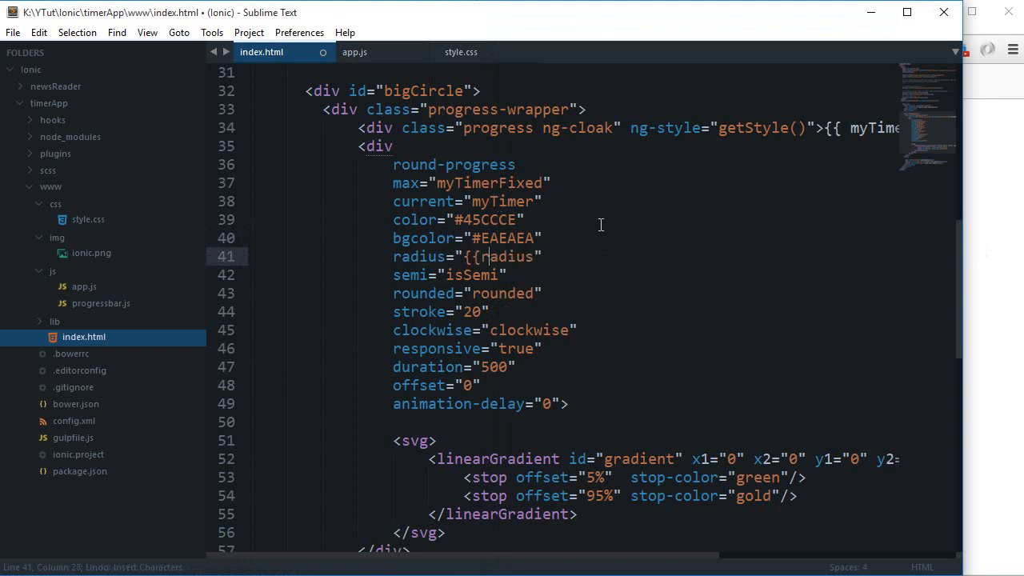
key(ctrl+s)
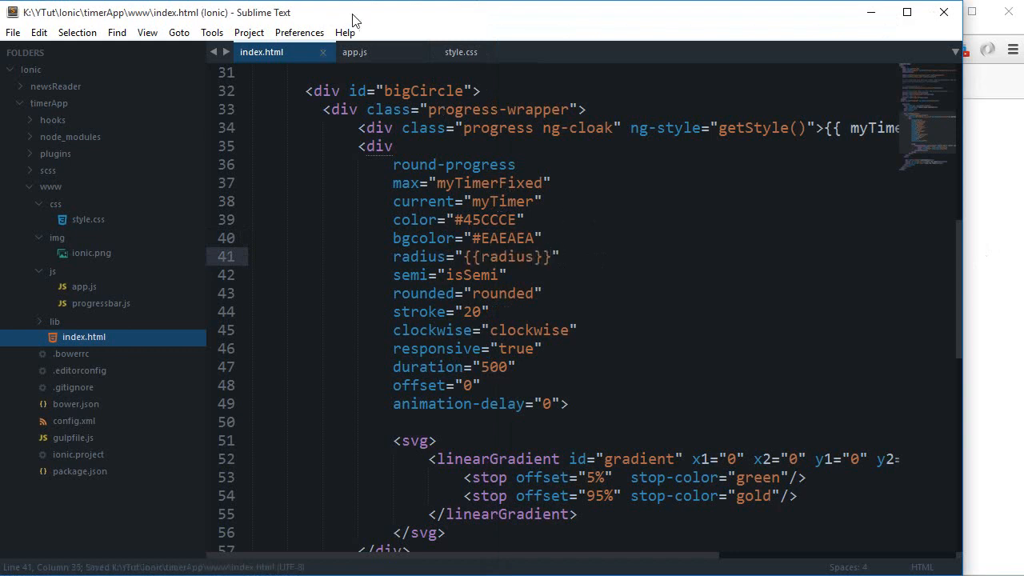
click(355, 52)
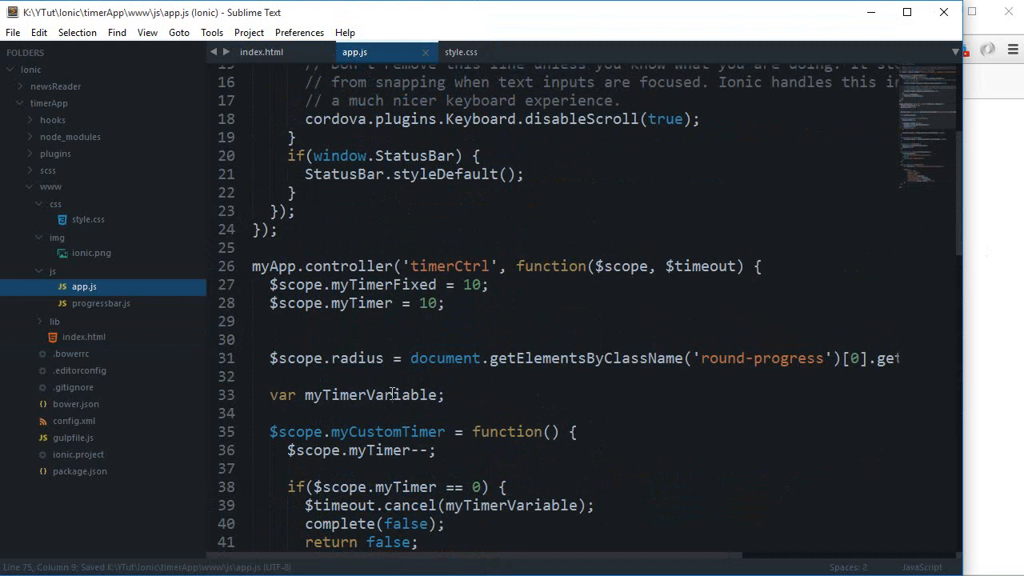
- Add alert($scope.radius) to app.js, save, and dismiss the browser alert reporting 0
text(alert)
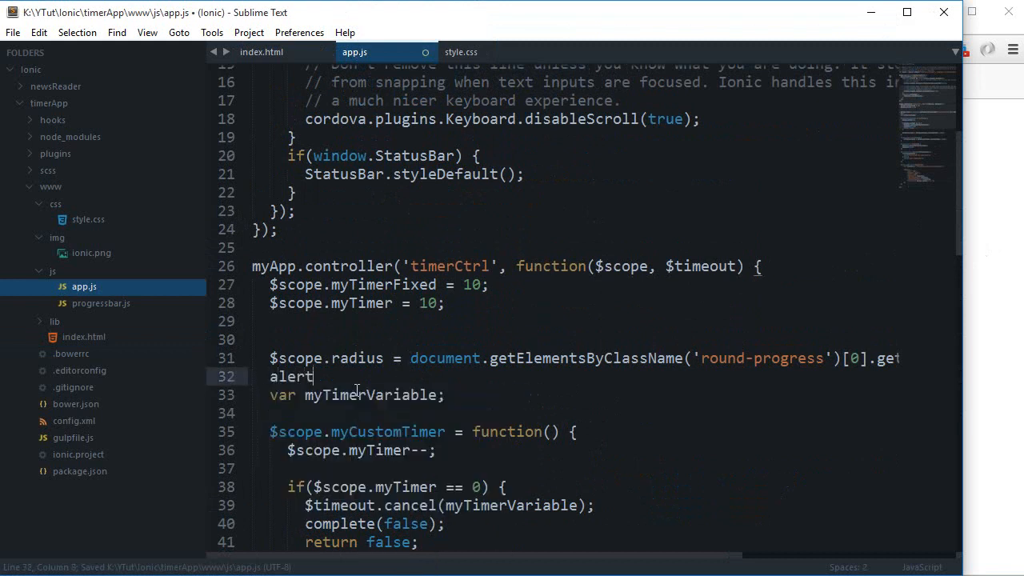
text(($scope.raidu))
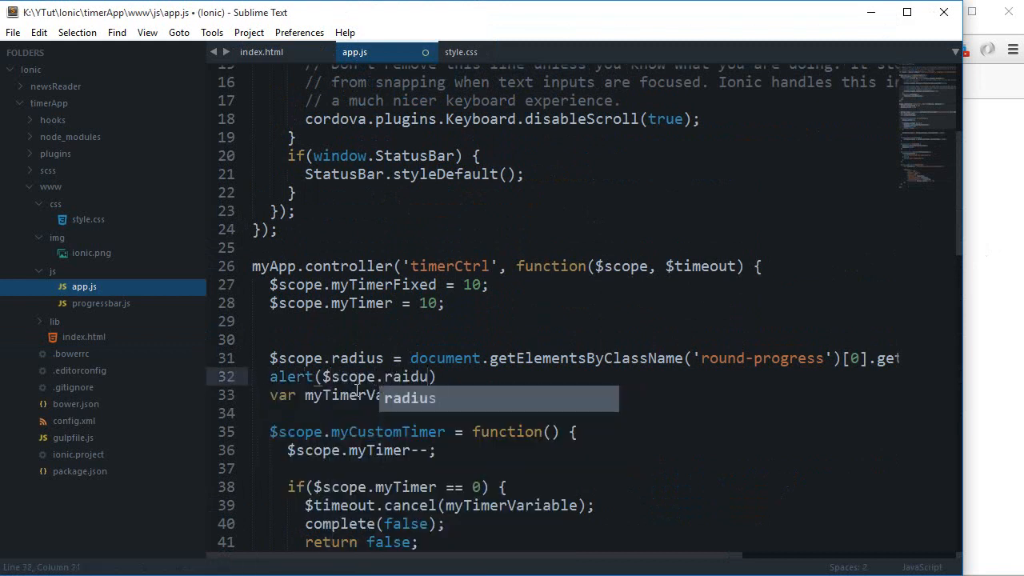
key(Ctrl+S)
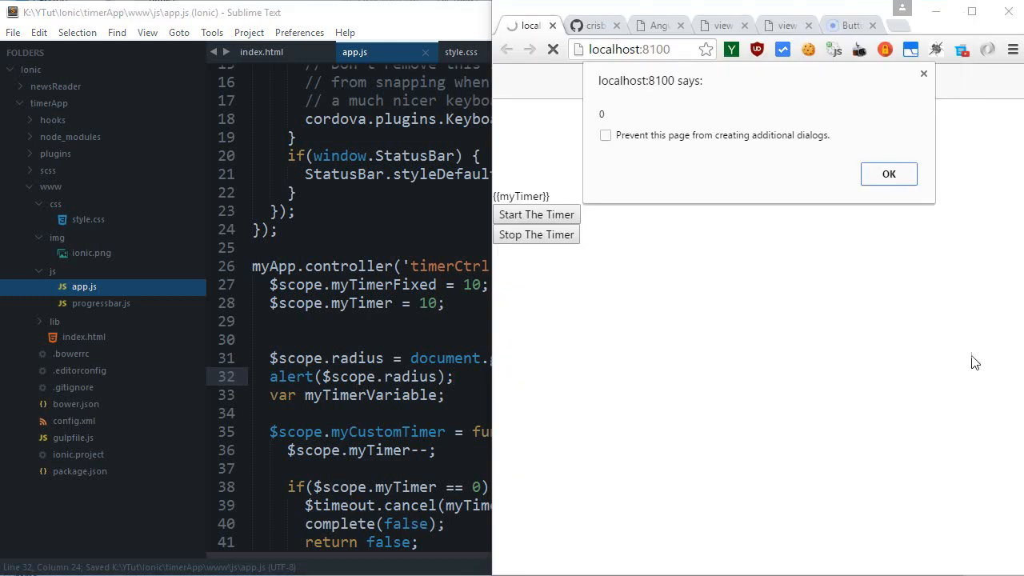
click(888, 174)
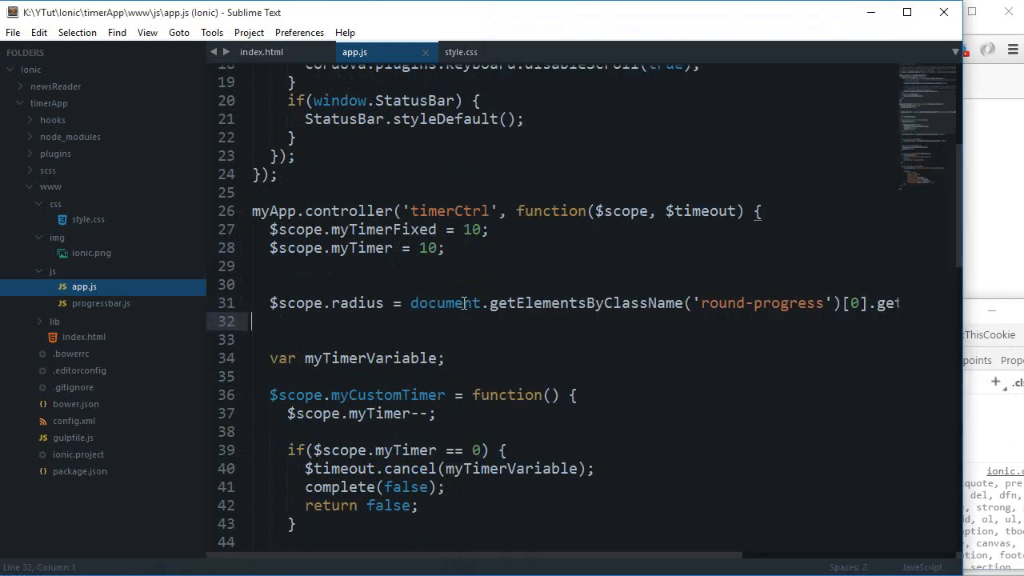
- Declare var svg = document.getElementsByClassName('round-progress')[0] in app.js
text(var)
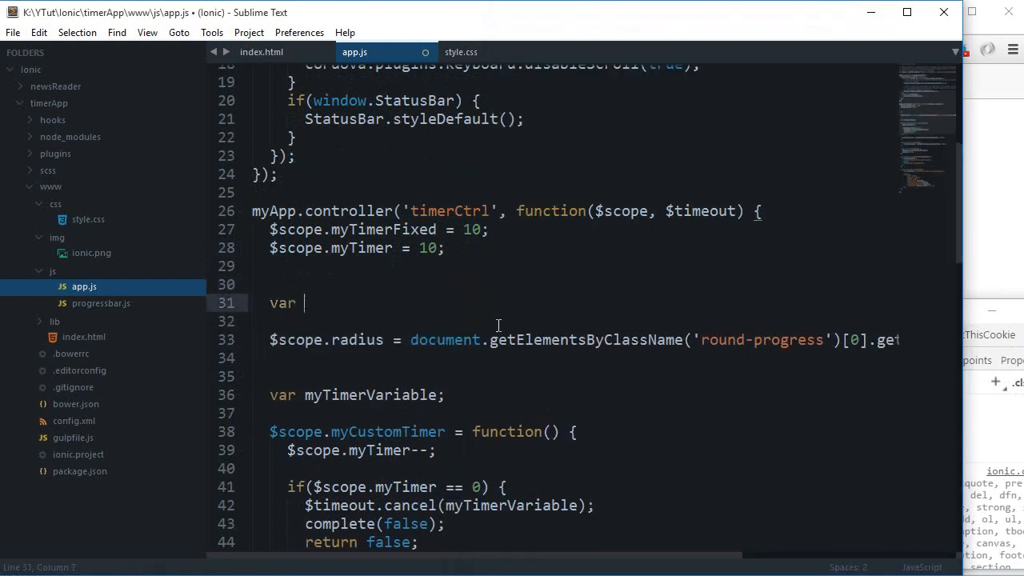
text(svg =)
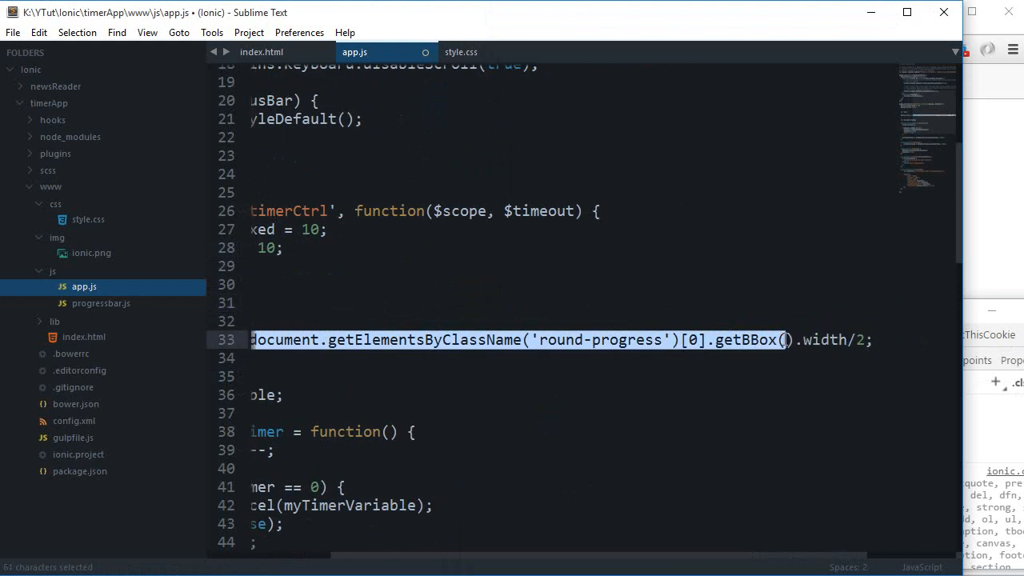
key(ctrl+x)
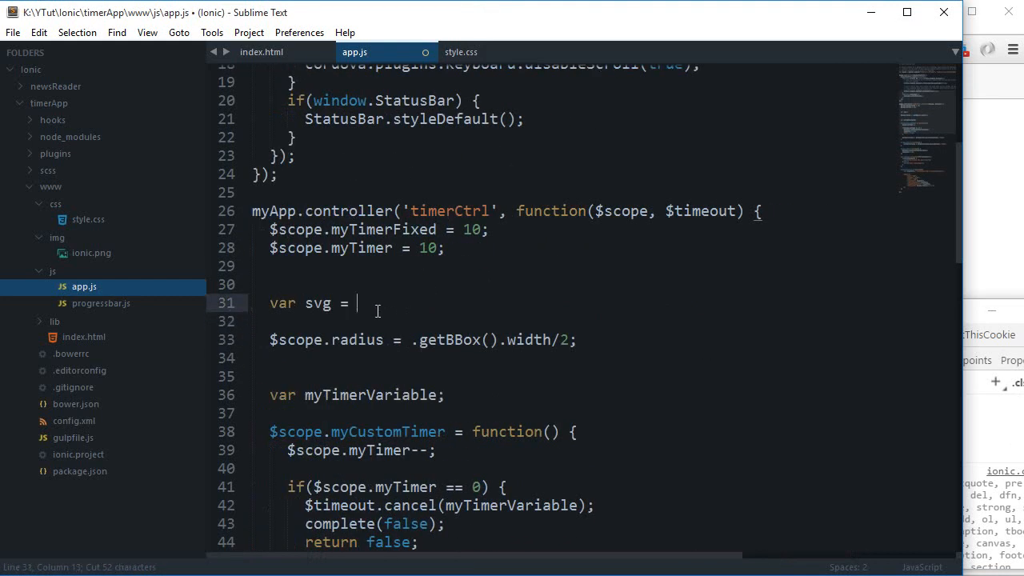
text(document.getElementsByClassName('round-progress')[0];)
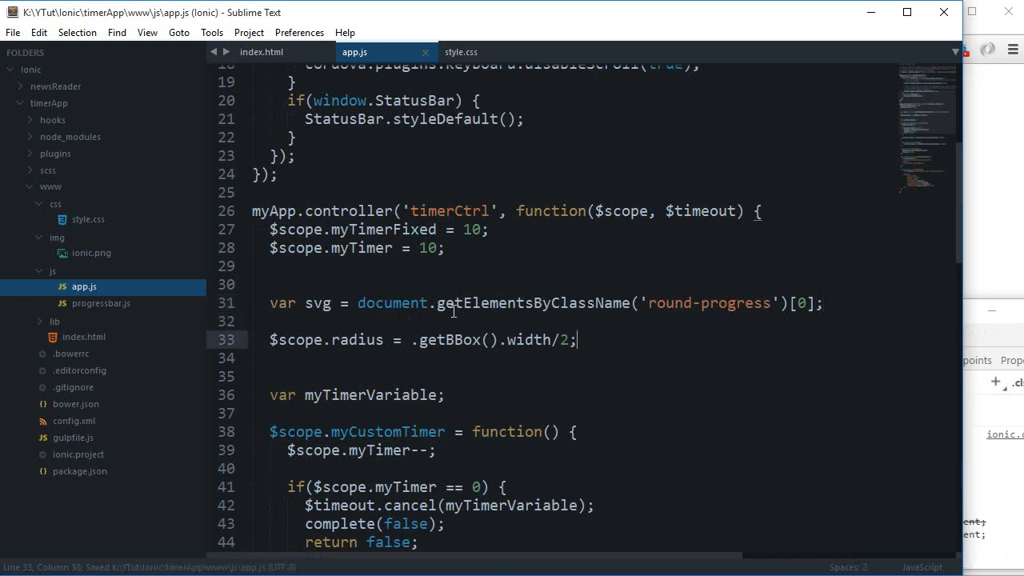
- Wrap the radius assignment and its alert inside svg.onload = function() {}
text(svg.)
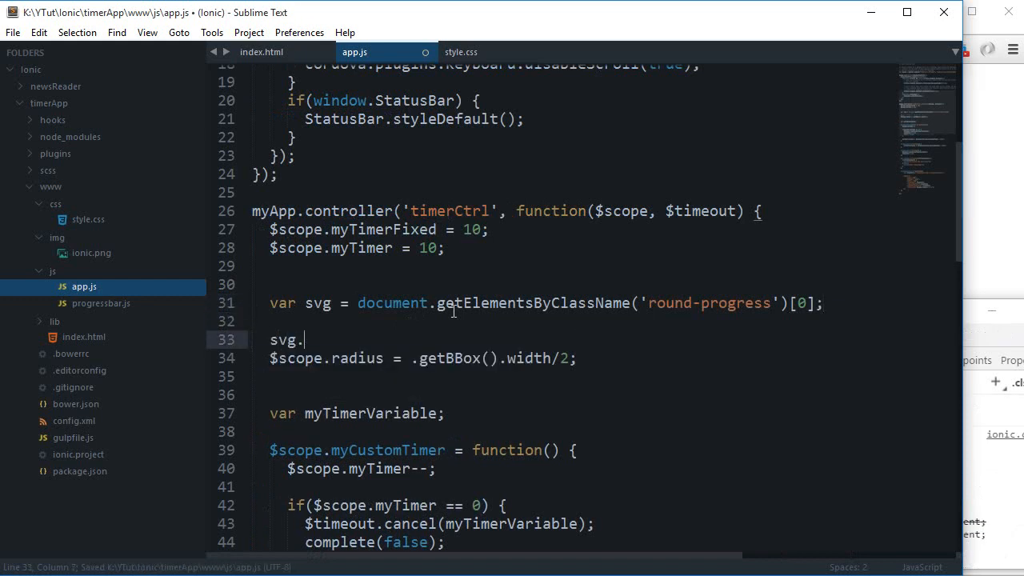
text(onload = function)
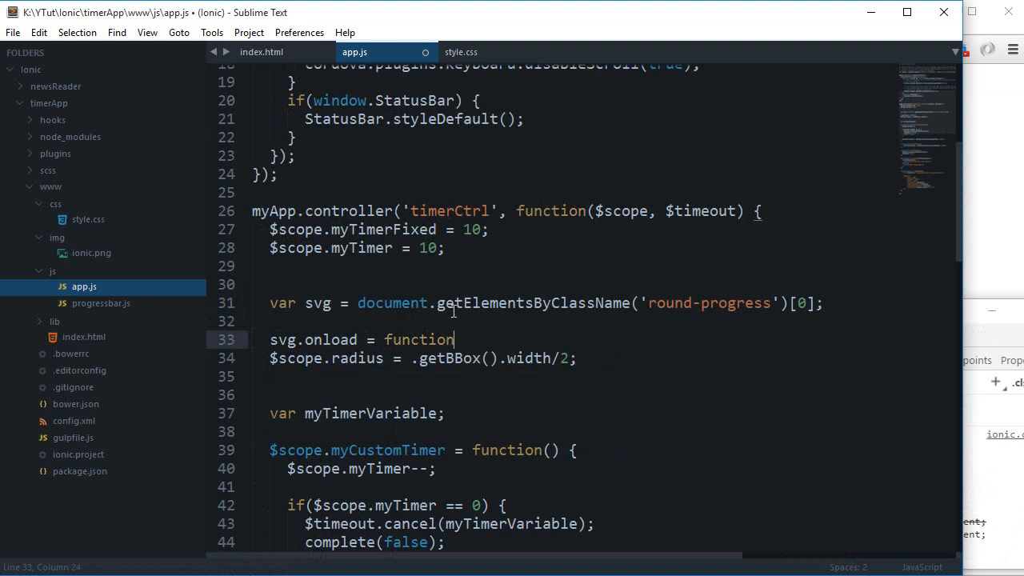
text(() {)
click(421, 359)
text(svg)
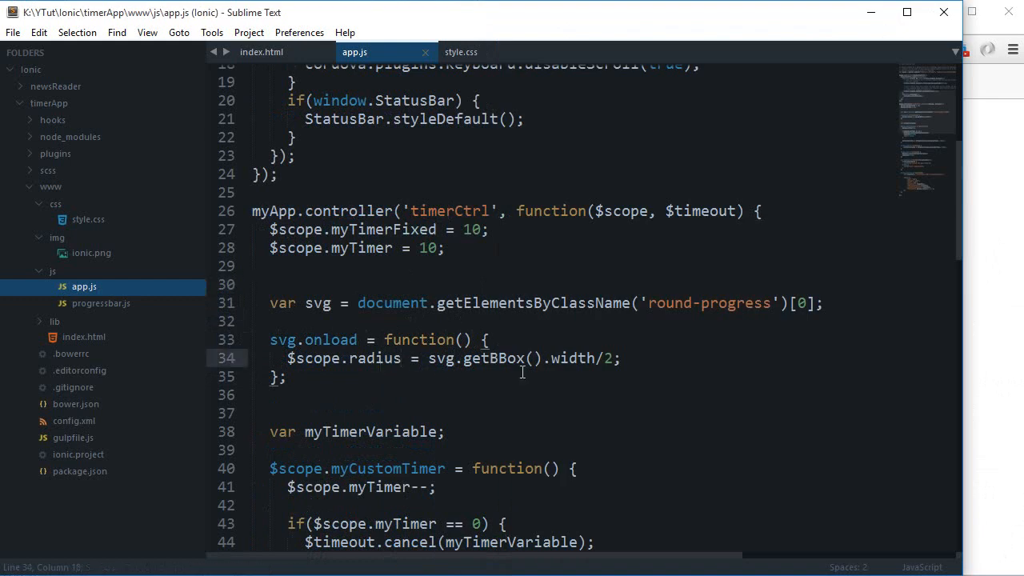
text(alert($scope.radius);)
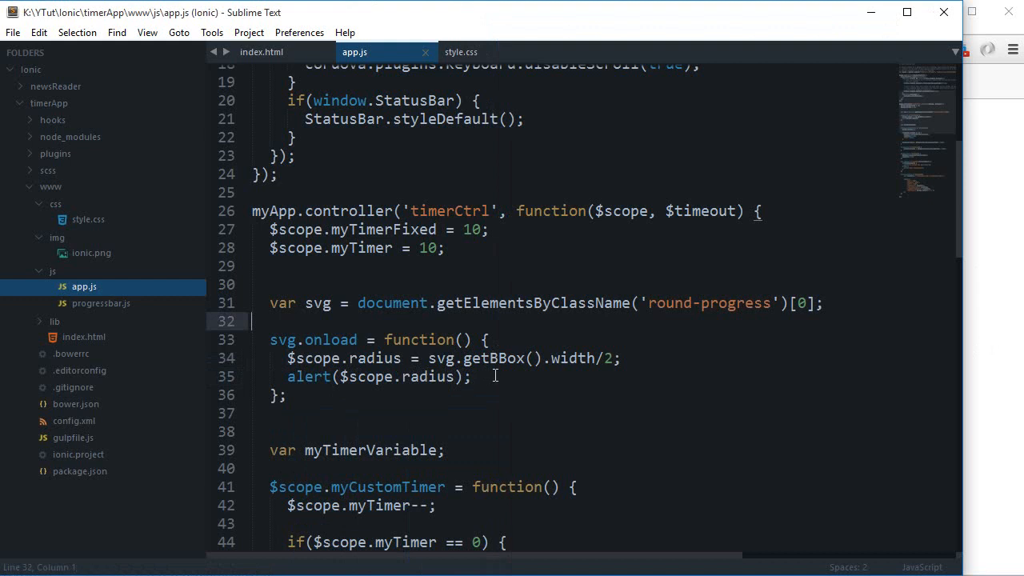
scroll(down, 3)
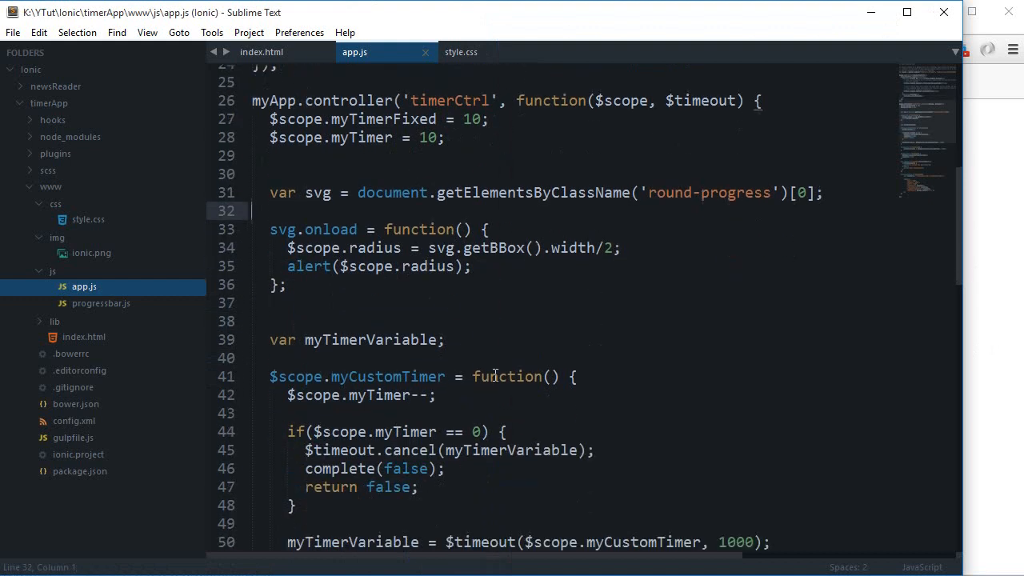
mouse_move(521, 362)
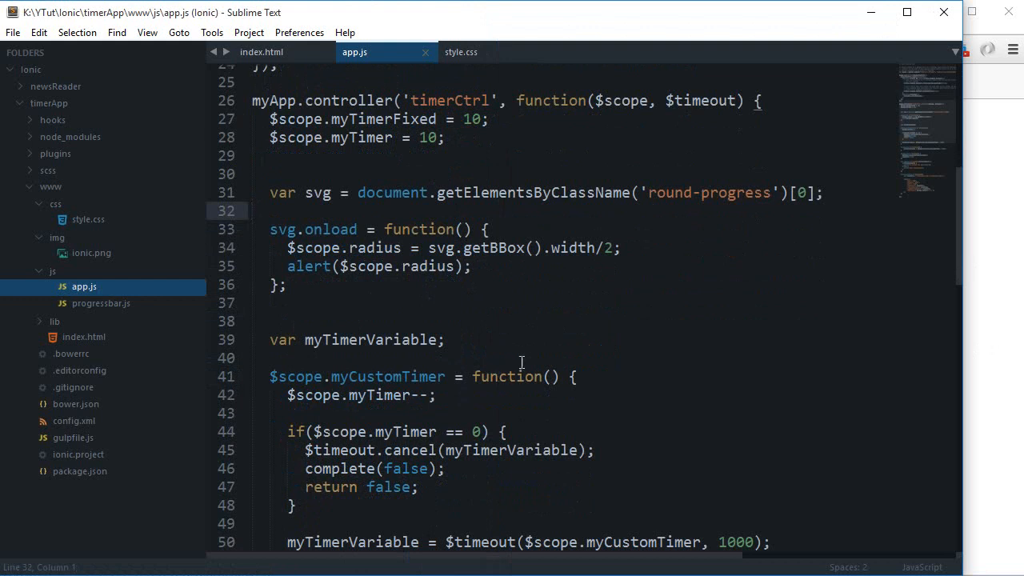
mouse_move(519, 351)
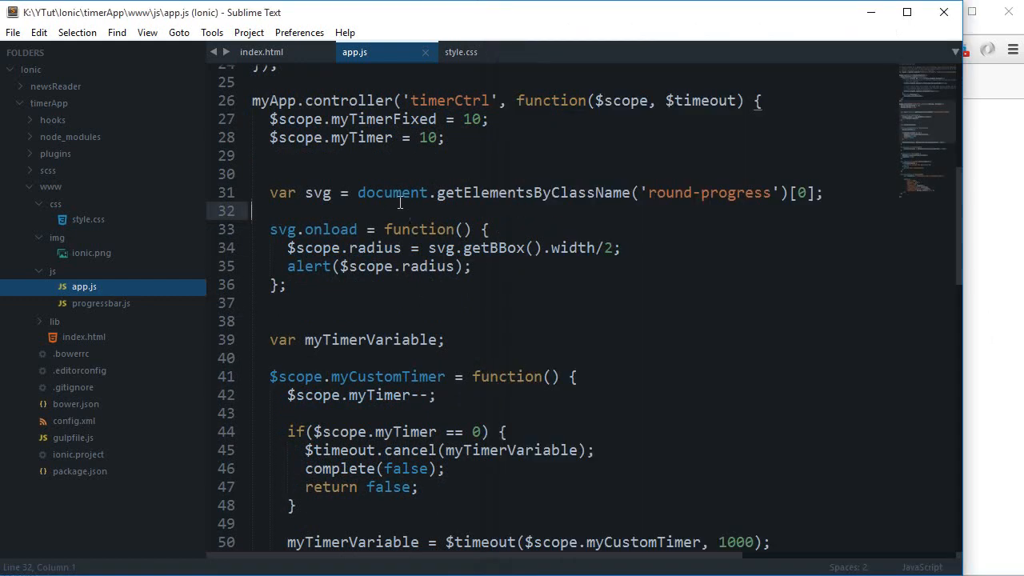
click(261, 51)
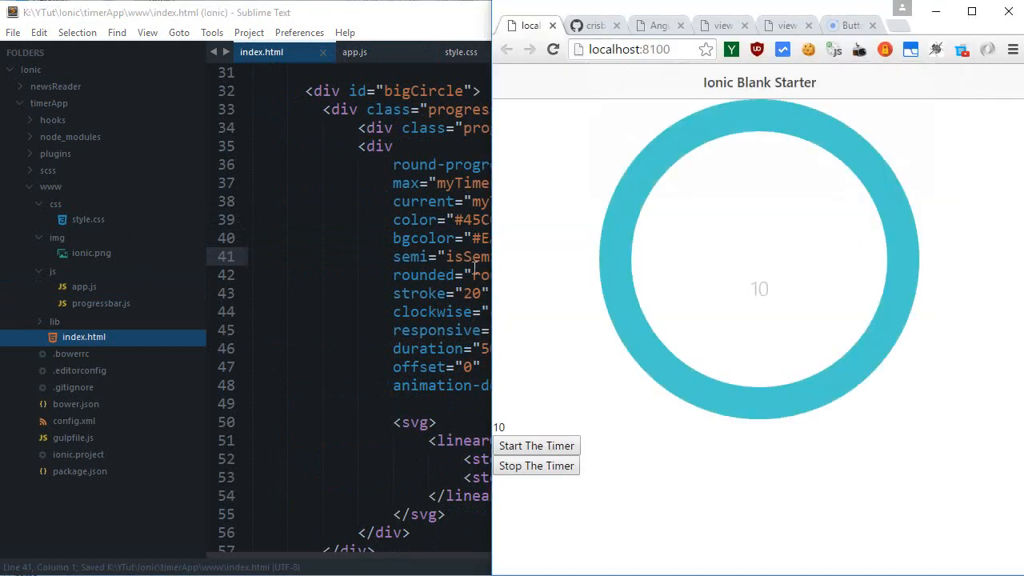
click(354, 52)
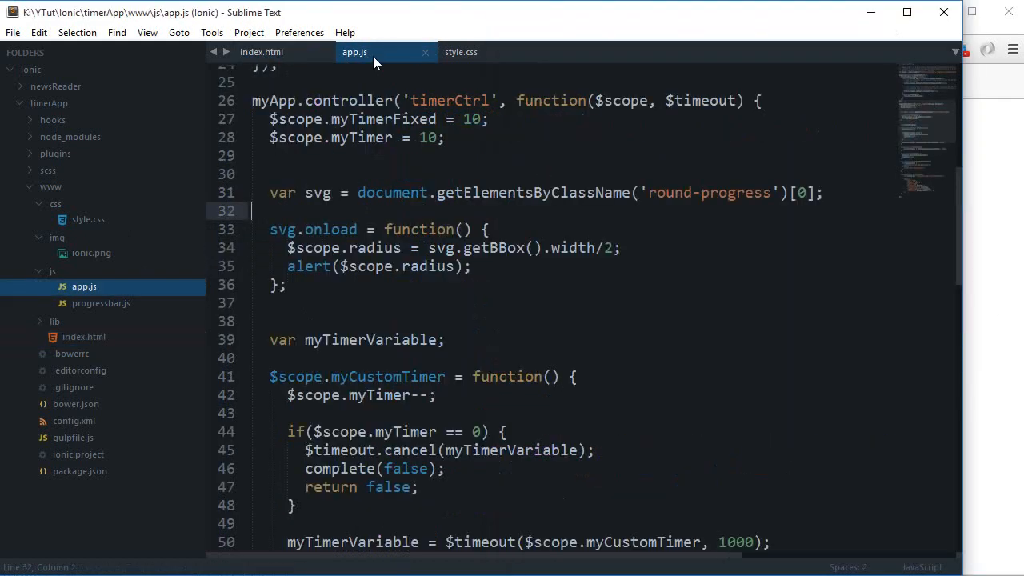
click(261, 52)
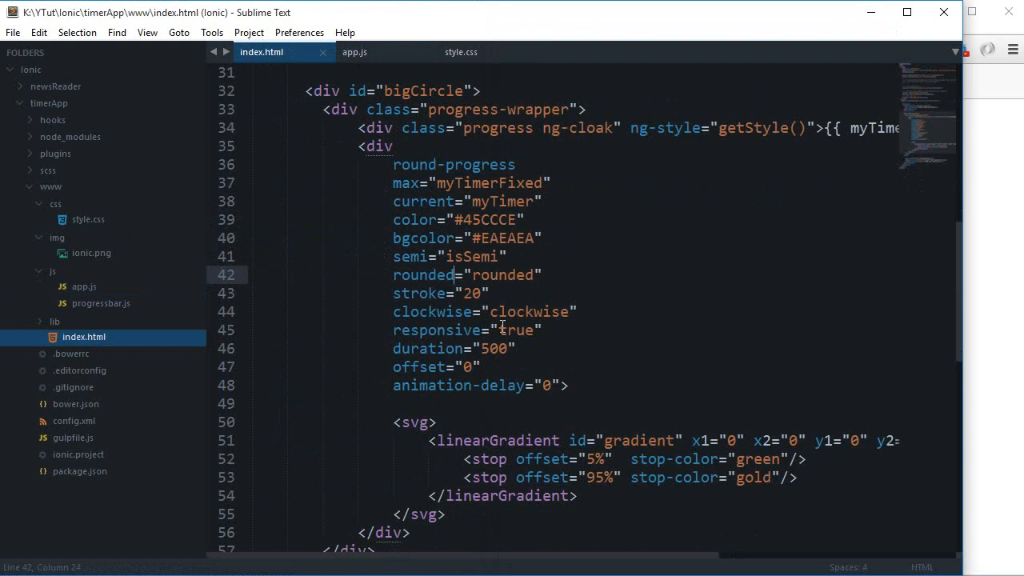
mouse_move(491, 358)
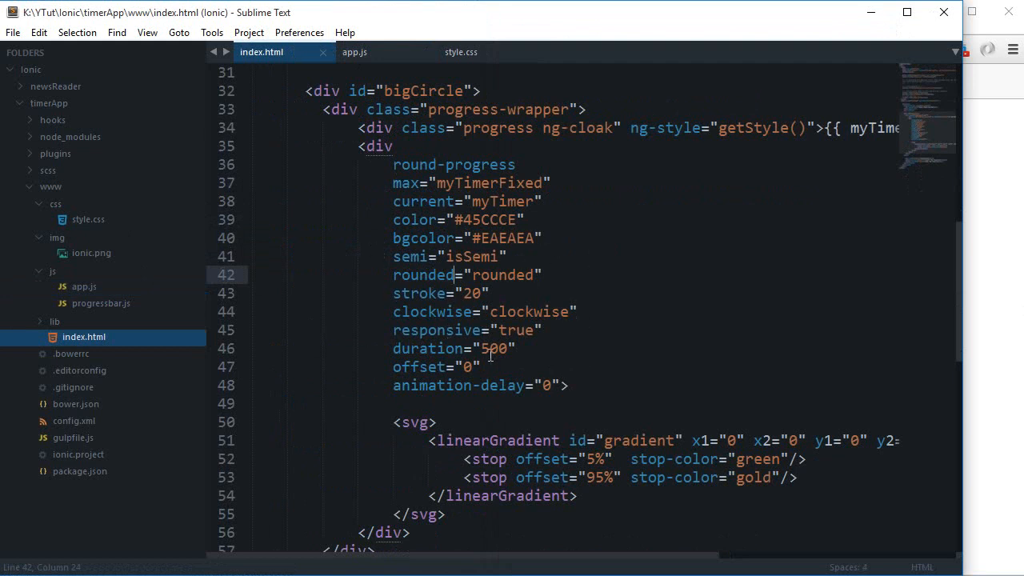
mouse_move(379, 235)
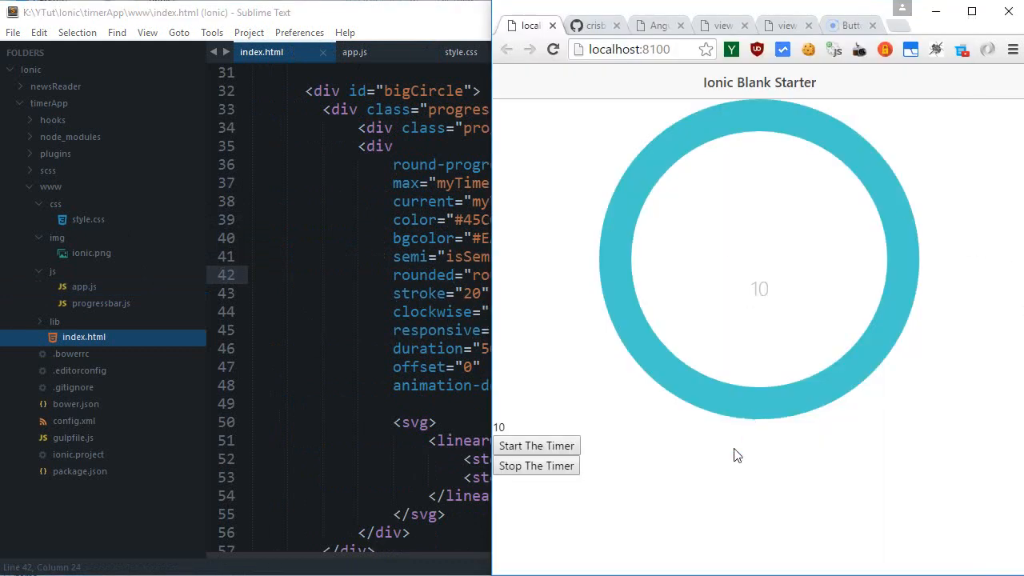
click(354, 52)
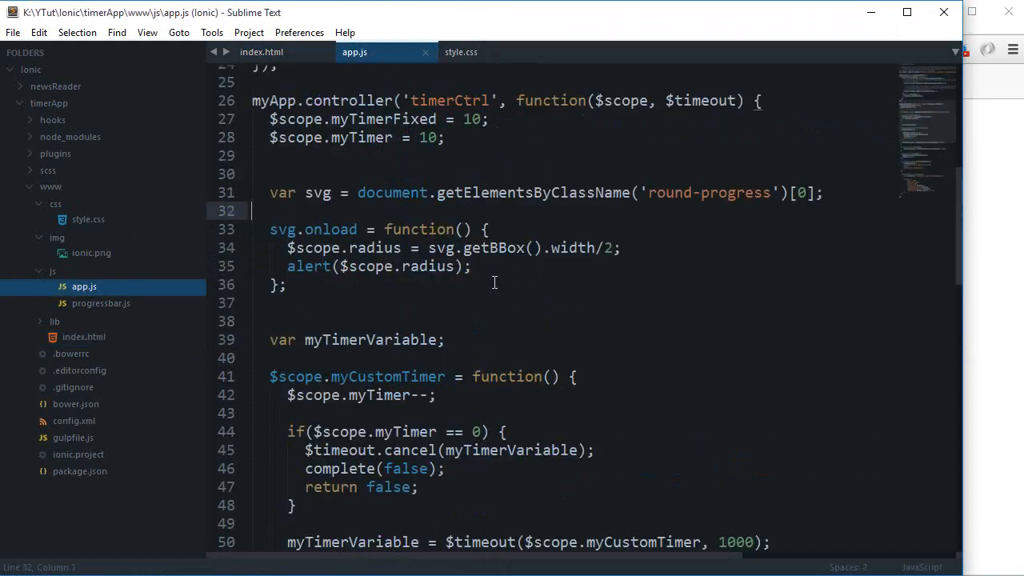
click(262, 52)
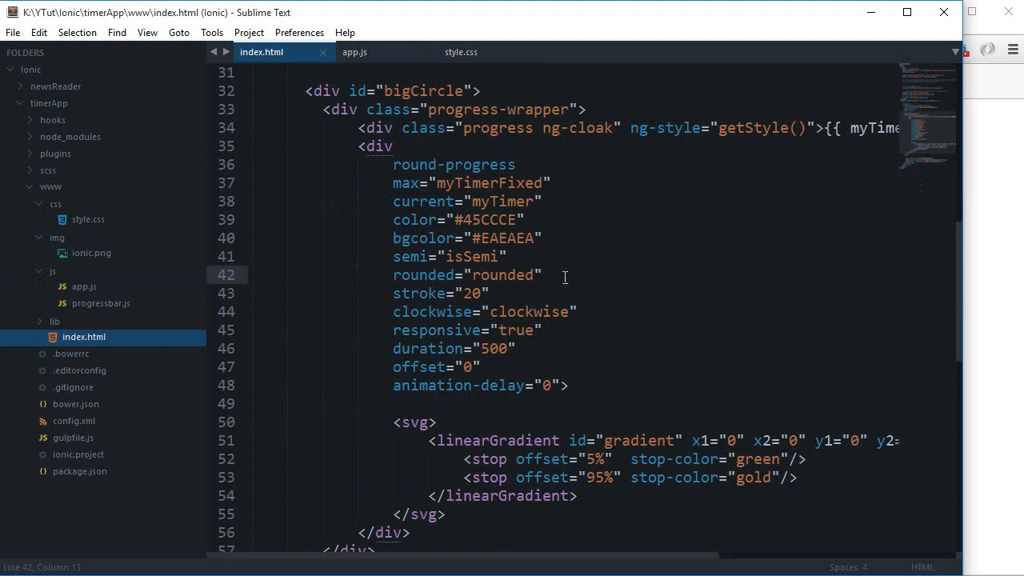
double_click(437, 330)
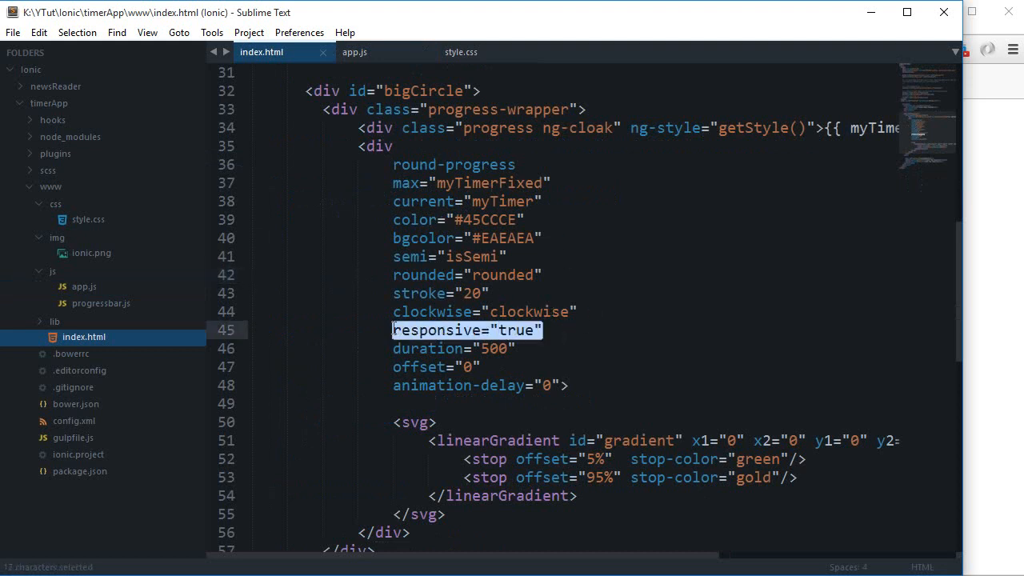
scroll(down, 3)
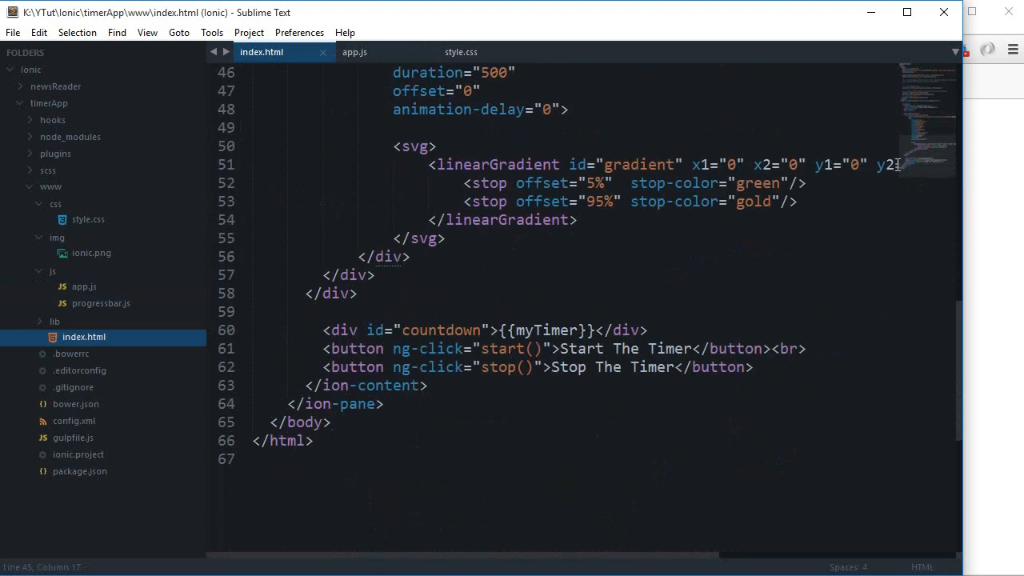
scroll(up, 3)
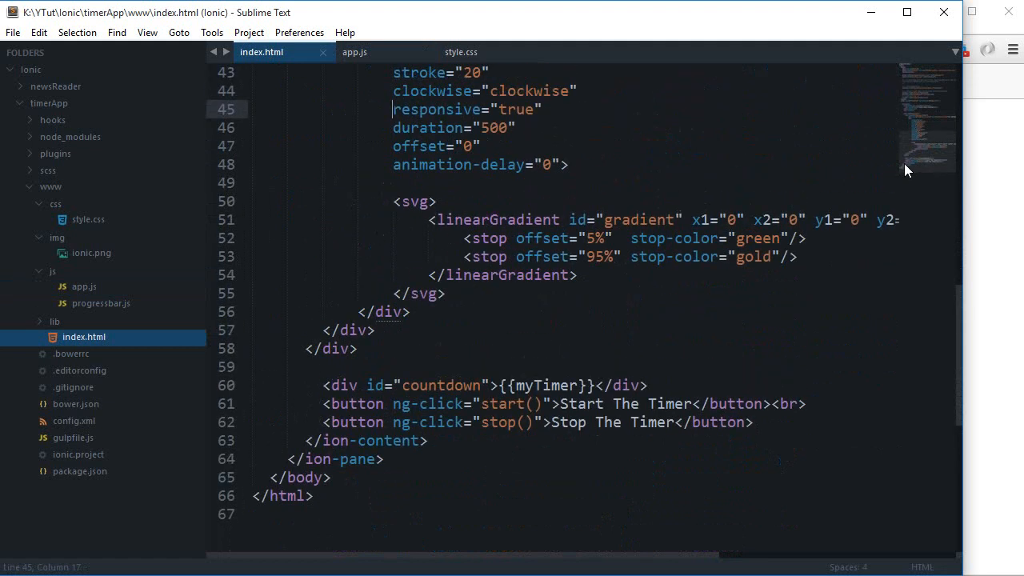
click(353, 52)
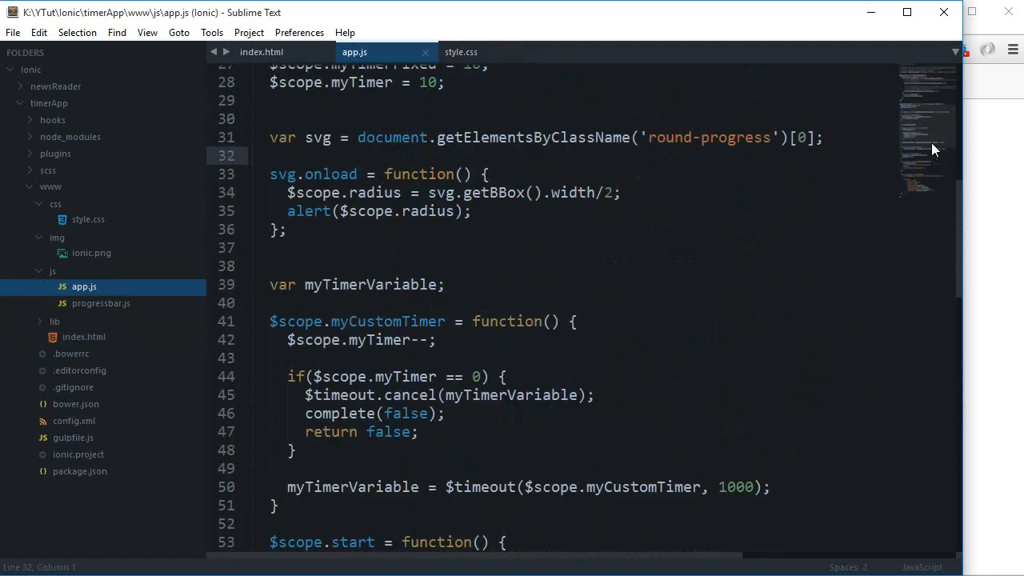
scroll(down, 3)
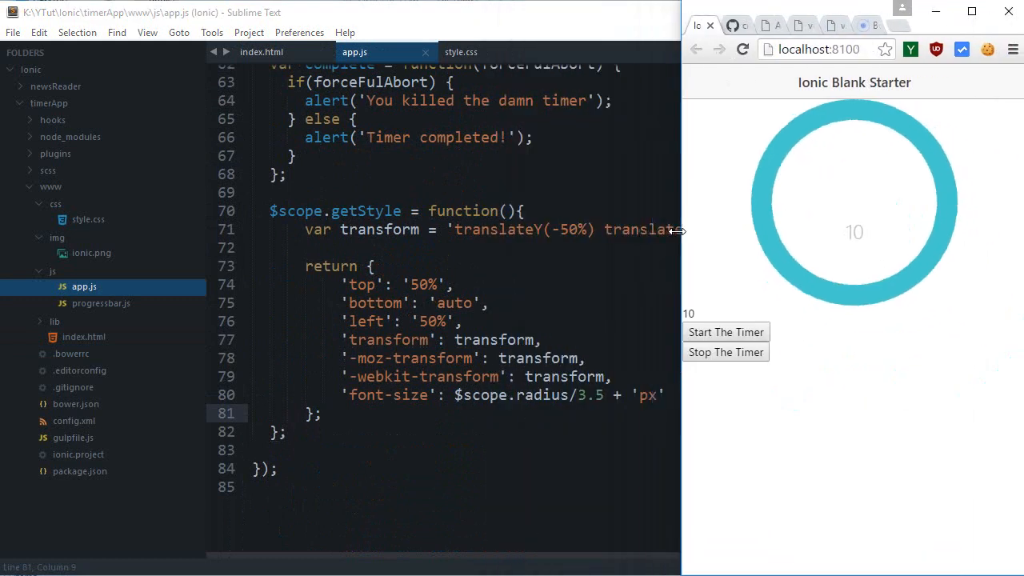
- Reload the app, dismiss the radius alert, and toggle .progress top/left offsets in Styles
click(725, 332)
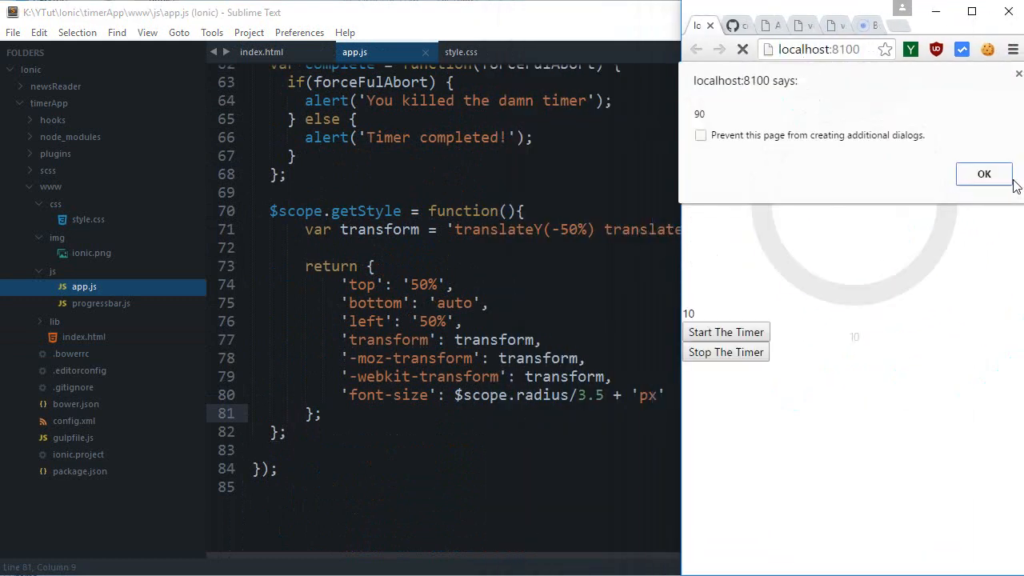
click(984, 173)
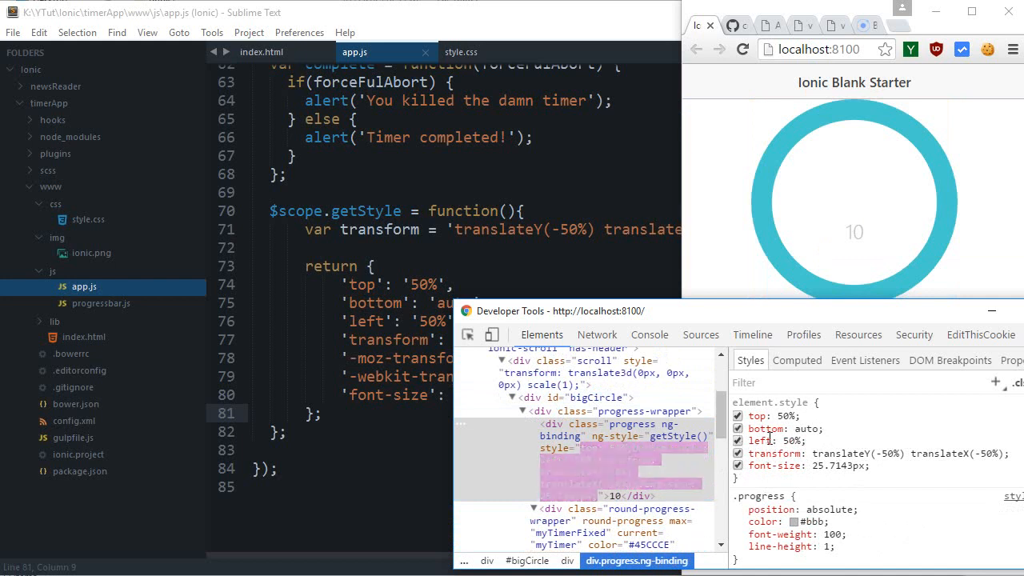
click(737, 440)
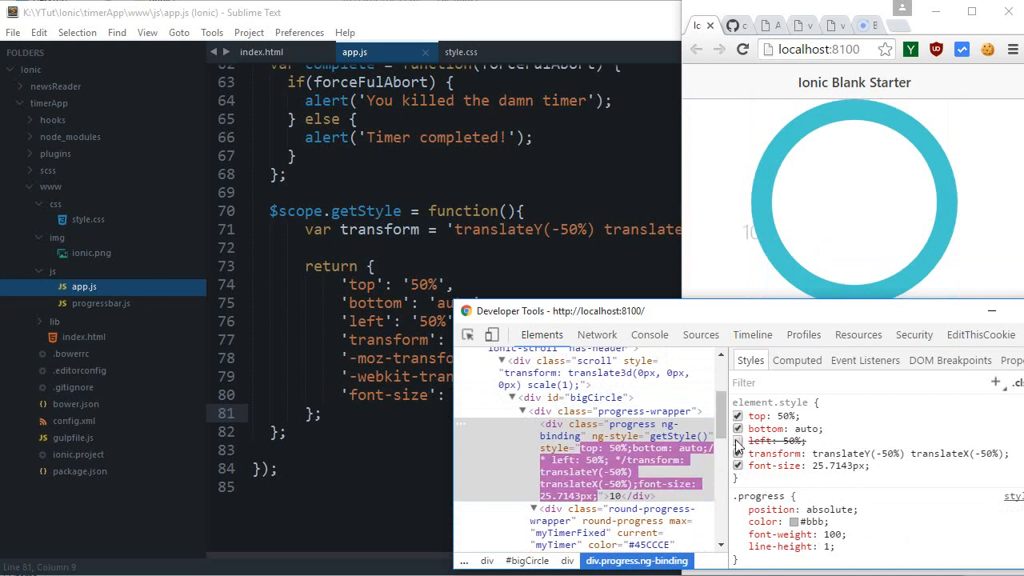
click(737, 415)
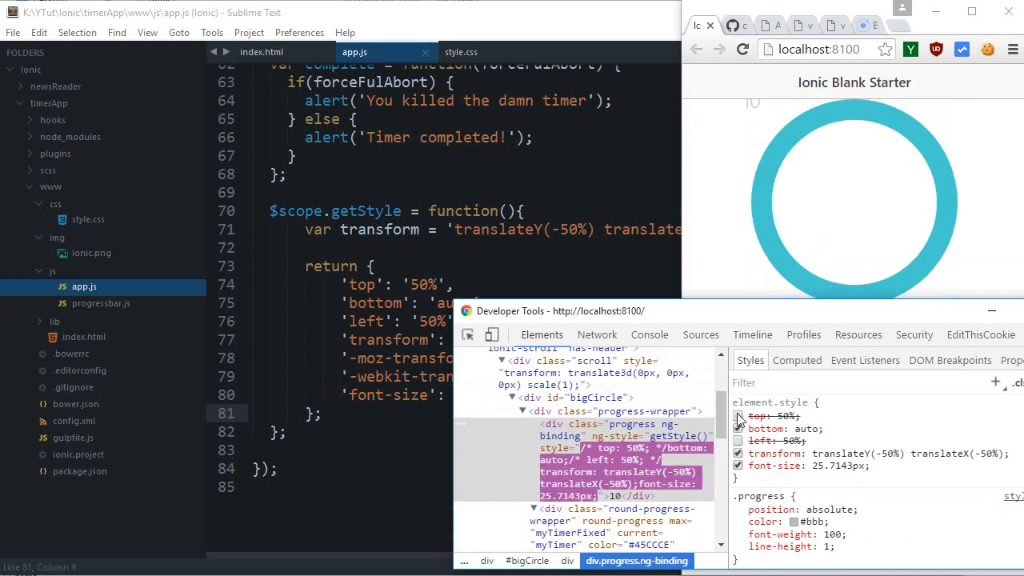
click(739, 415)
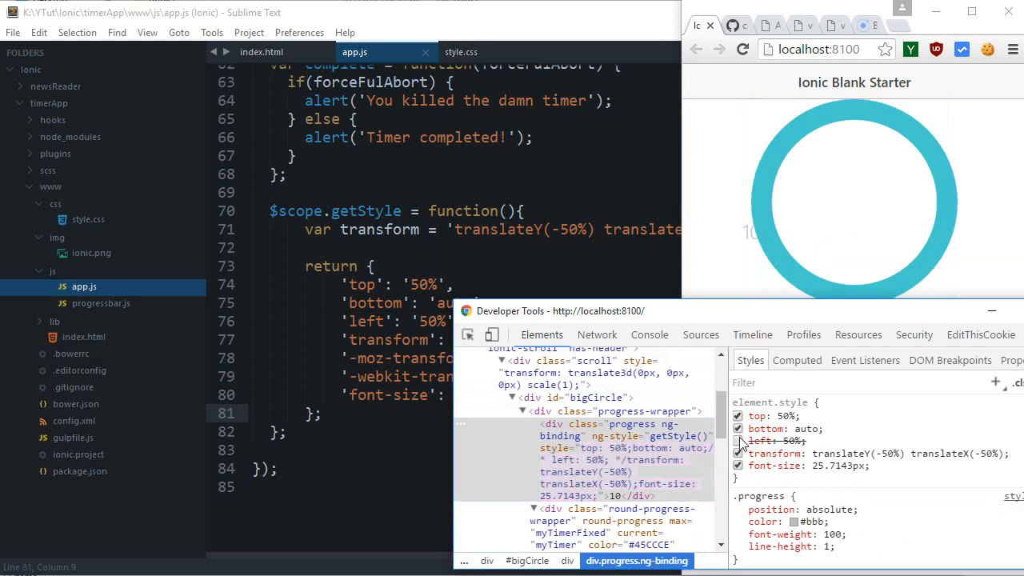
click(738, 441)
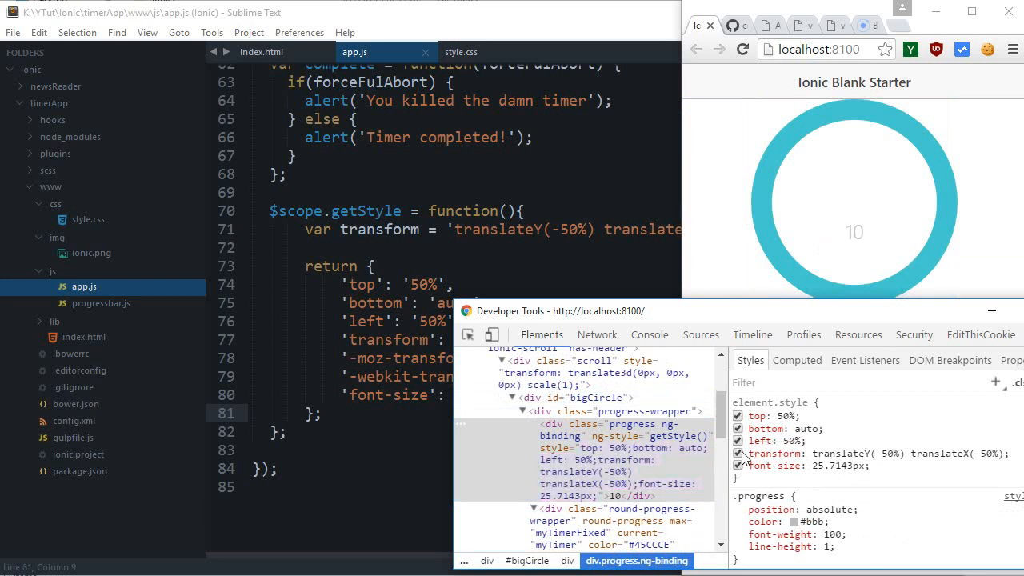
- Give .progress-wrapper position: relative so the countdown stays centred in the ring
click(738, 454)
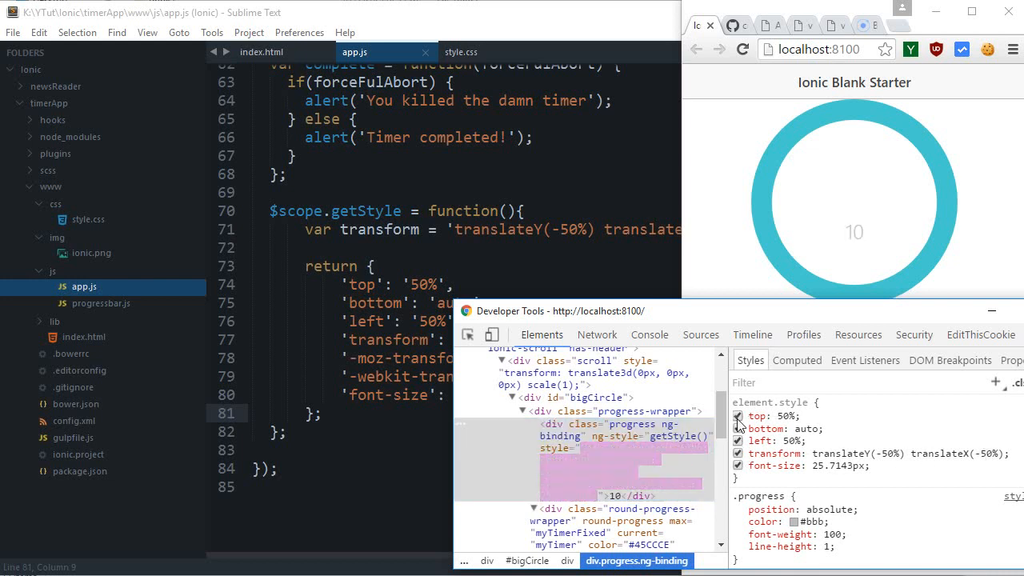
click(737, 441)
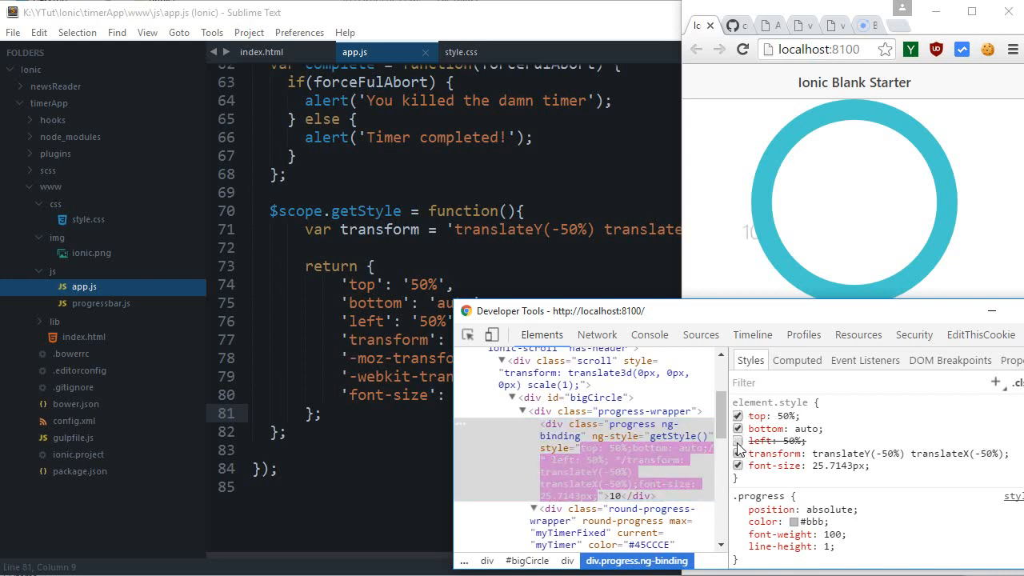
click(737, 440)
text(posi)
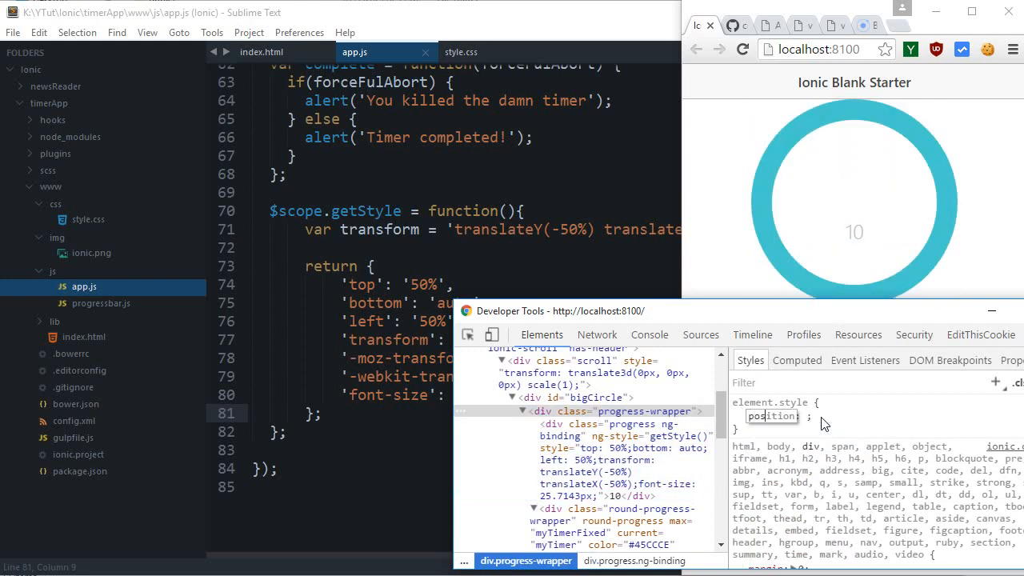
text(relative)
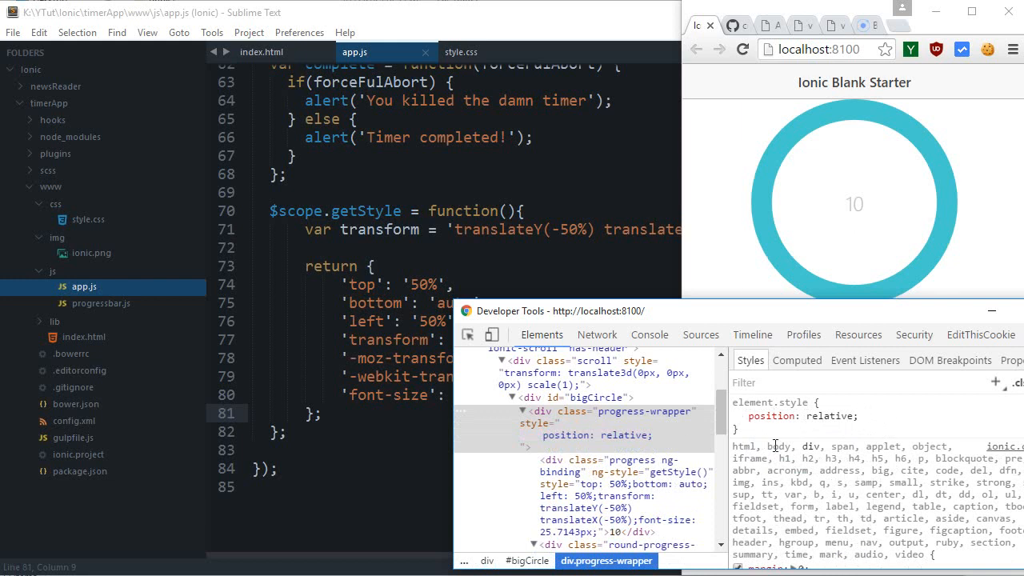
click(461, 52)
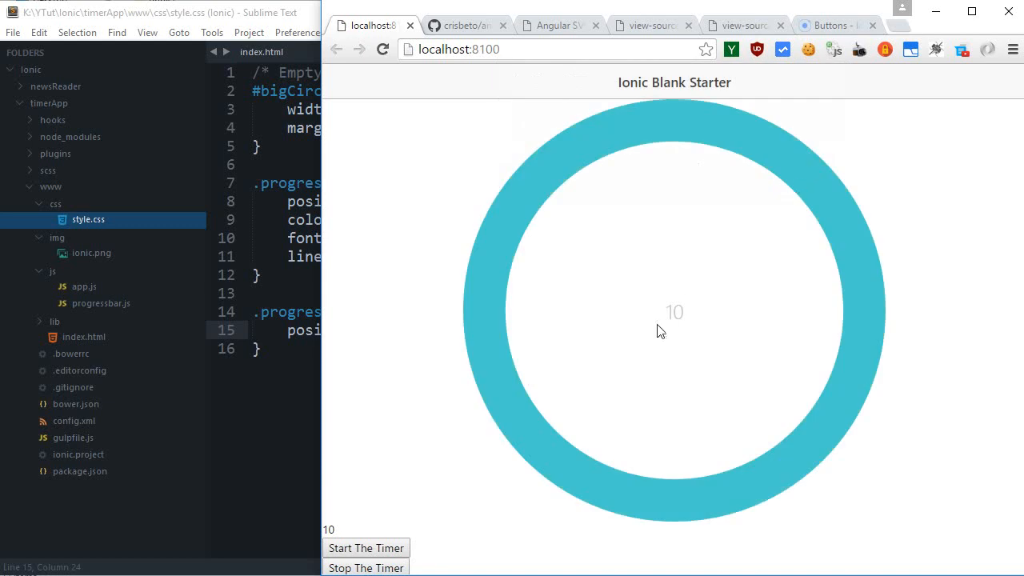
mouse_move(318, 310)
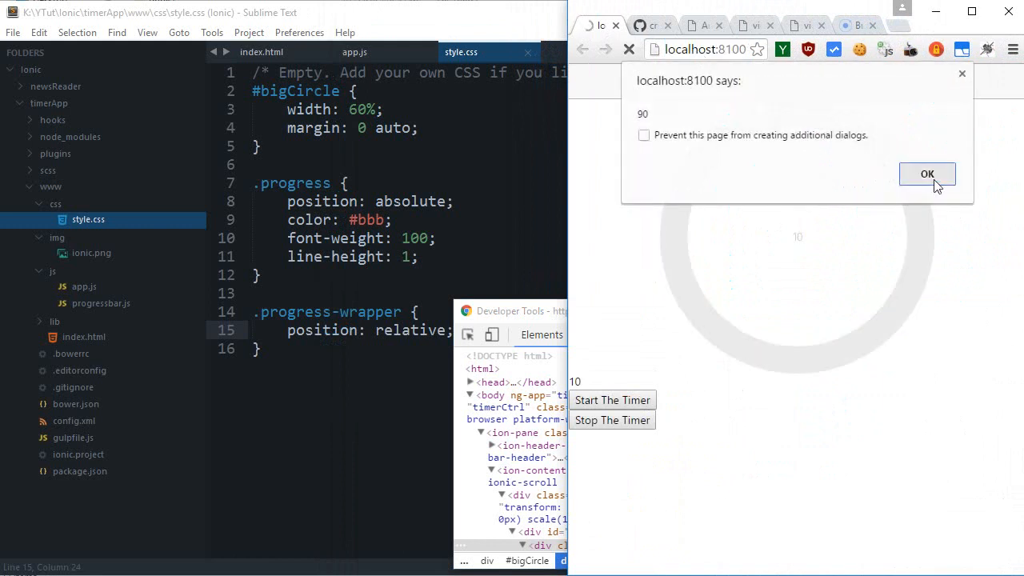
- Dismiss the reload alerts, check the Console, and inspect the round progress wrapper element
click(927, 174)
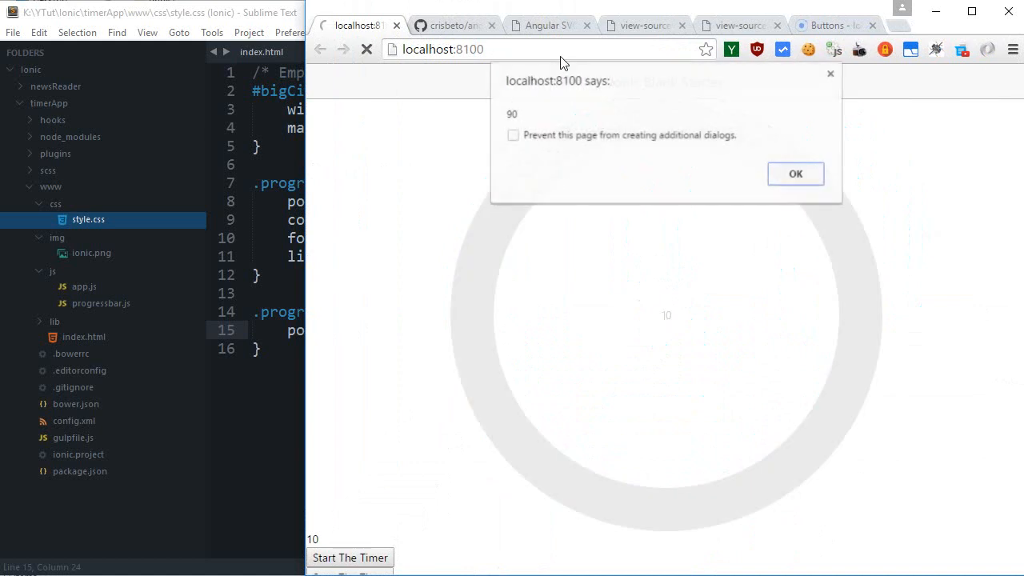
click(795, 174)
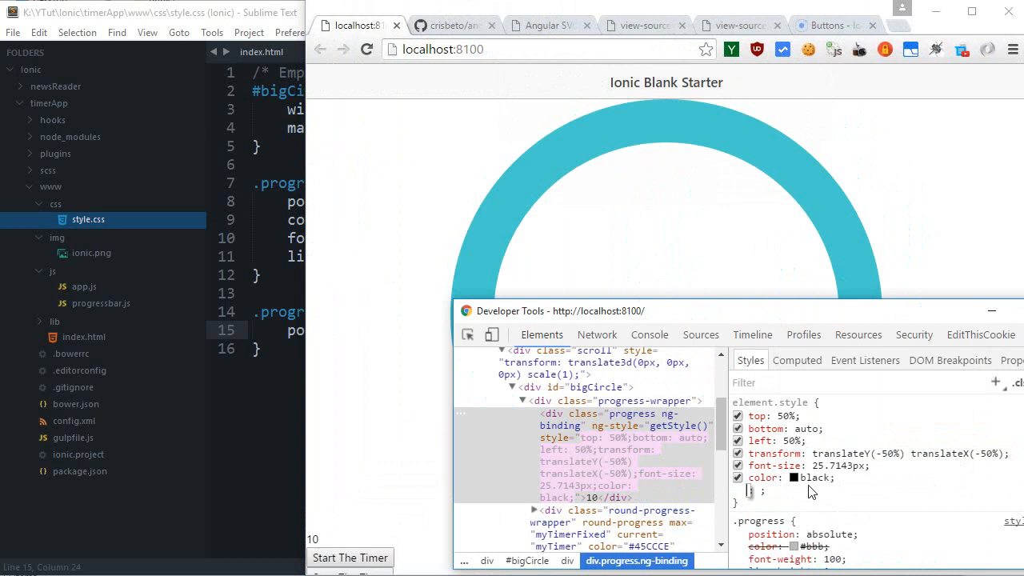
click(648, 334)
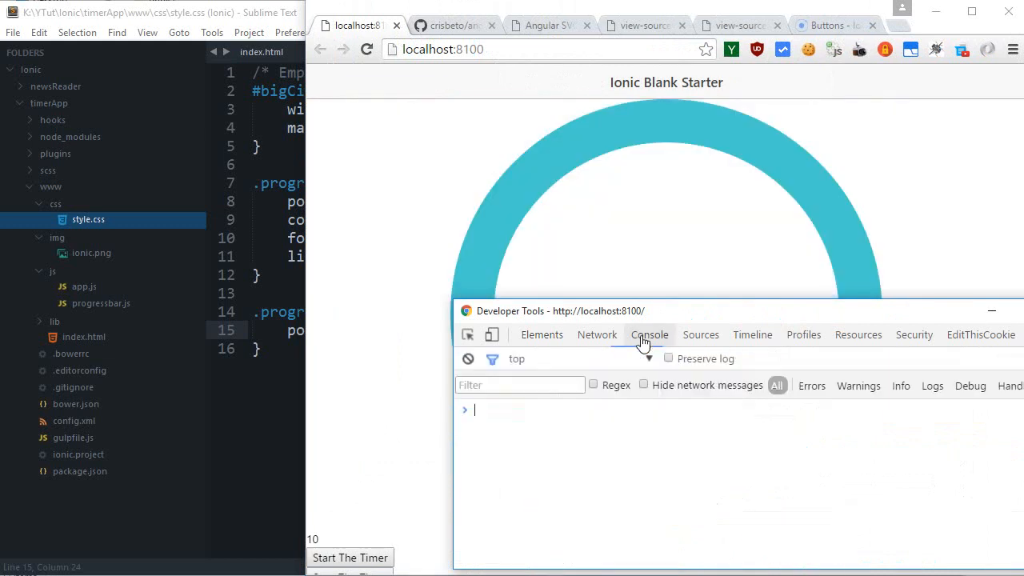
click(542, 335)
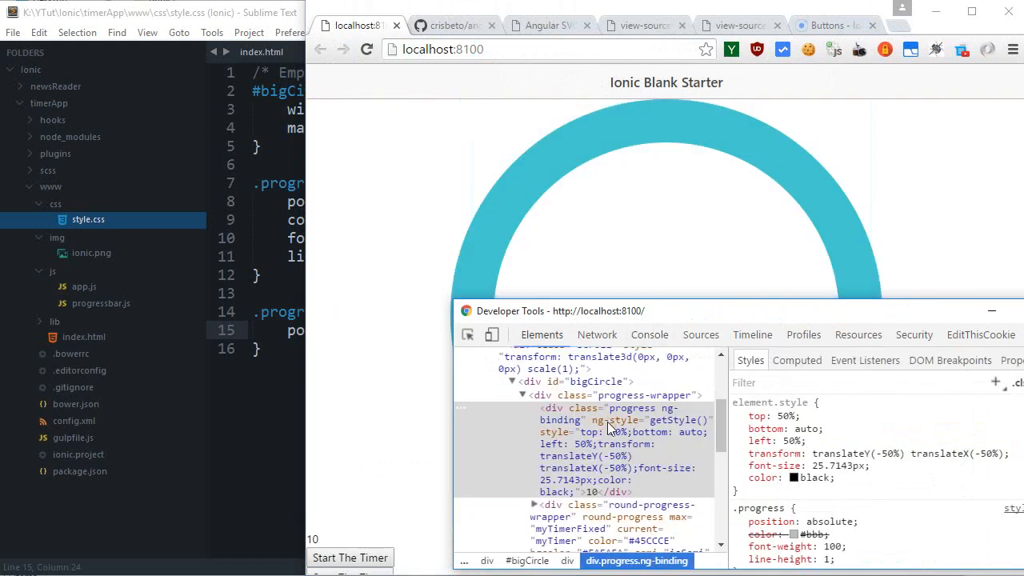
click(580, 381)
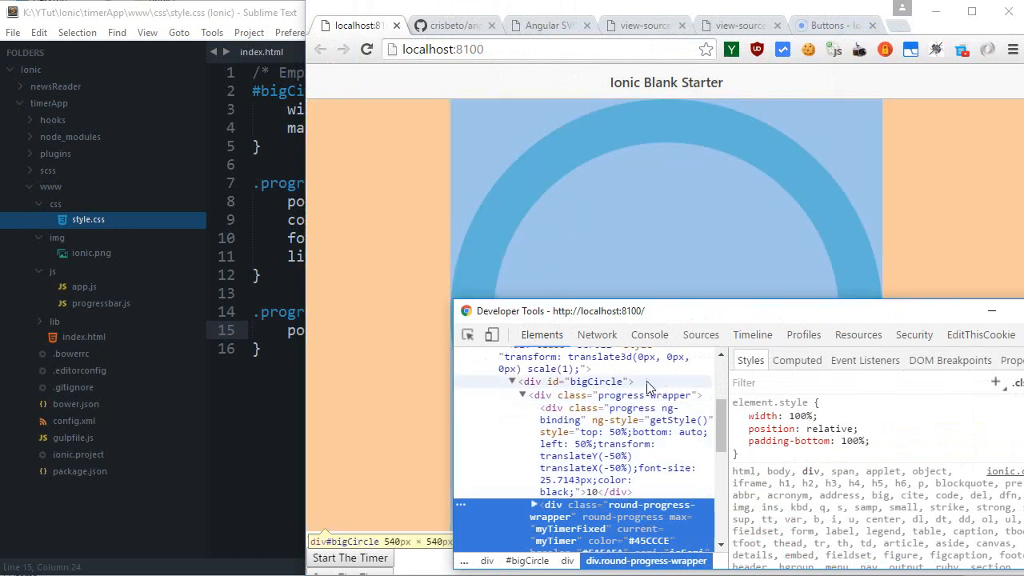
click(649, 334)
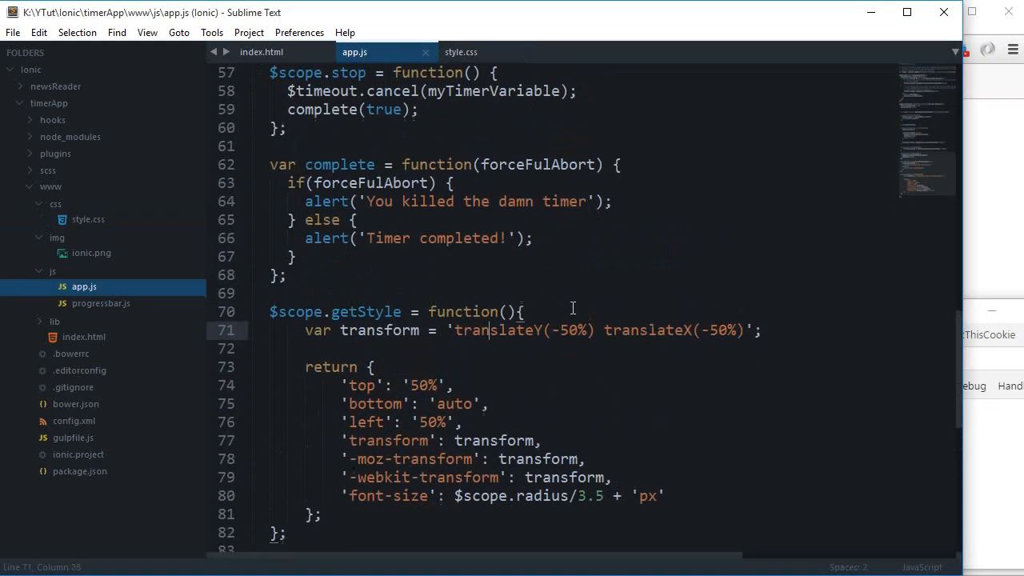
- Measure the circle's getBoundingClientRect width in the Console, then dismiss the radius 90 alert
scroll(up, 3)
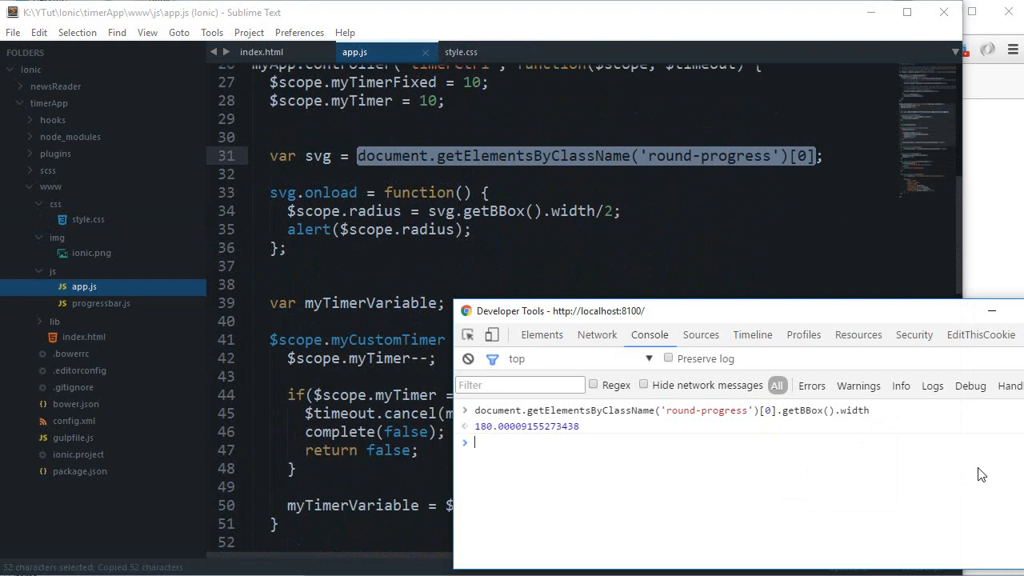
mouse_move(999, 236)
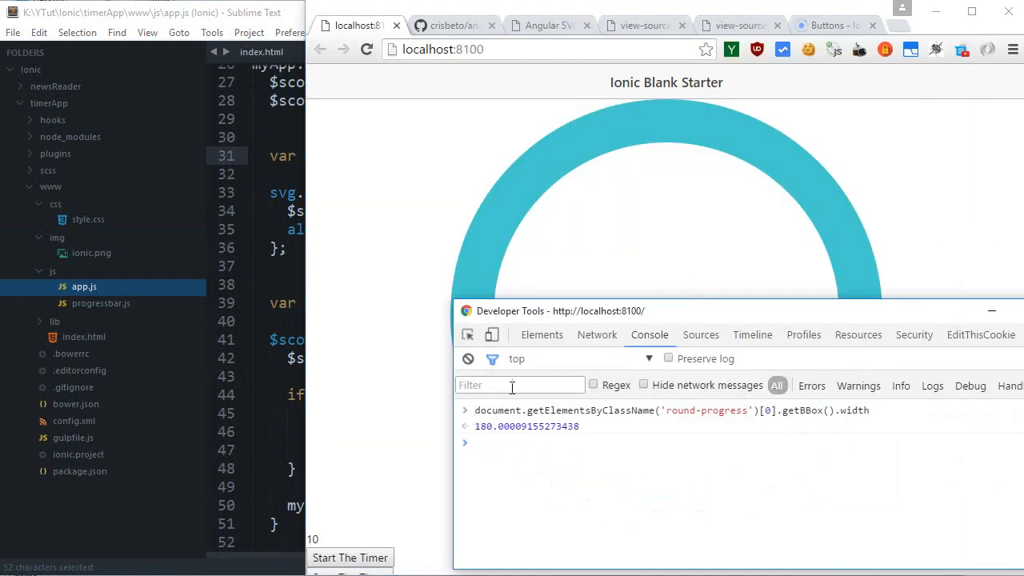
click(542, 335)
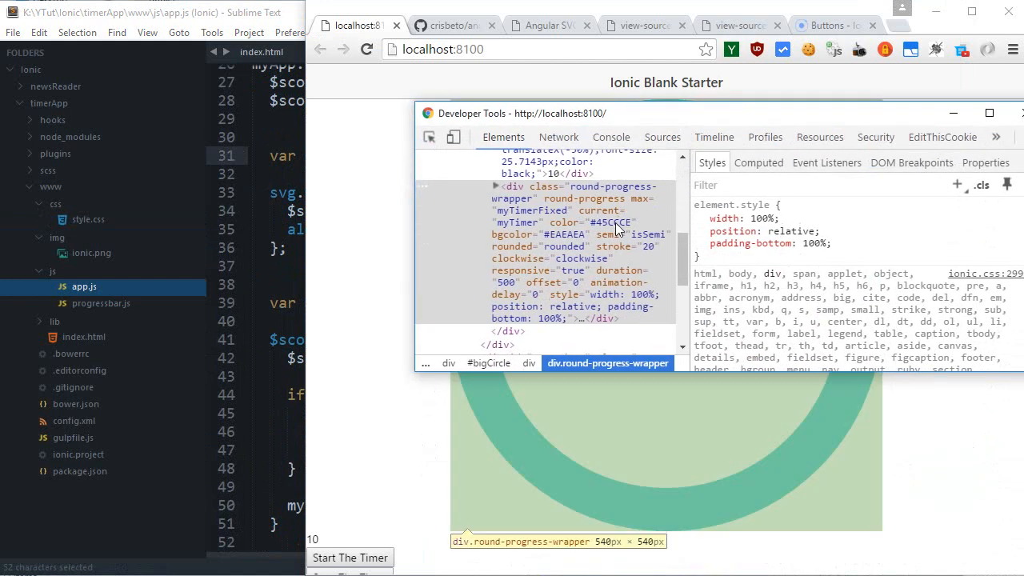
click(610, 137)
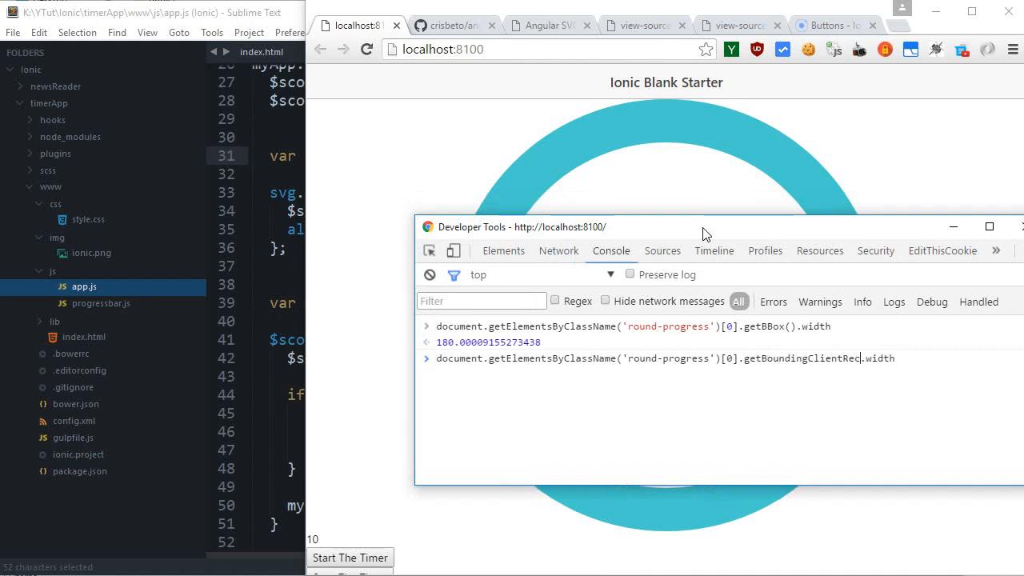
key(Return)
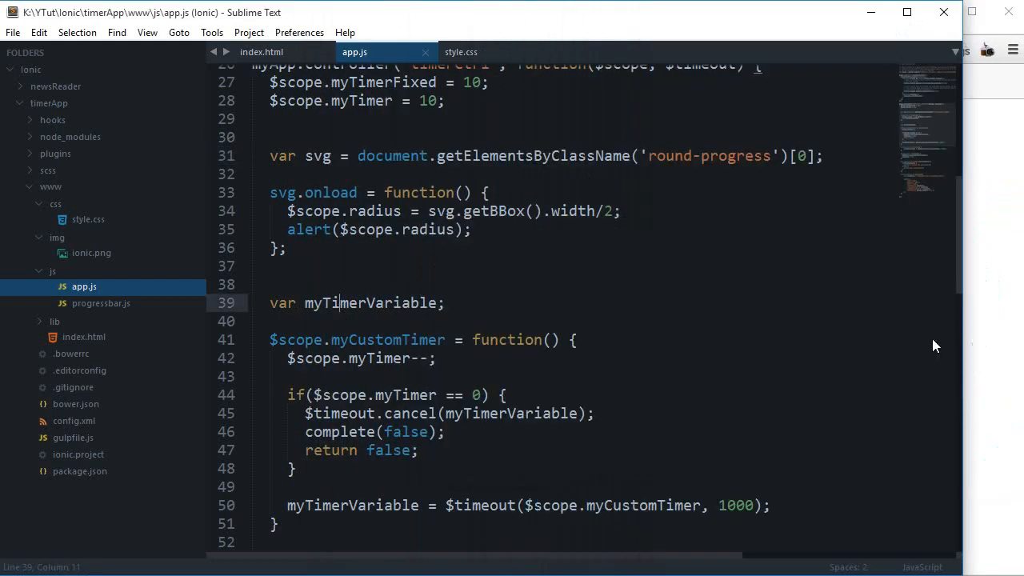
scroll(up, 3)
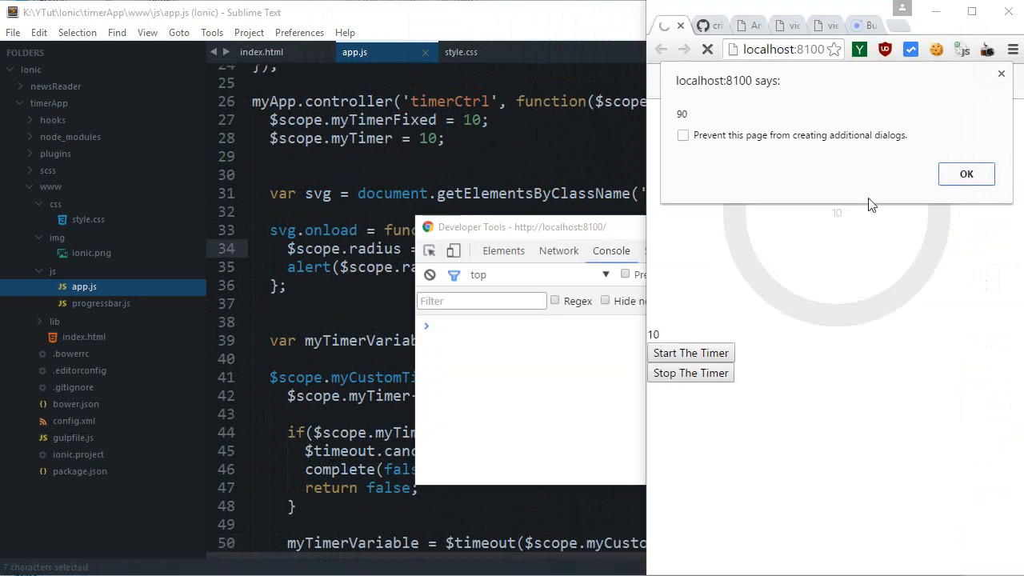
click(966, 174)
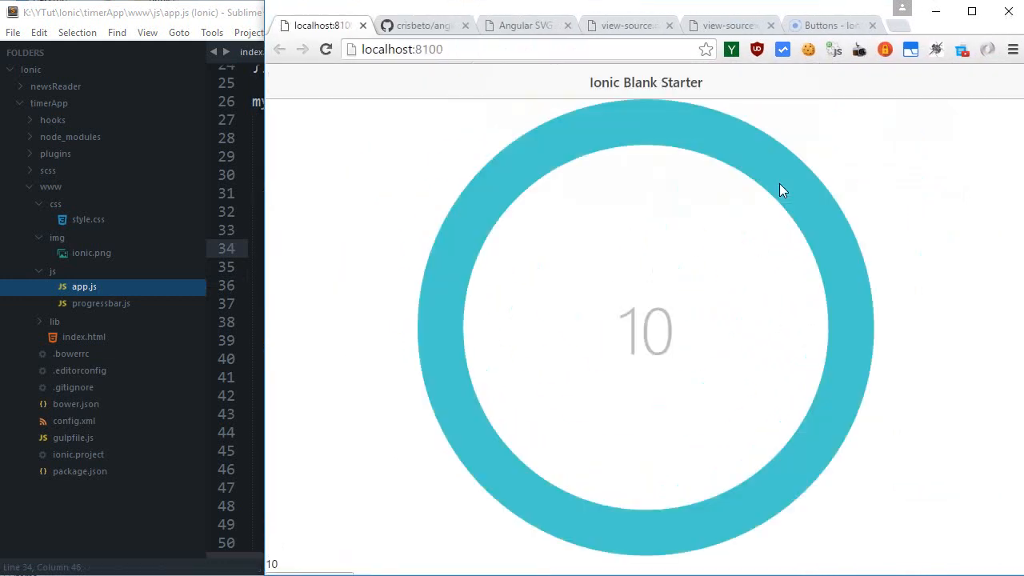
mouse_move(610, 344)
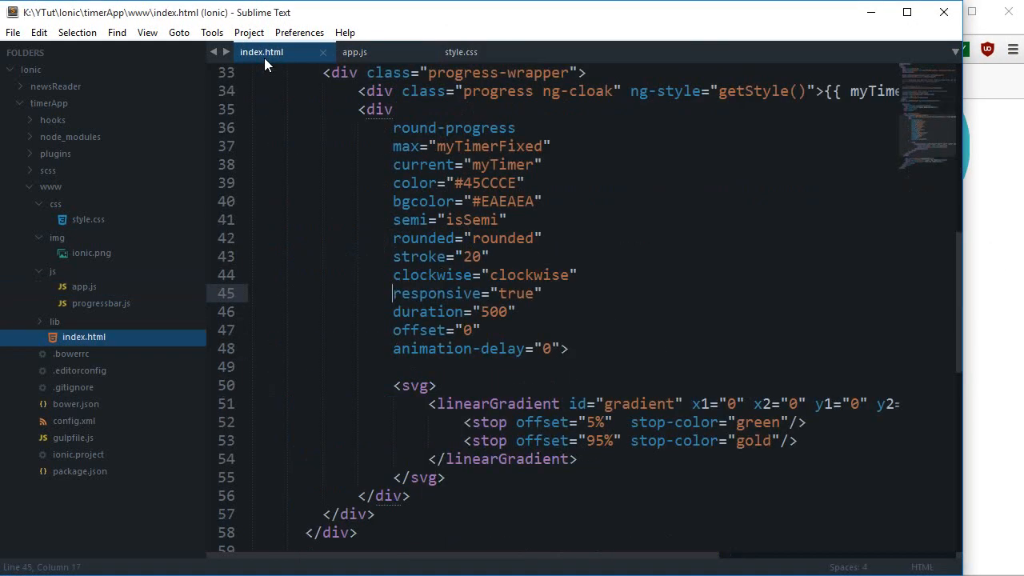
- Delete the separate countdown div from index.html and save
scroll(down, 3)
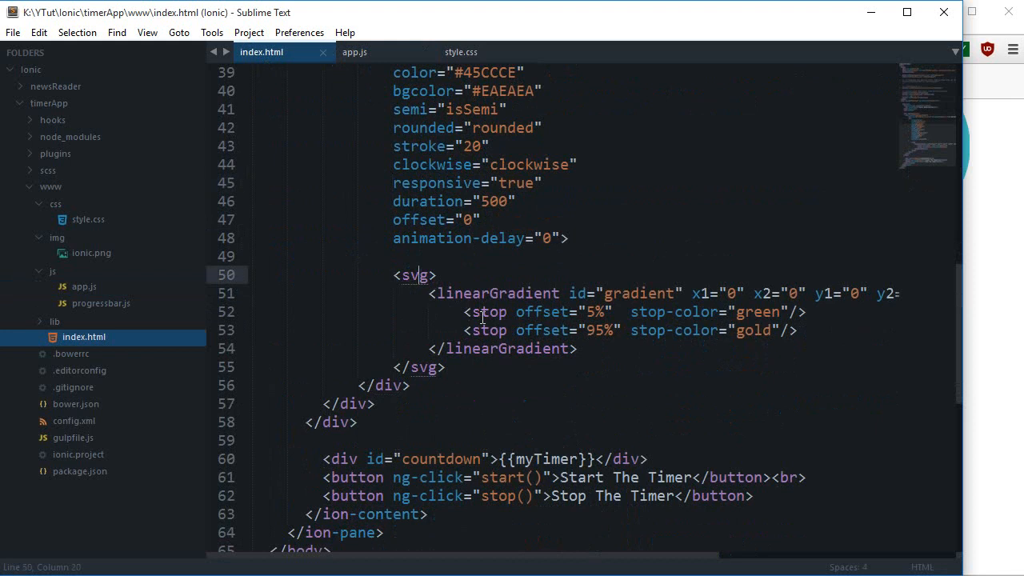
scroll(down, 3)
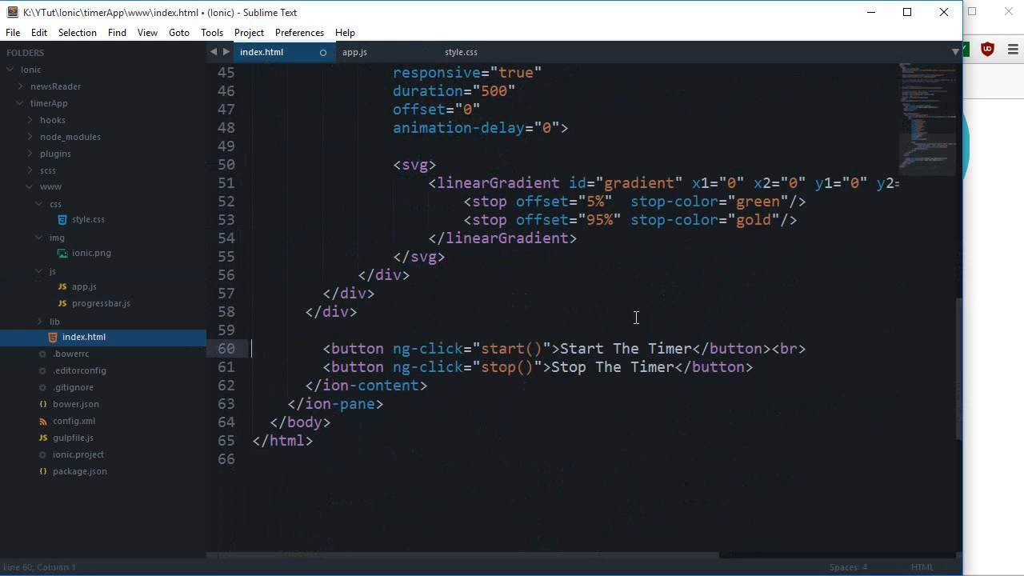
key(ctrl+s)
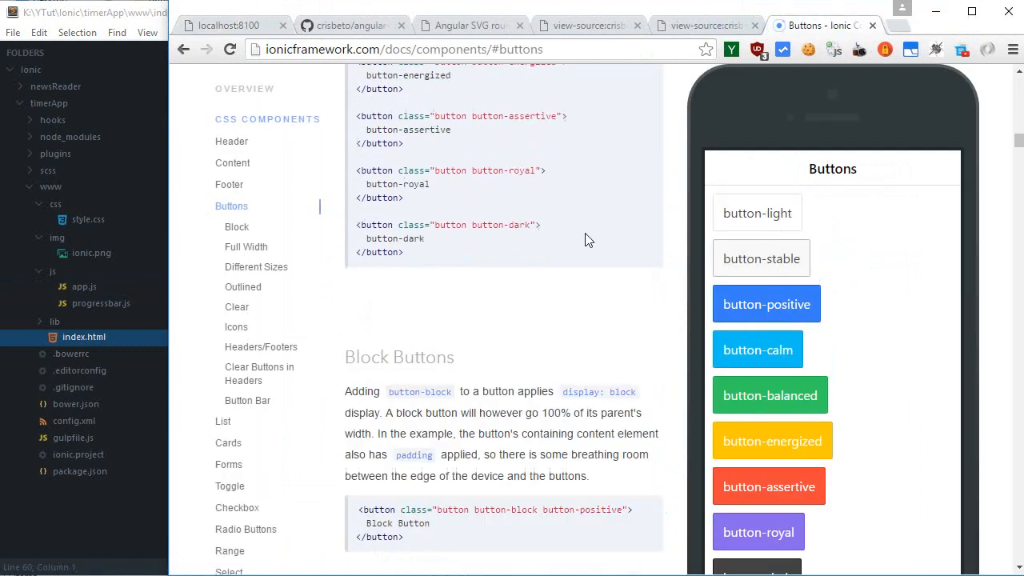
scroll(up, 3)
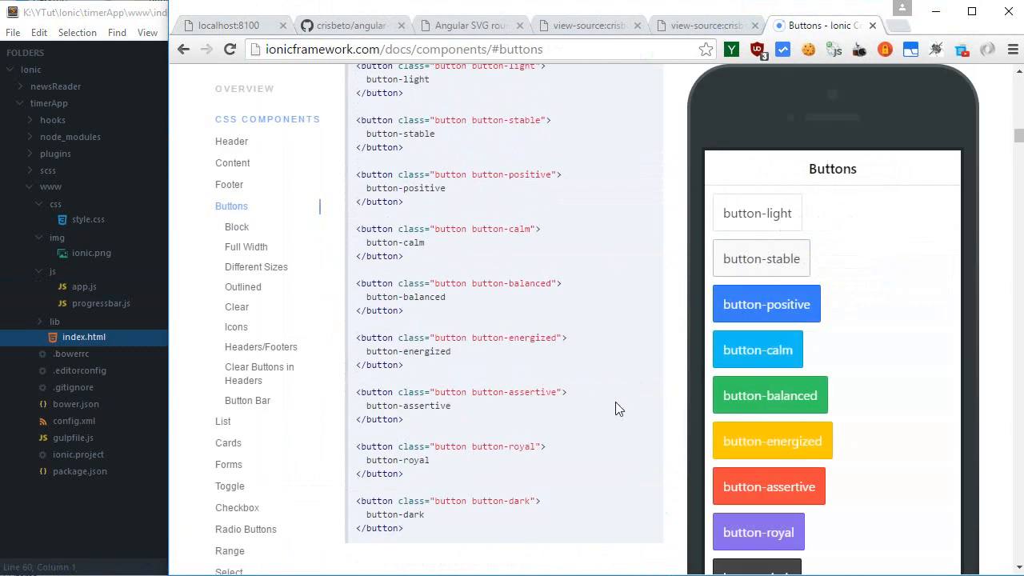
scroll(up, 3)
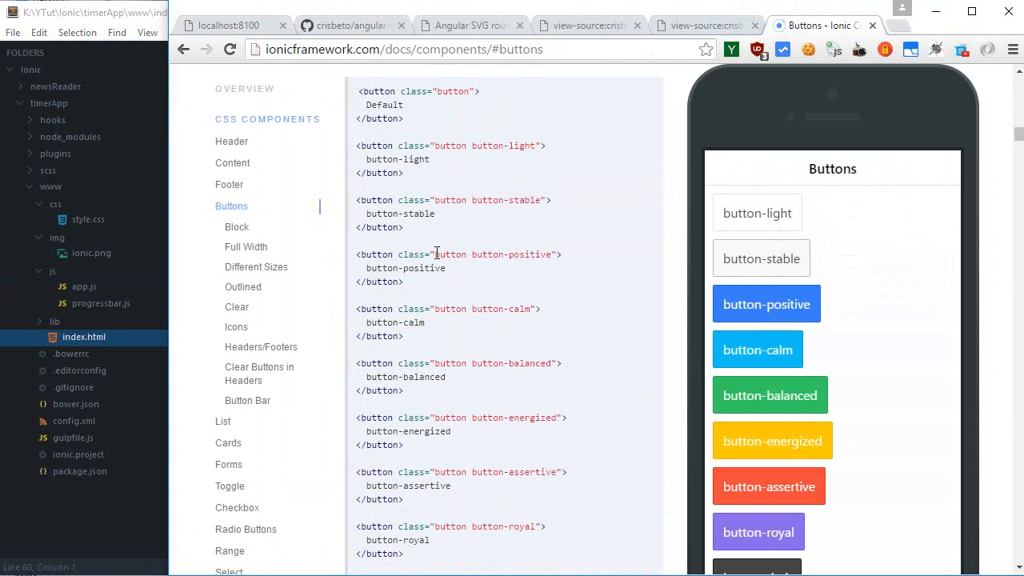
- Give Start class "button button-positive" and Stop class "button button-assertive"
double_click(493, 255)
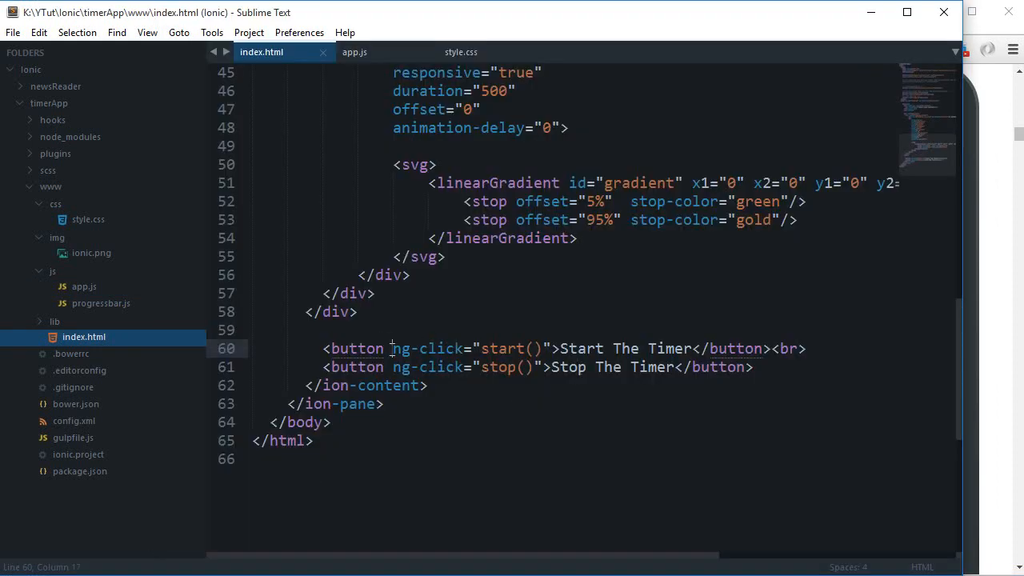
text(class="button button-positive")
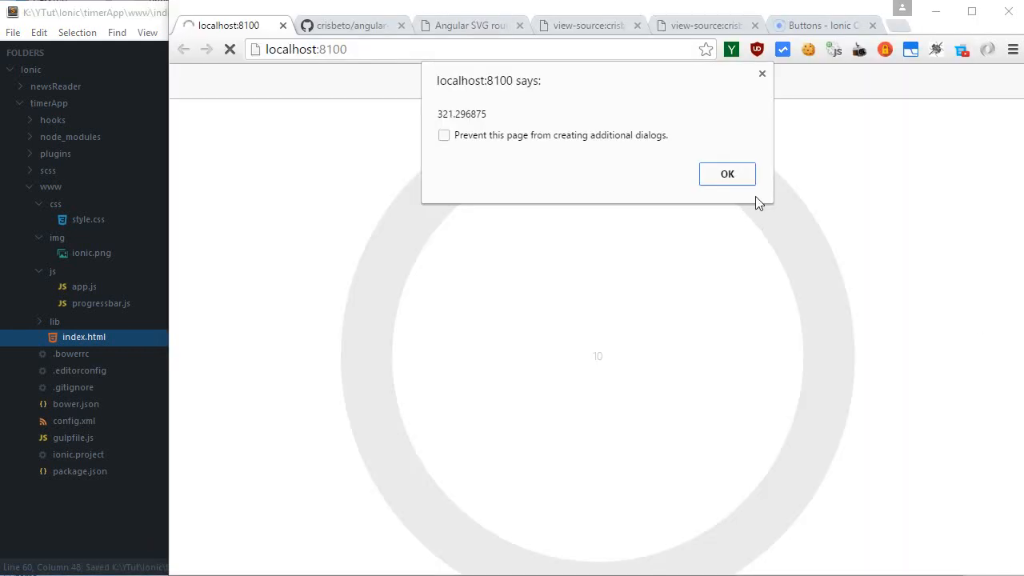
click(726, 173)
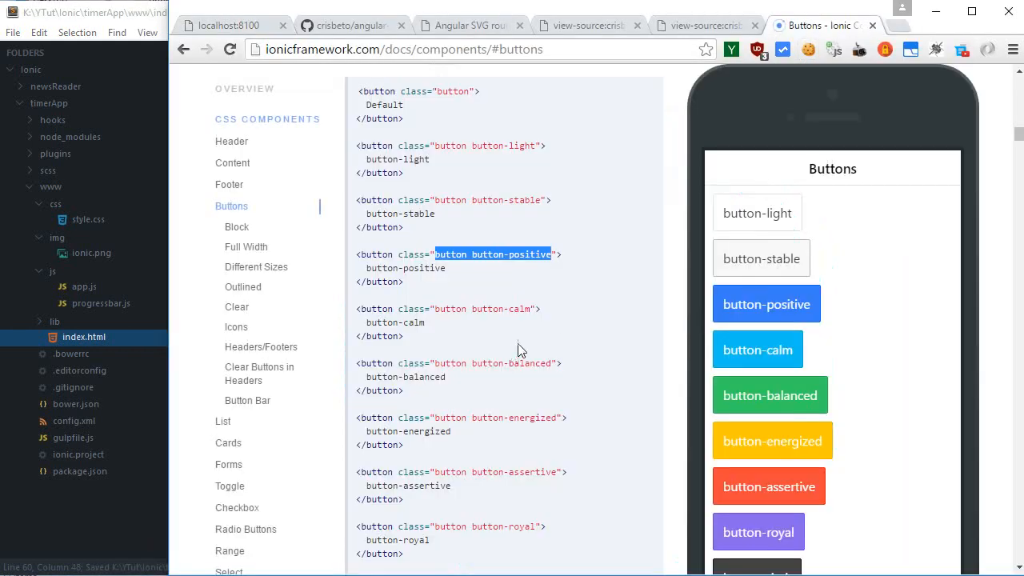
mouse_move(563, 390)
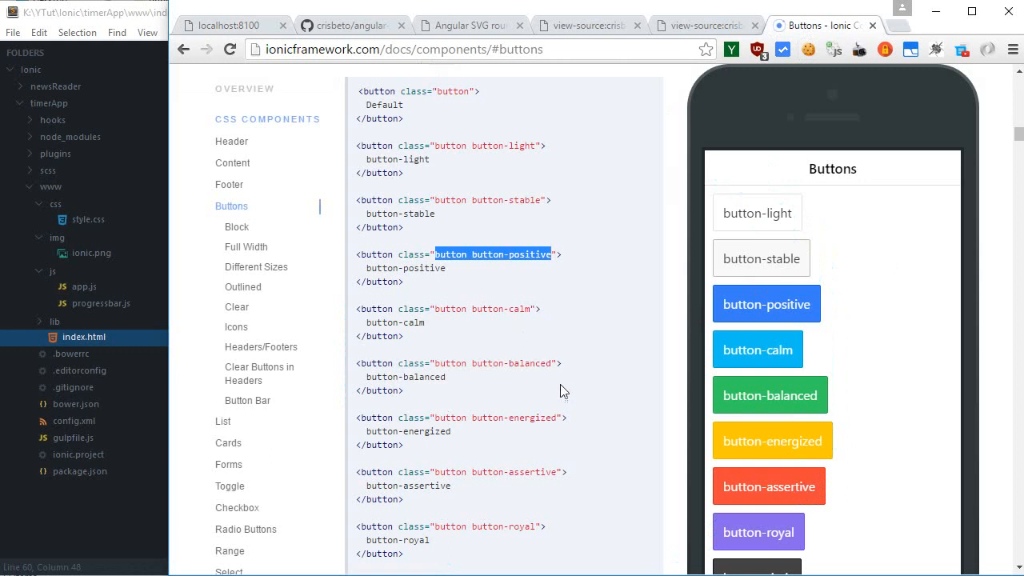
double_click(494, 472)
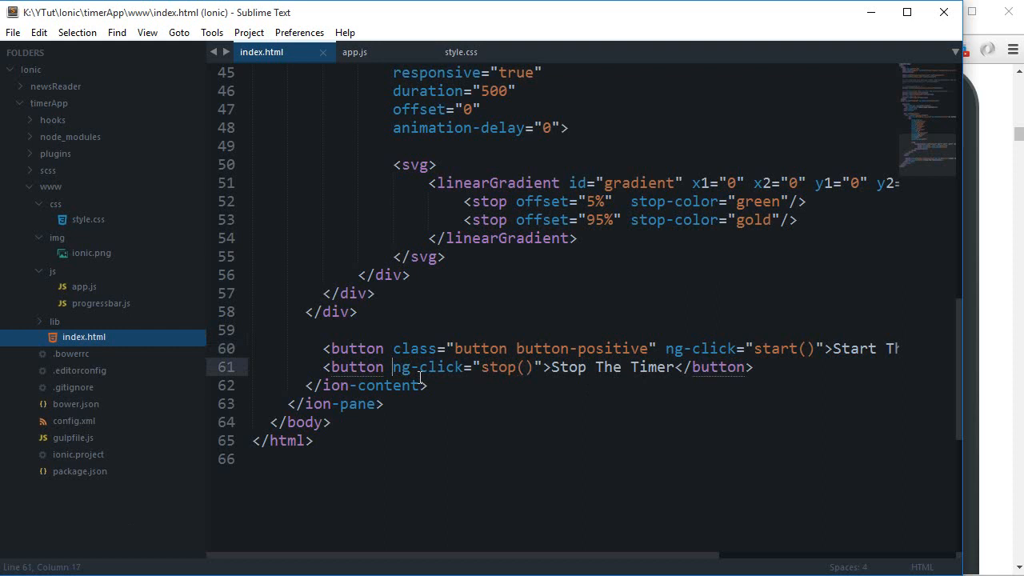
text(class="button button-assertive")
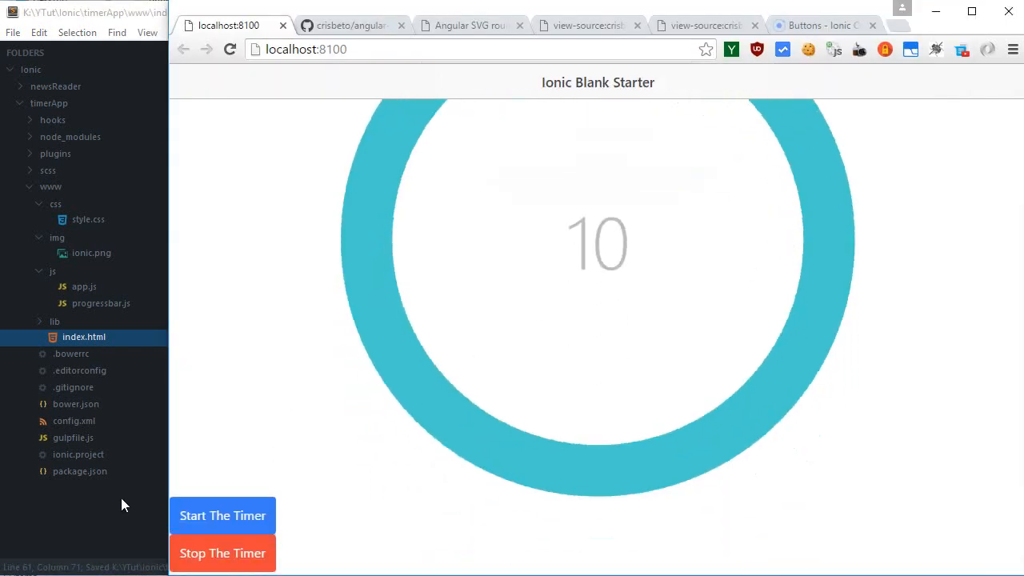
mouse_move(174, 271)
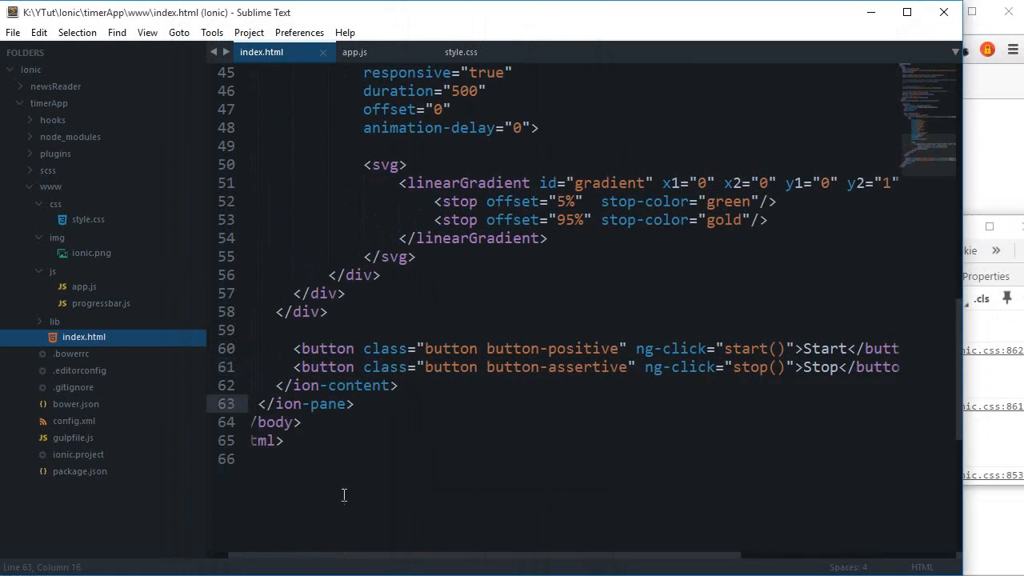
text(<div id="btns">)
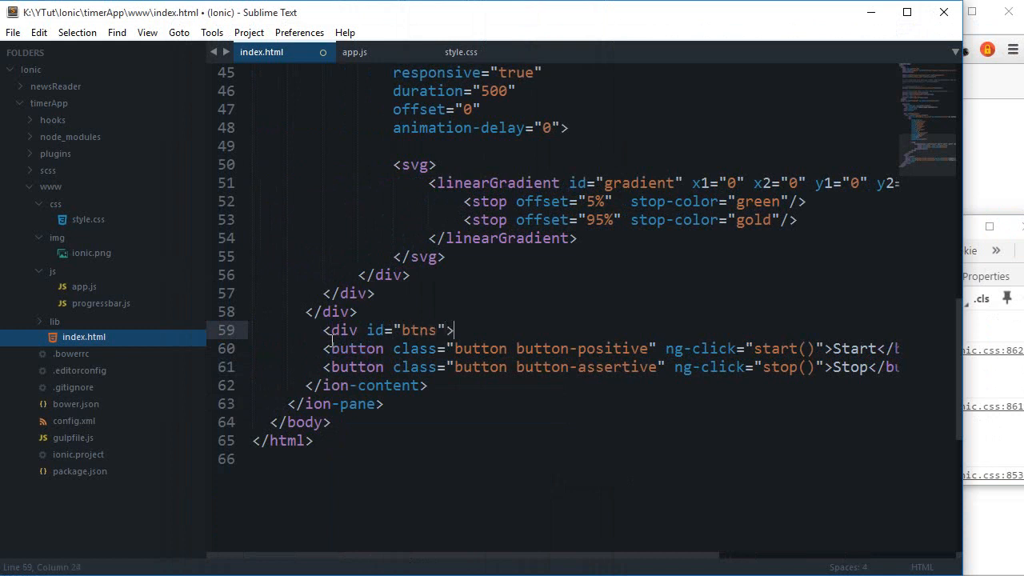
- Save the btns wrapper in index.html, comment out app.js's alert, and return to style.css
key(ctrl+s)
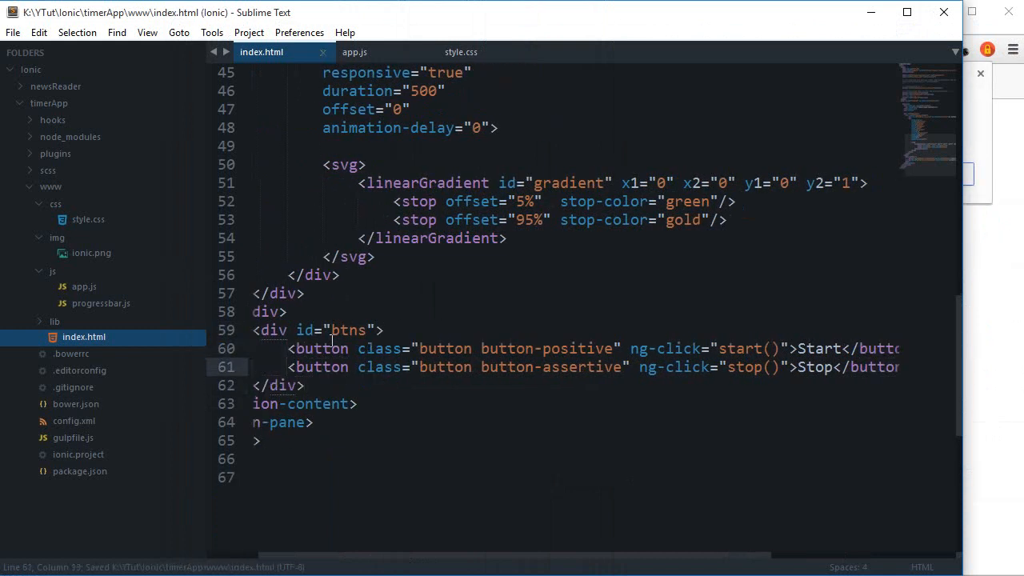
click(461, 52)
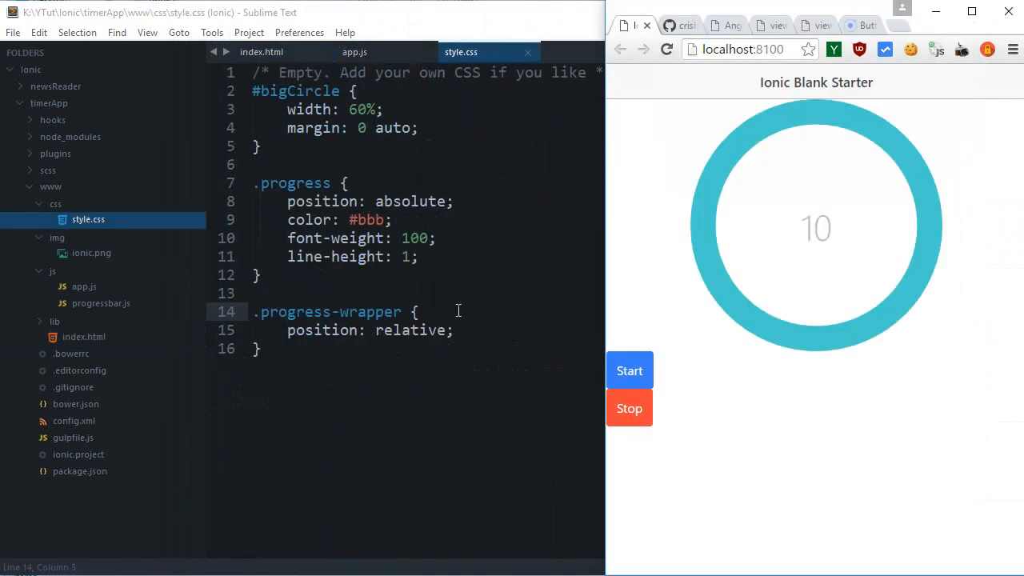
click(355, 52)
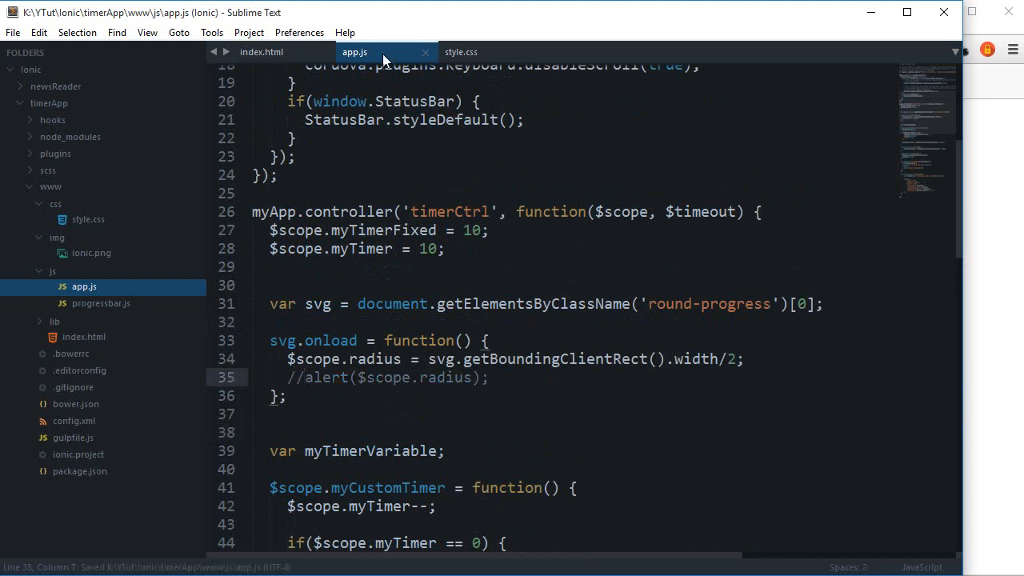
click(461, 51)
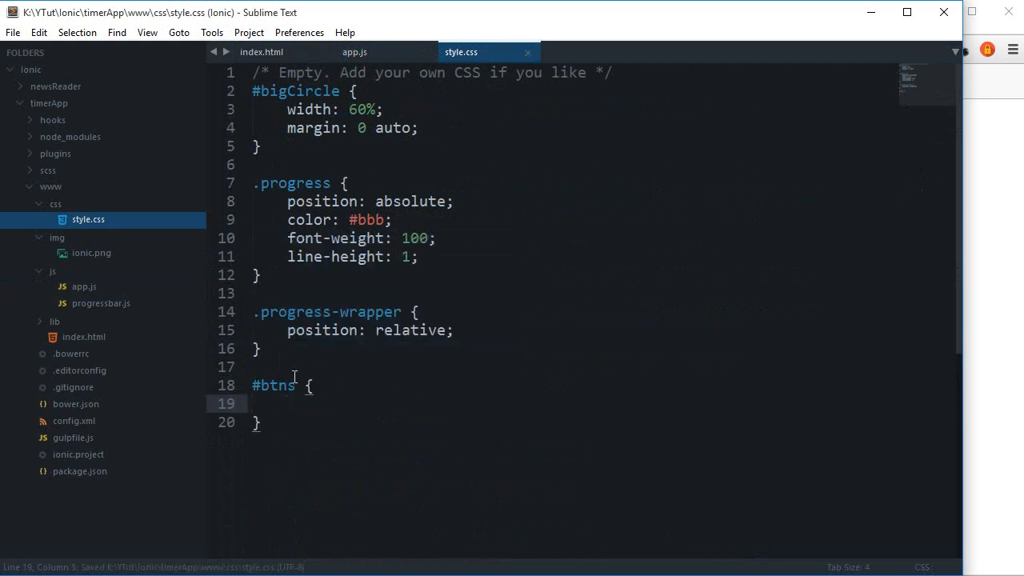
- Begin a #btns button rule in style.css, checking the button markup in index.html
text(button)
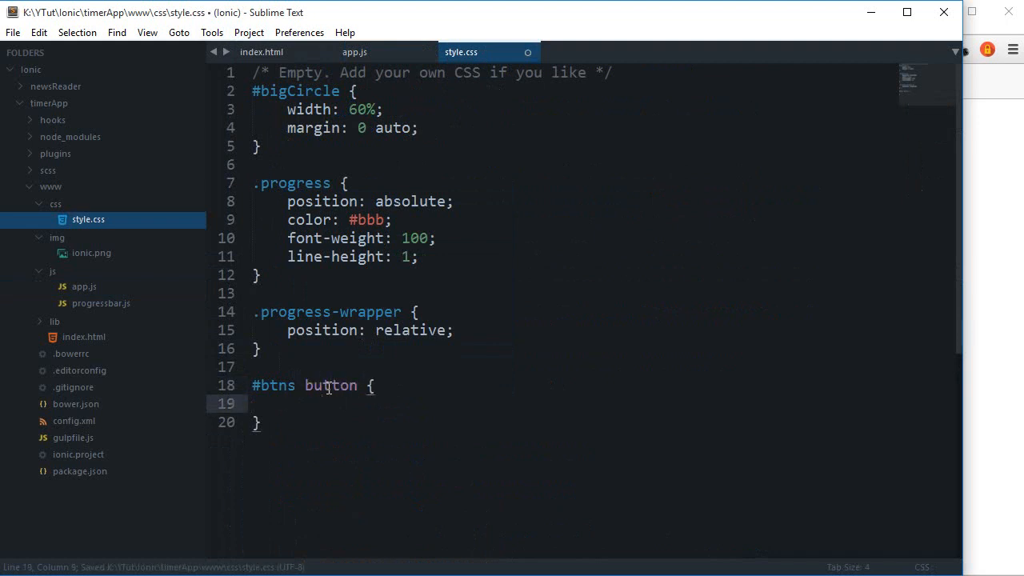
click(261, 52)
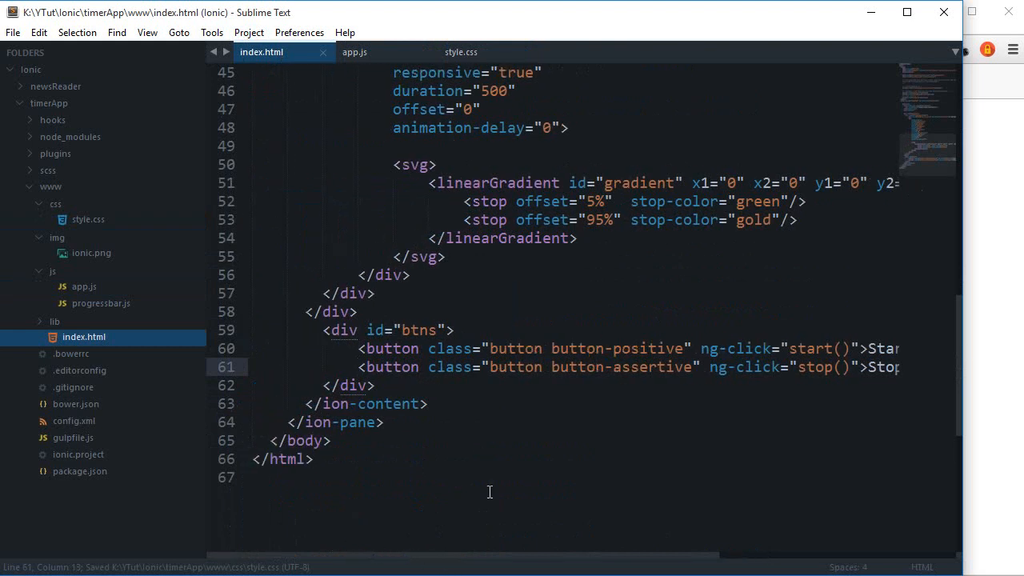
click(353, 52)
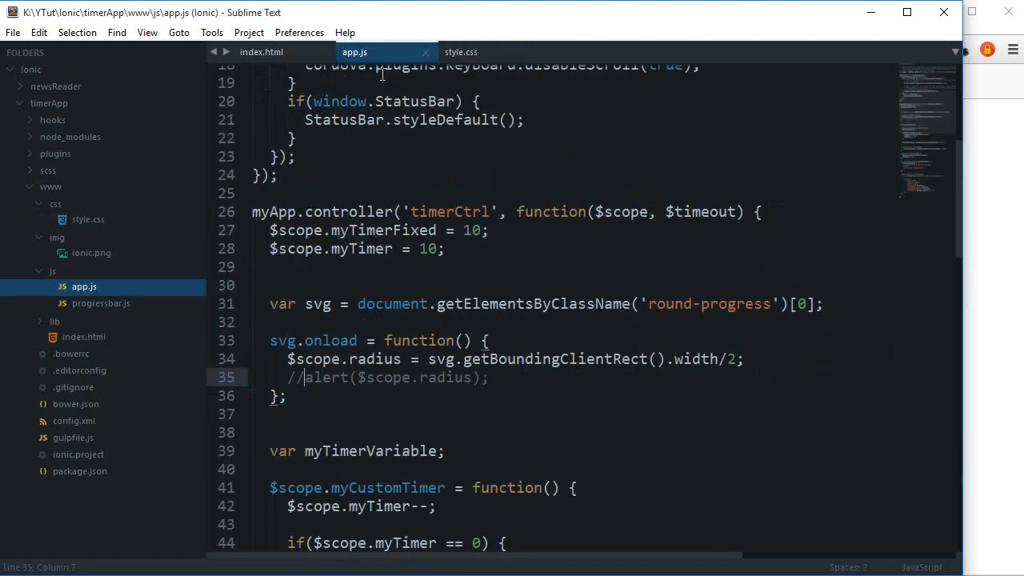
click(461, 52)
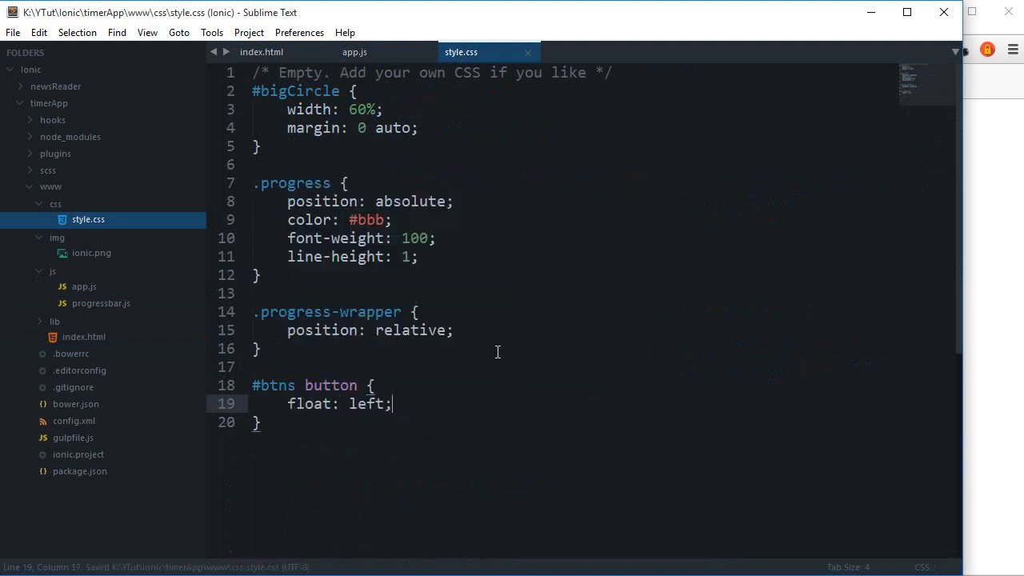
- Add :first-child/:last-child float-left selectors and a #btns:after clear: both clearfix
click(358, 385)
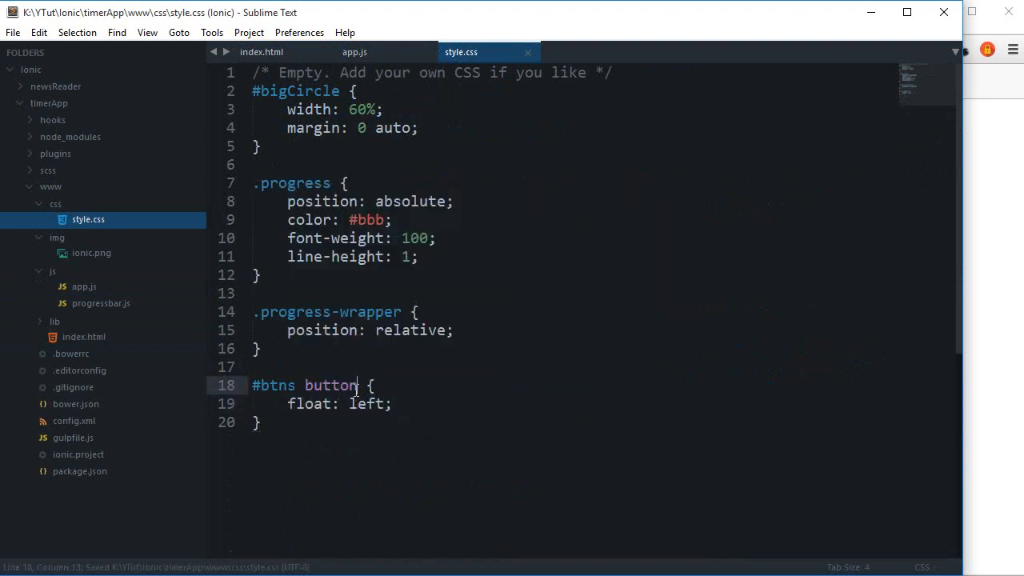
text(:first)
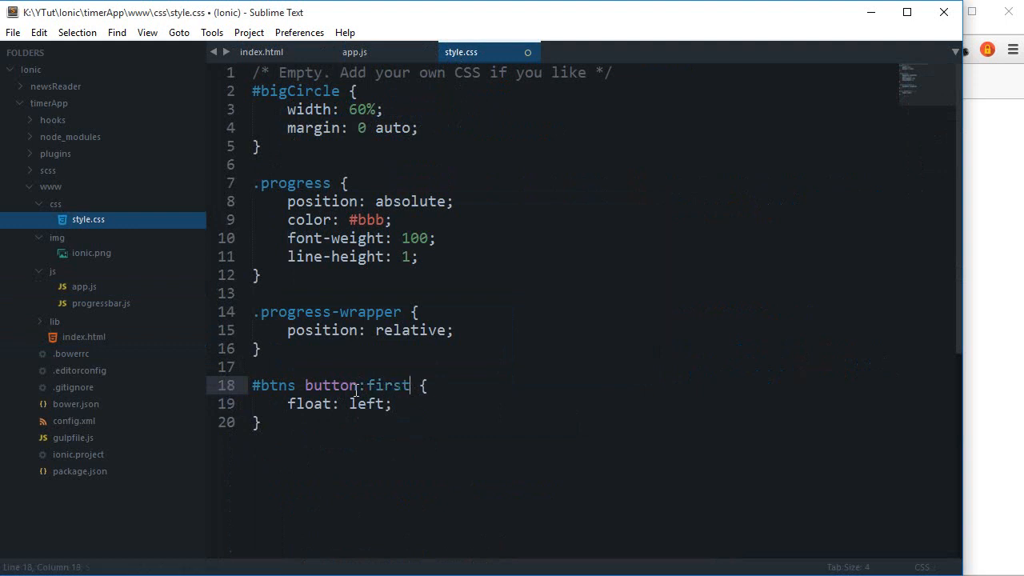
text(-child)
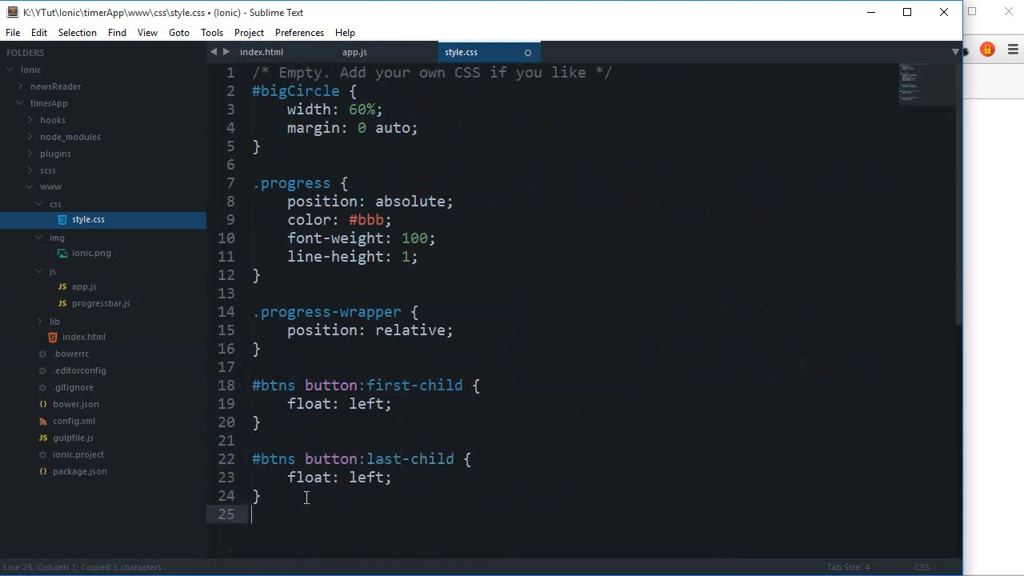
text(#btns:c)
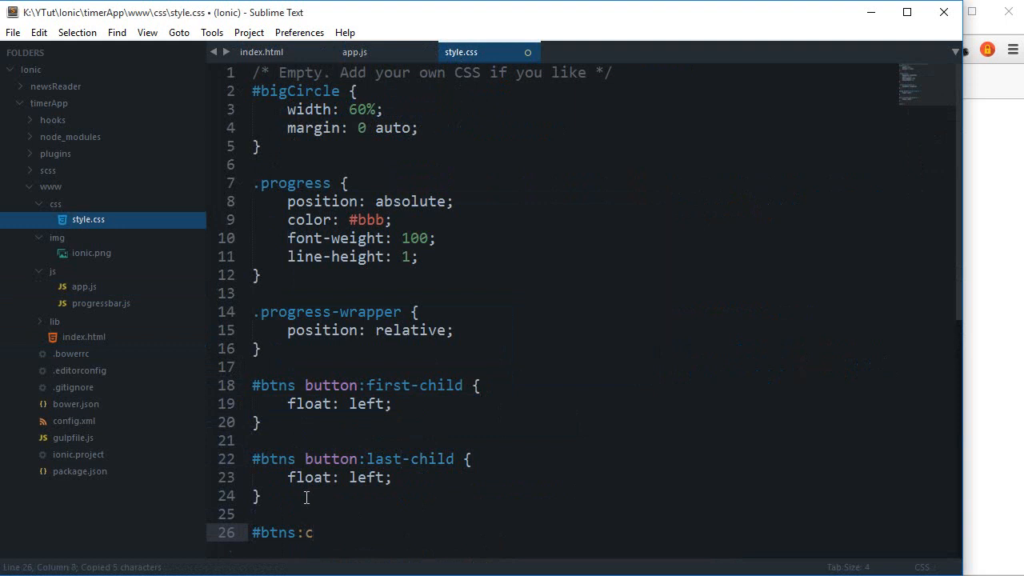
text(lear: both;)
text(display: block;)
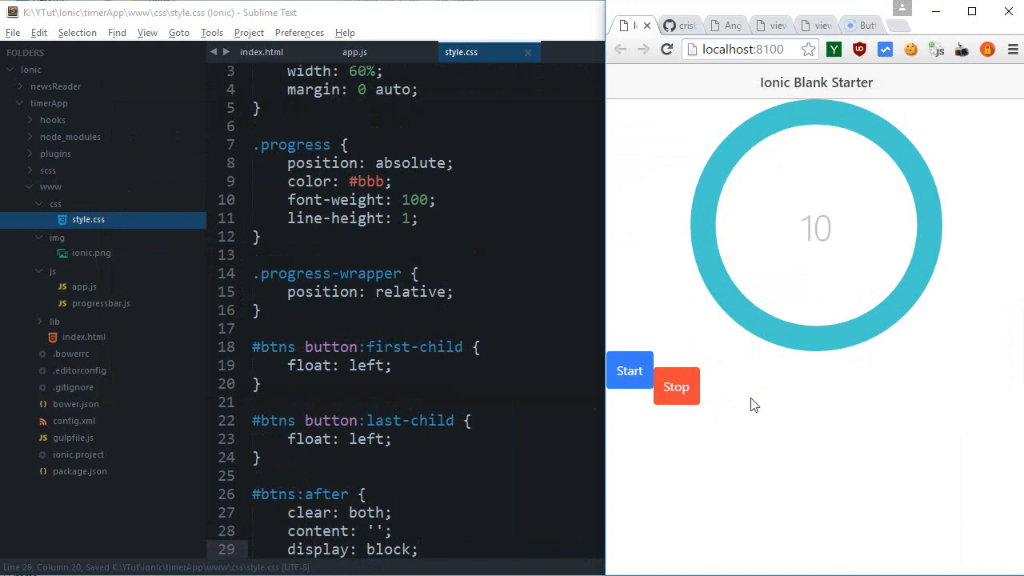
- Stop the timer, inspect the Stop button's float: left rule, and move DevTools aside
click(676, 387)
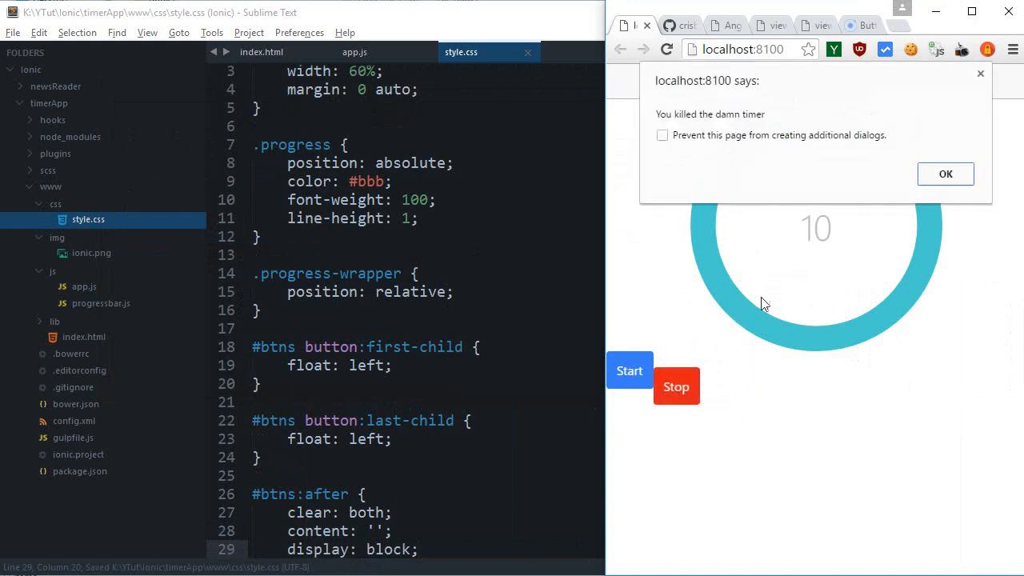
click(946, 174)
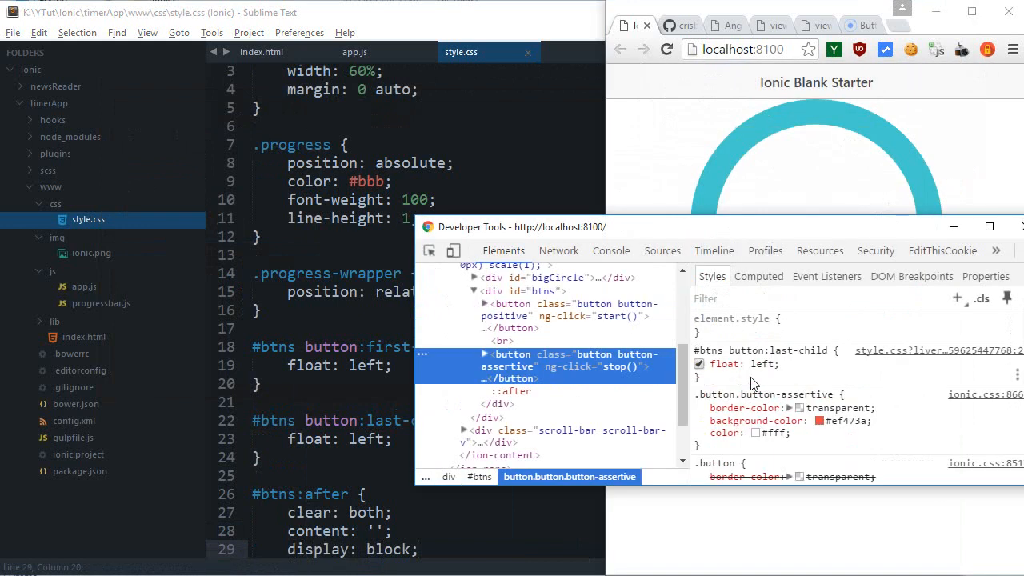
drag(512, 226, 512, 383)
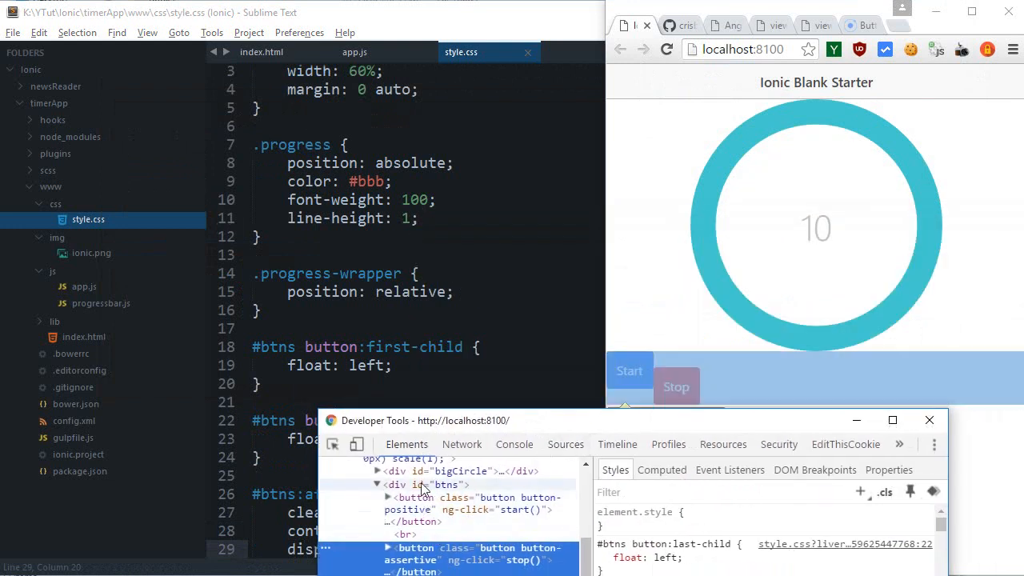
mouse_move(424, 508)
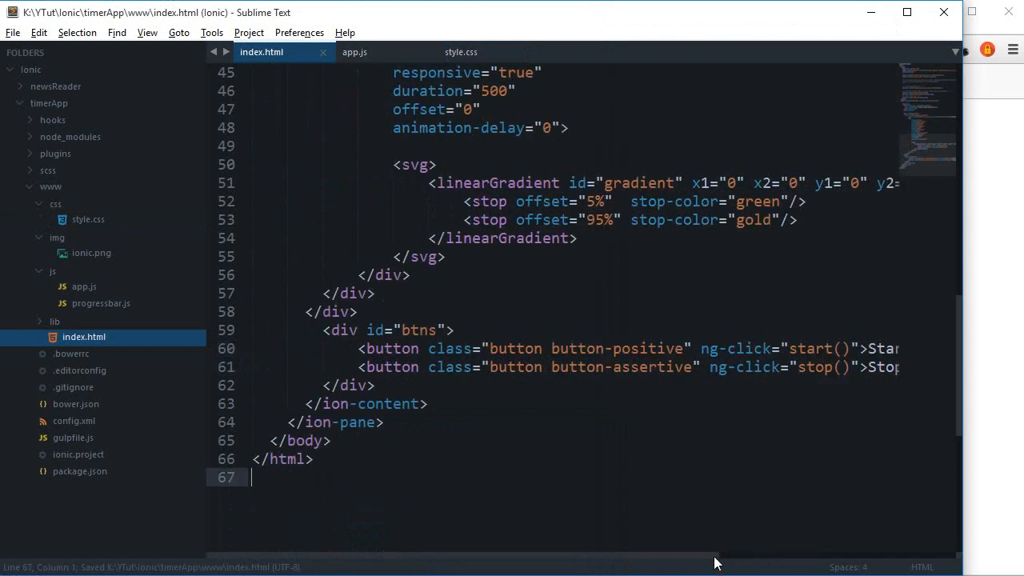
- Add a '#btns { width: 100%; }' rule above the button rules in style.css
click(354, 52)
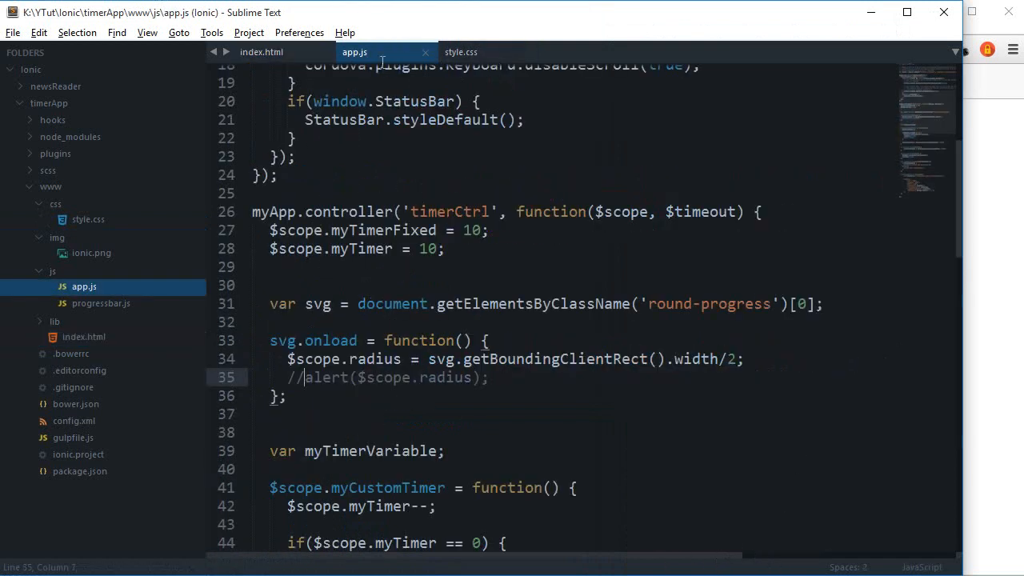
click(461, 52)
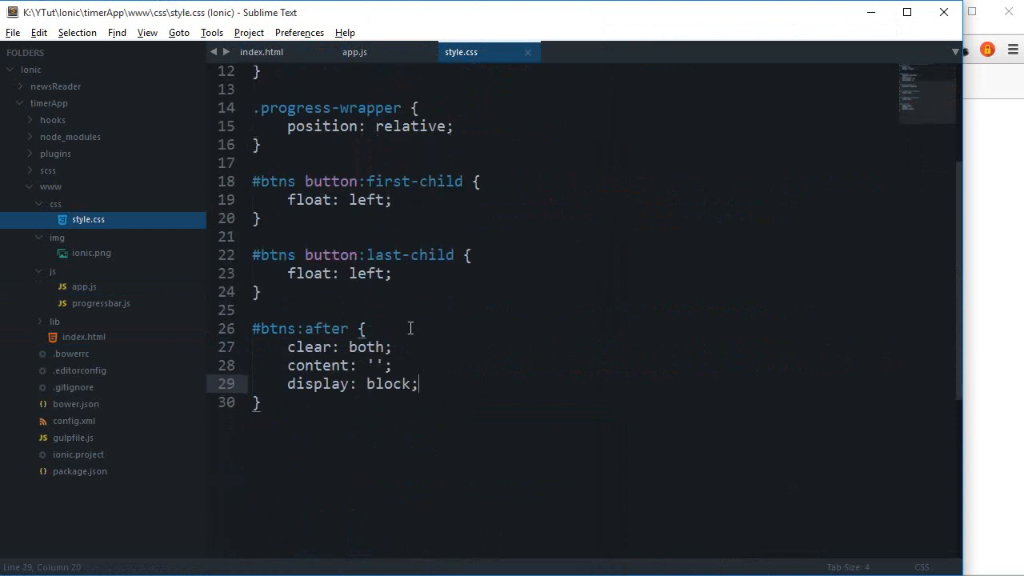
click(252, 162)
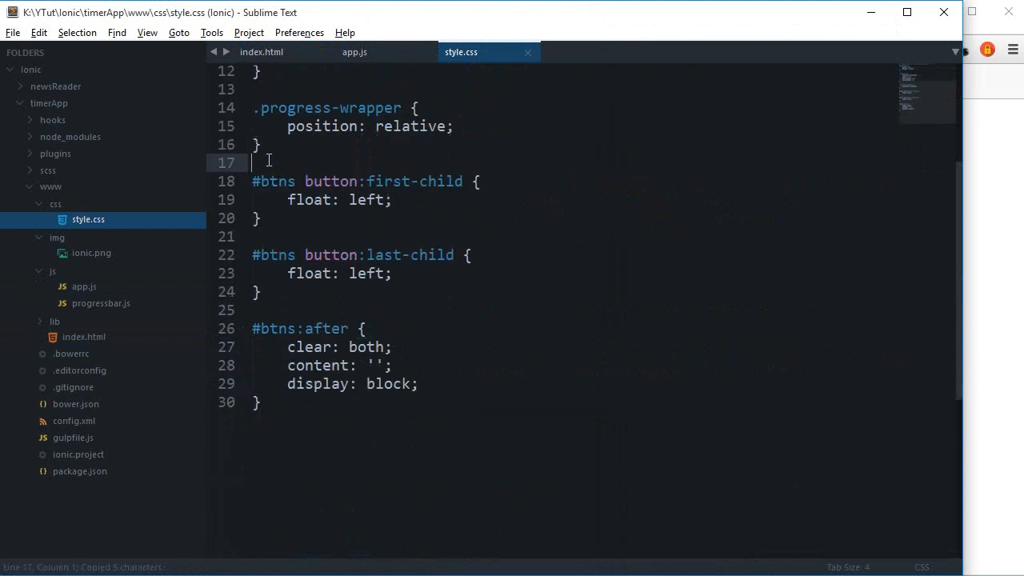
text(#btns {)
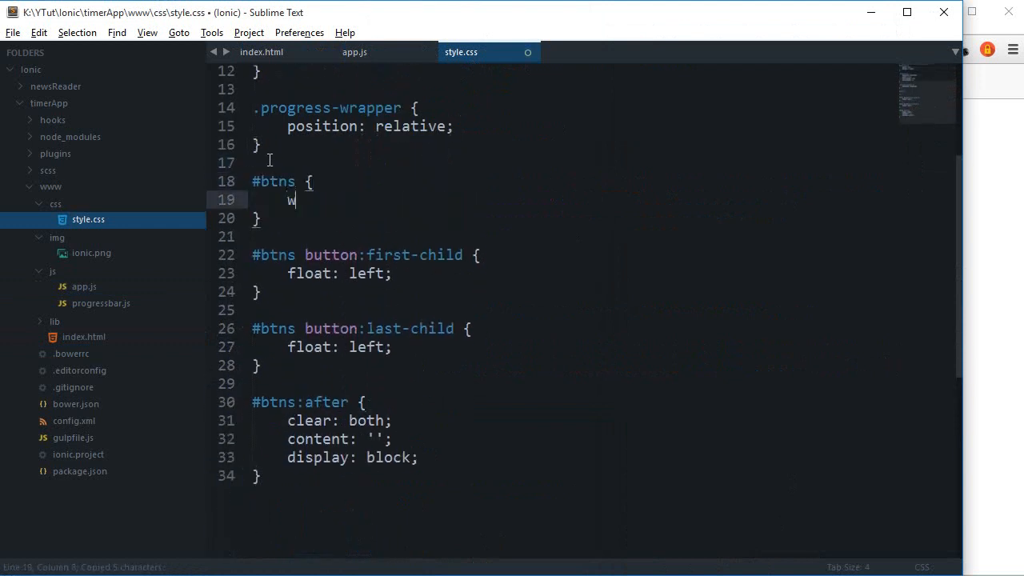
text(idth: 100%;)
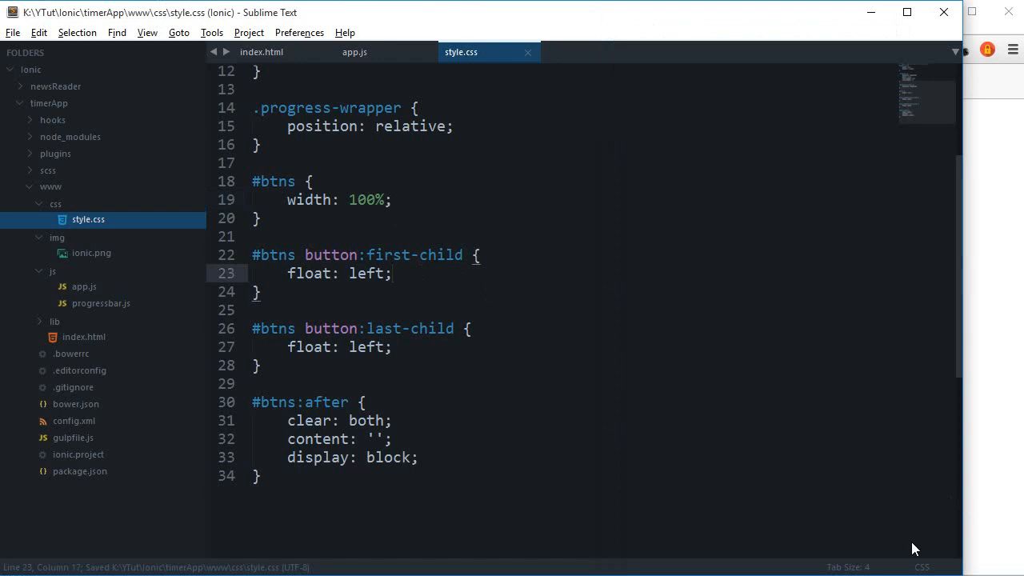
scroll(down, 3)
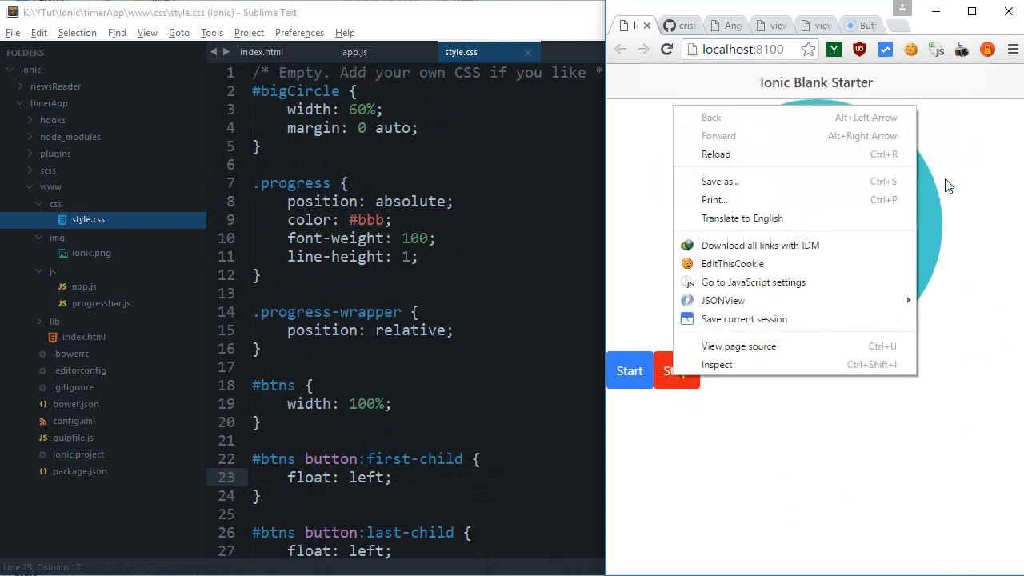
- Change the last-child float to right and give #btns padding 0 10%
click(715, 364)
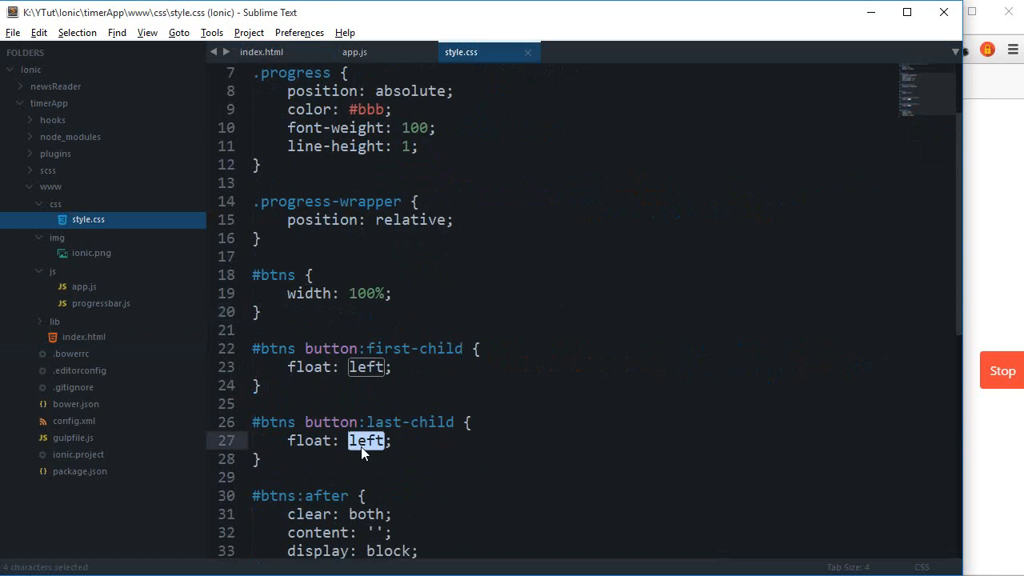
text(right)
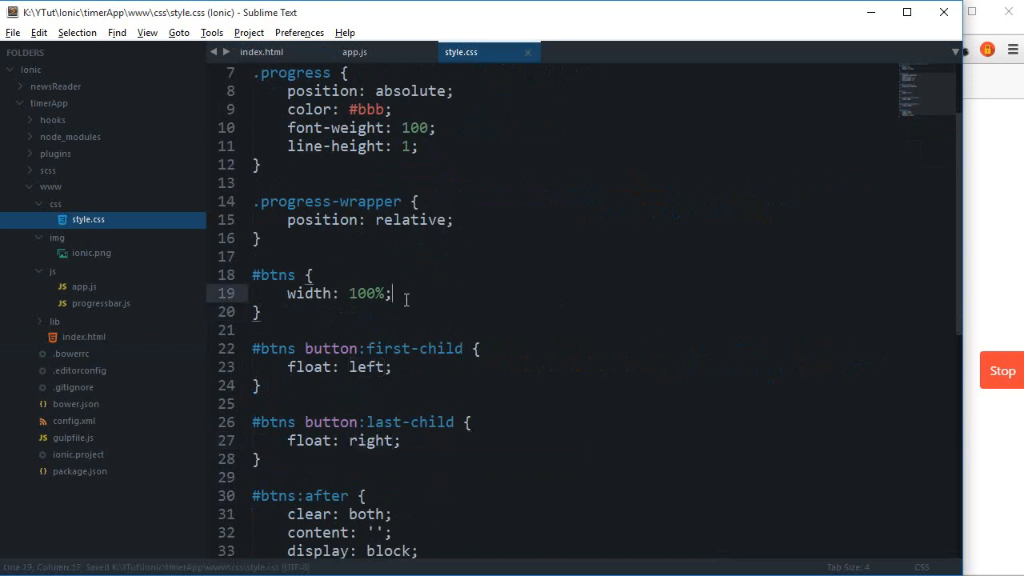
text(padding: 0 10px;)
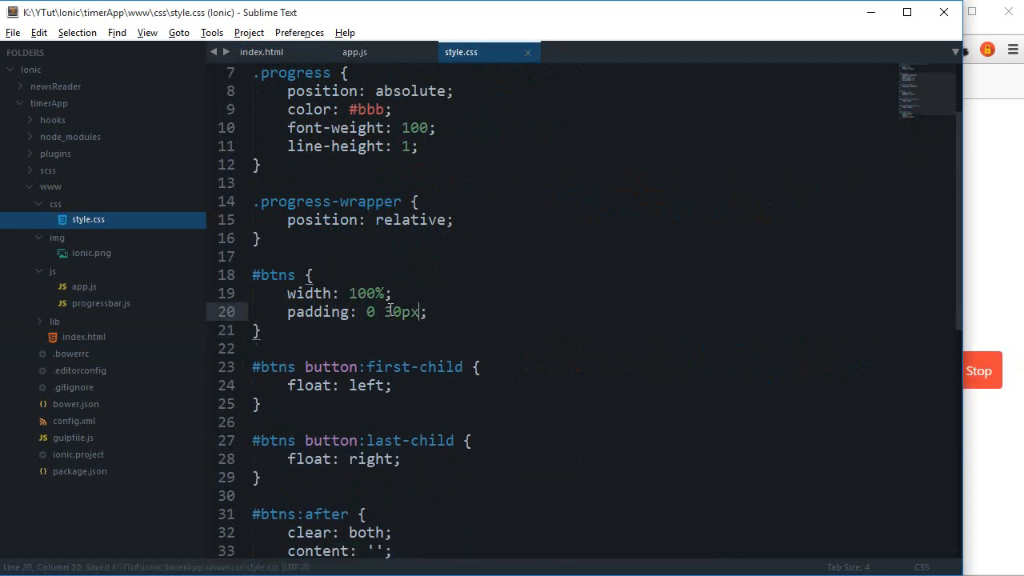
double_click(404, 311)
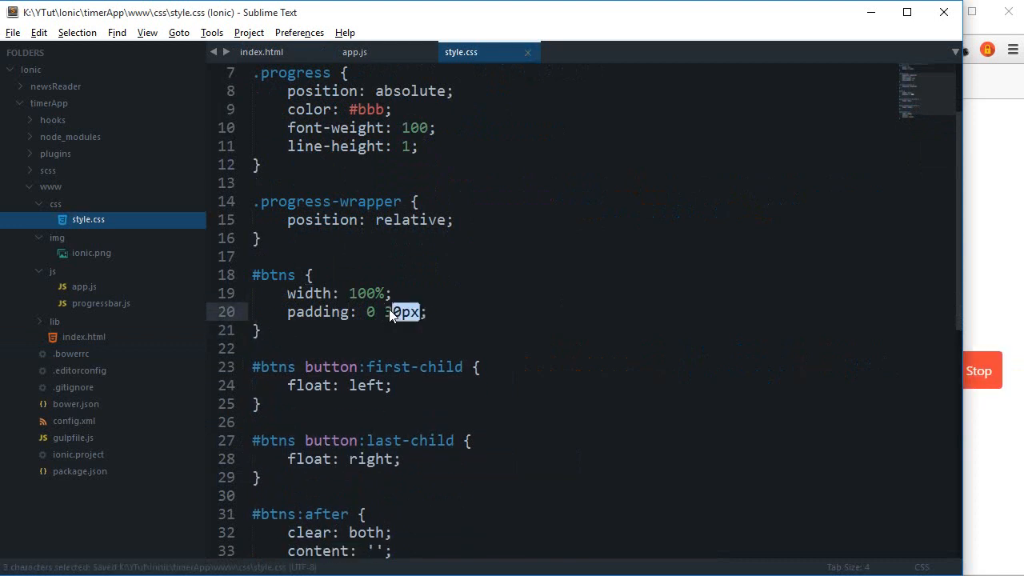
text(10%)
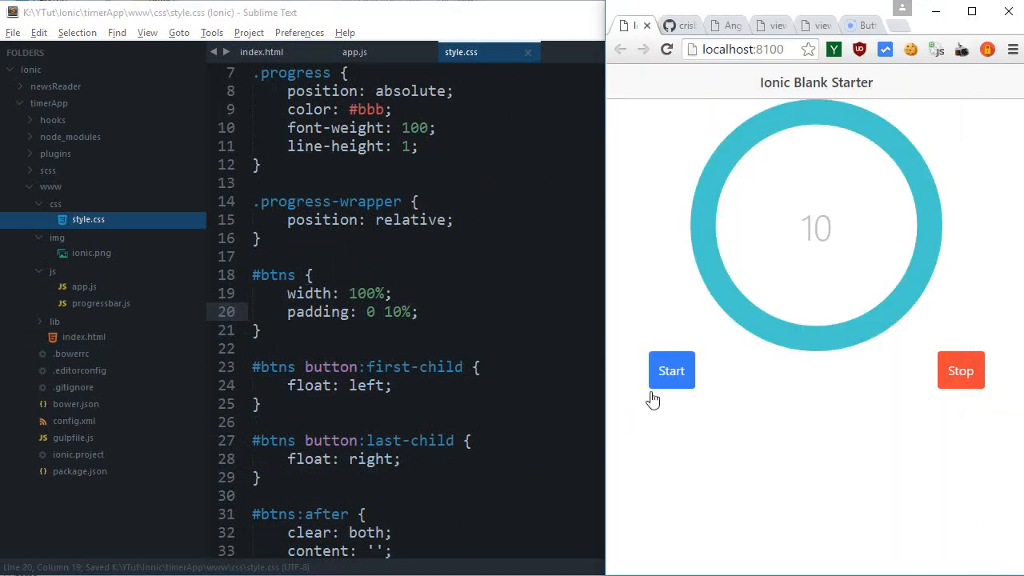
- Give both button rules width: 30% and change #bigCircle's margin to 20px auto
text(wdith)
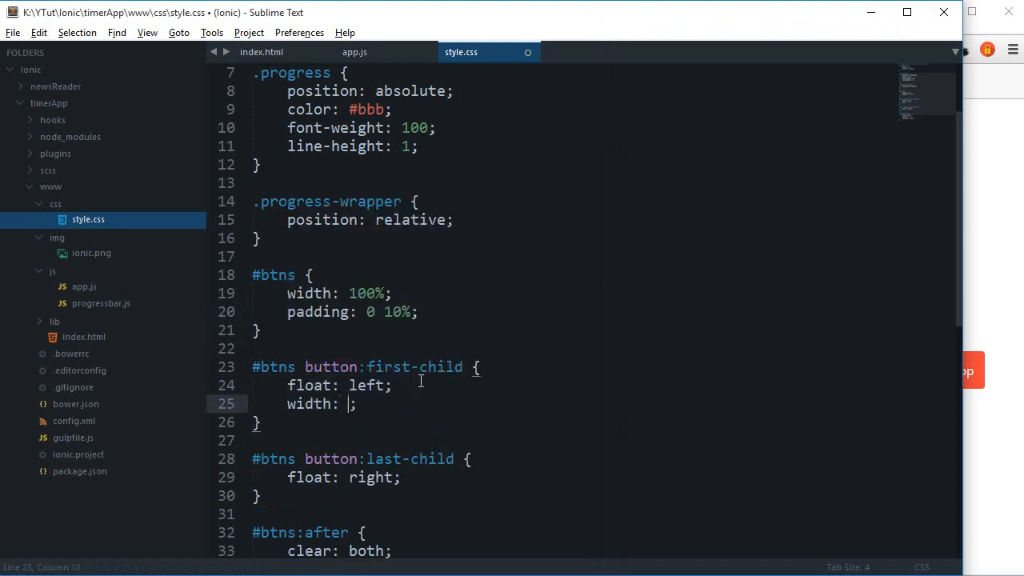
text(30%)
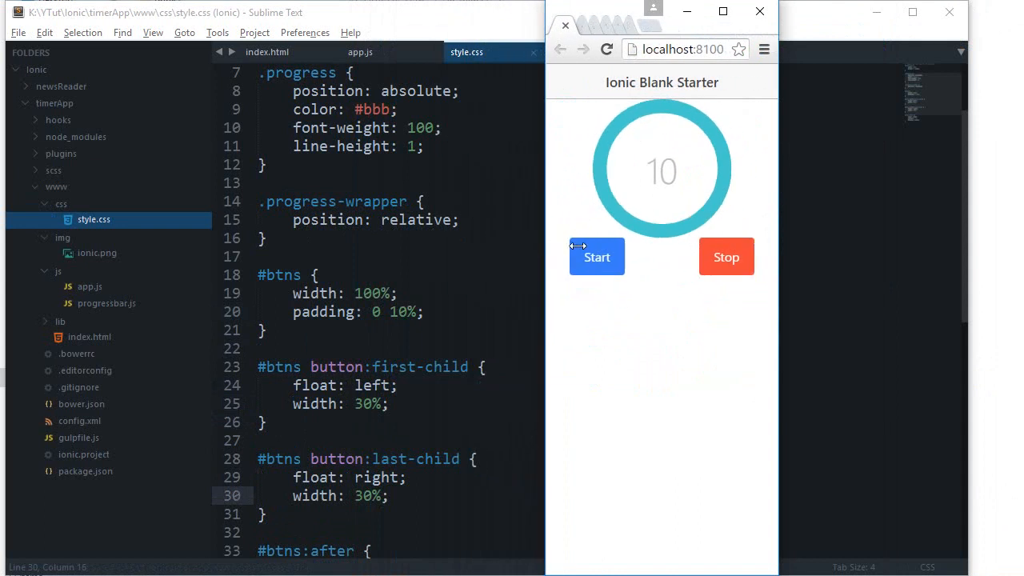
mouse_move(540, 208)
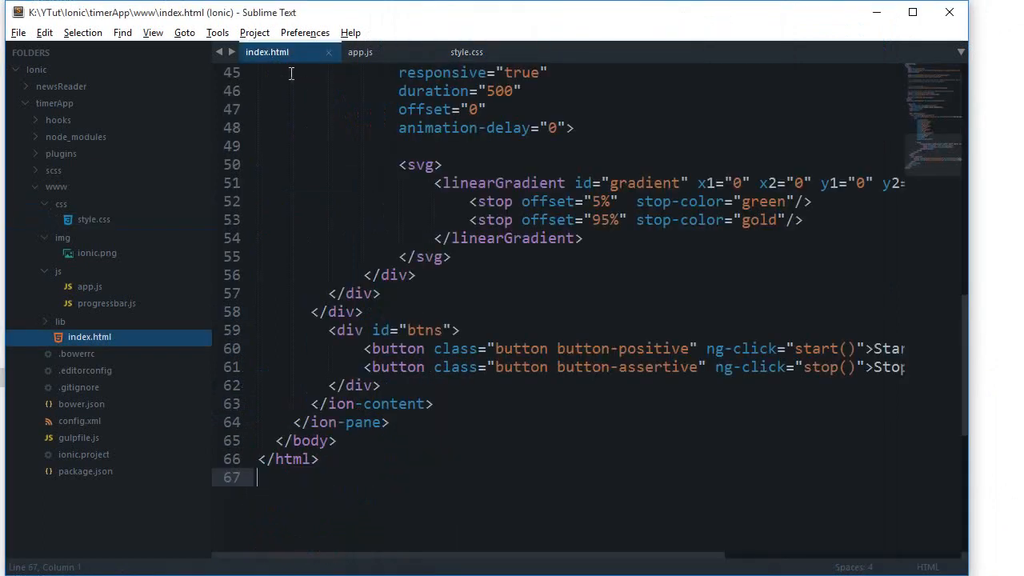
scroll(up, 3)
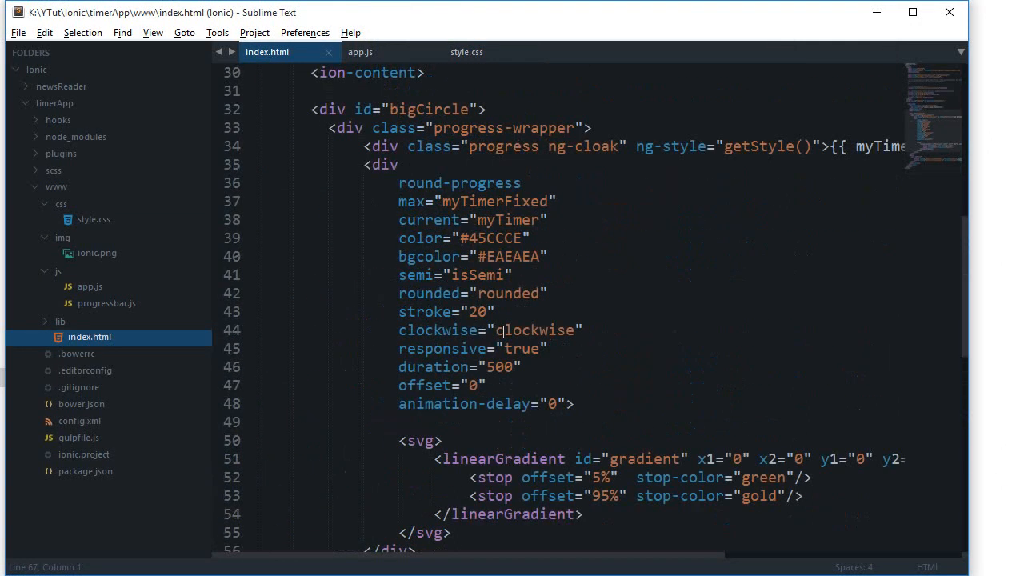
click(360, 51)
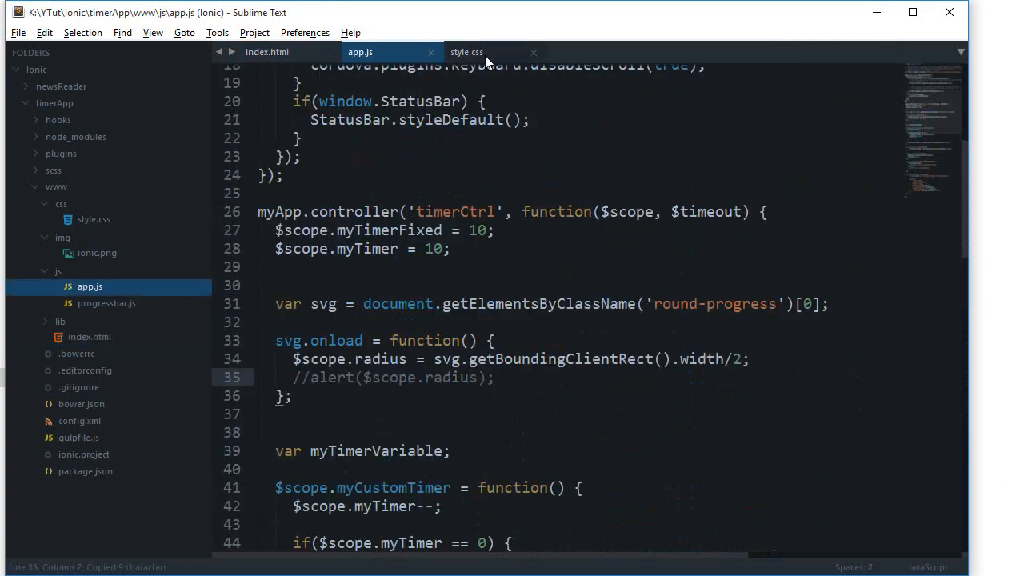
click(466, 52)
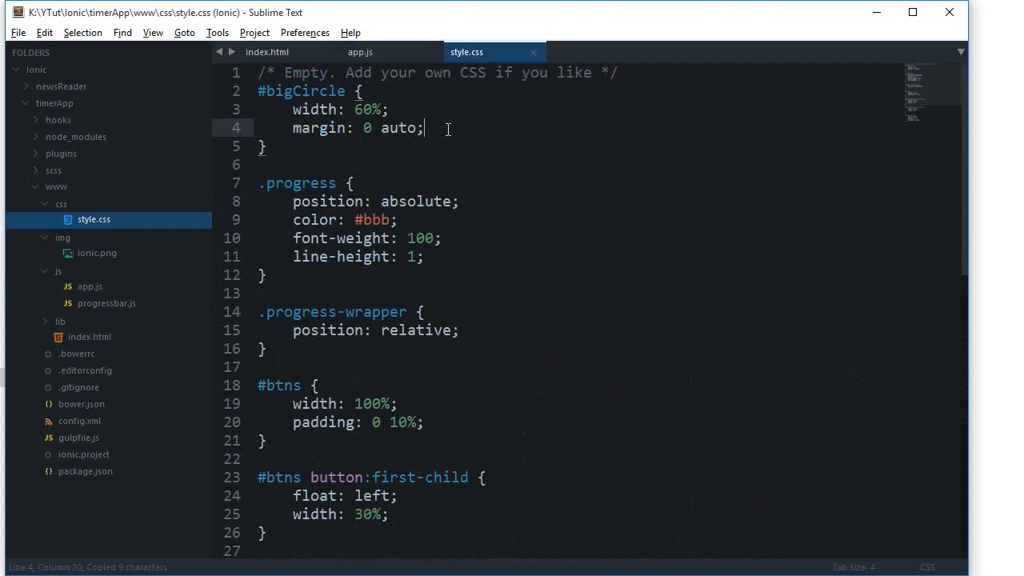
text(20px)
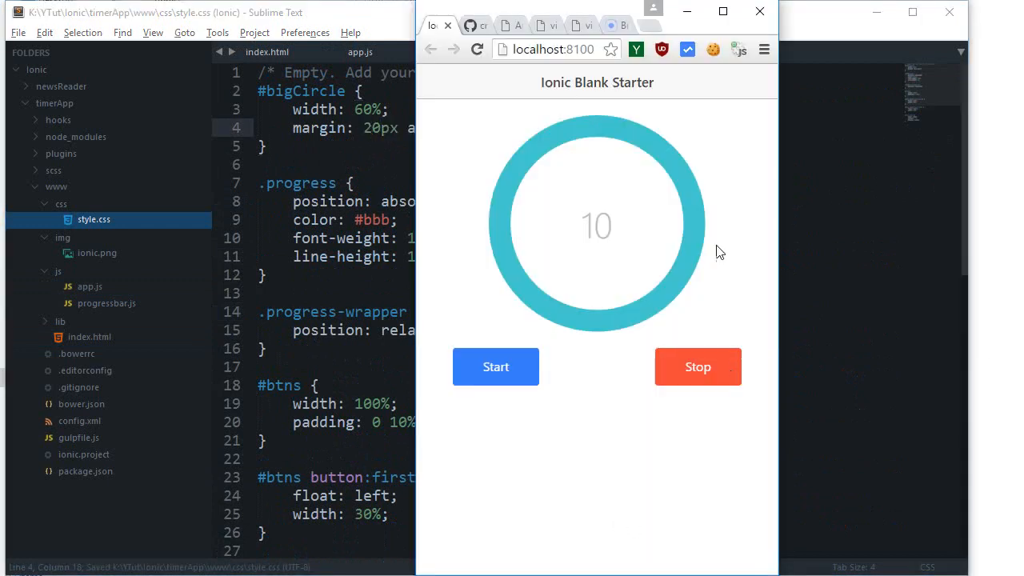
mouse_move(578, 215)
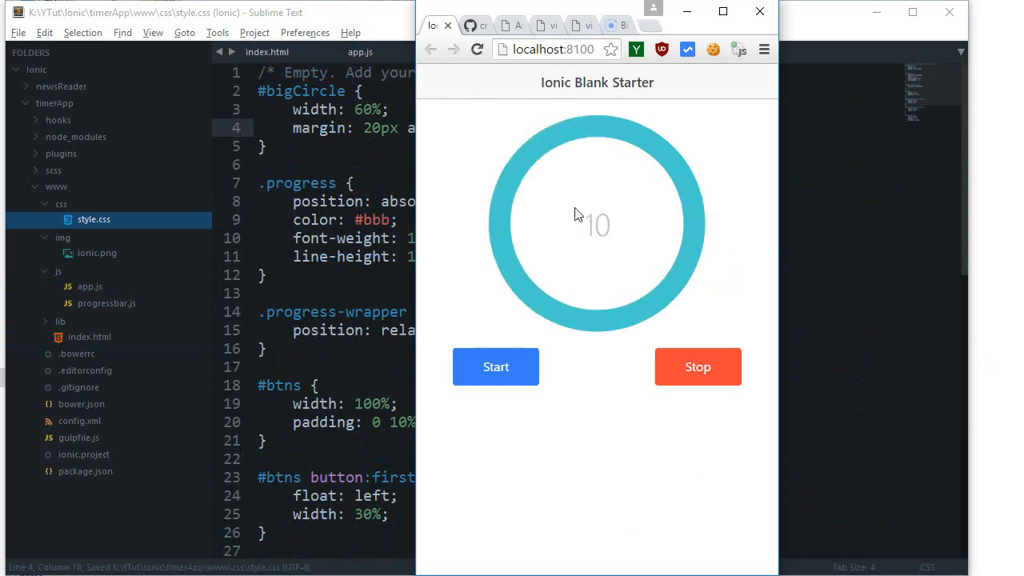
- Press Start and watch the countdown run from 10 to 0 as the ring empties
click(495, 367)
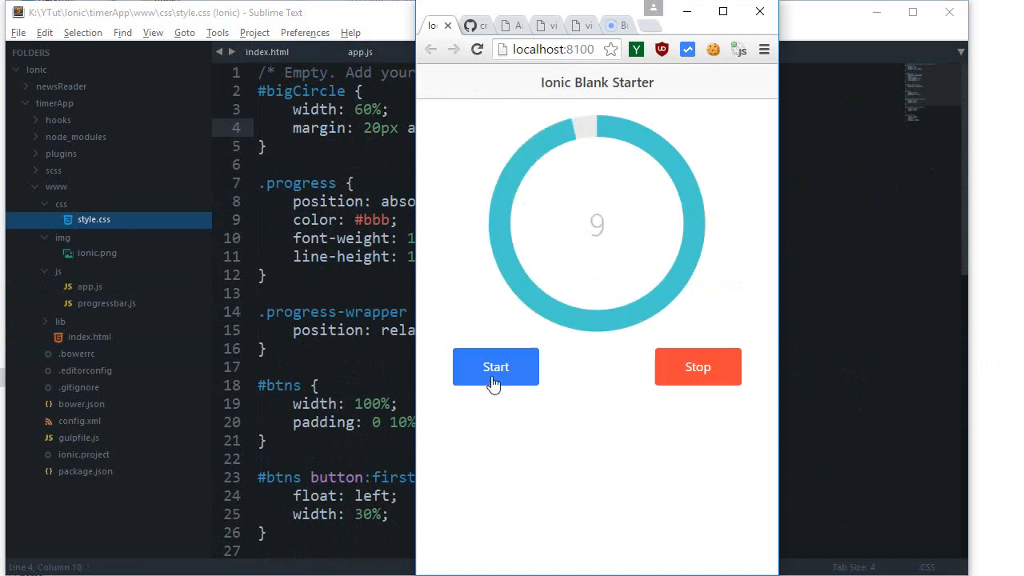
click(495, 367)
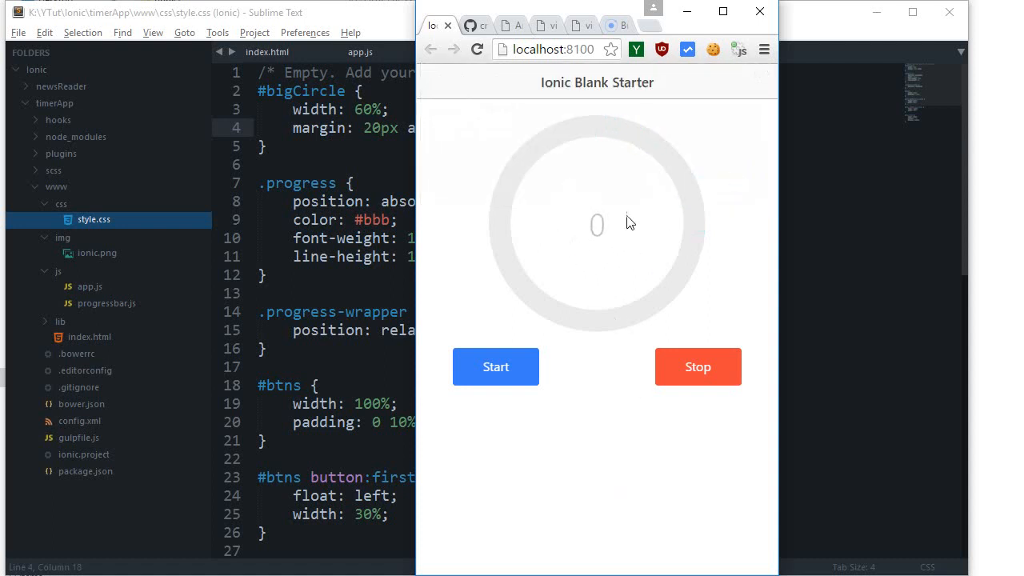
mouse_move(508, 550)
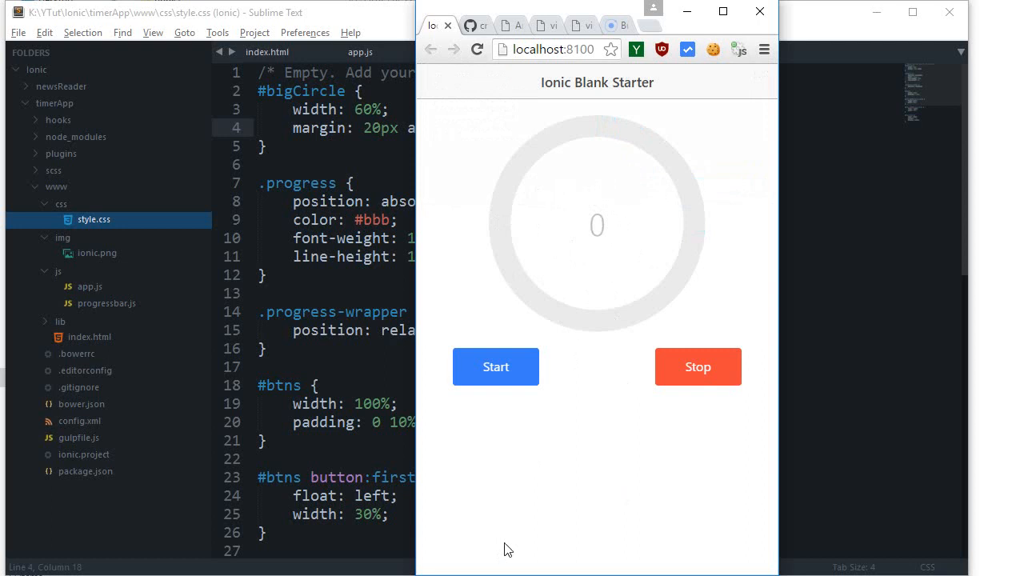
mouse_move(596, 239)
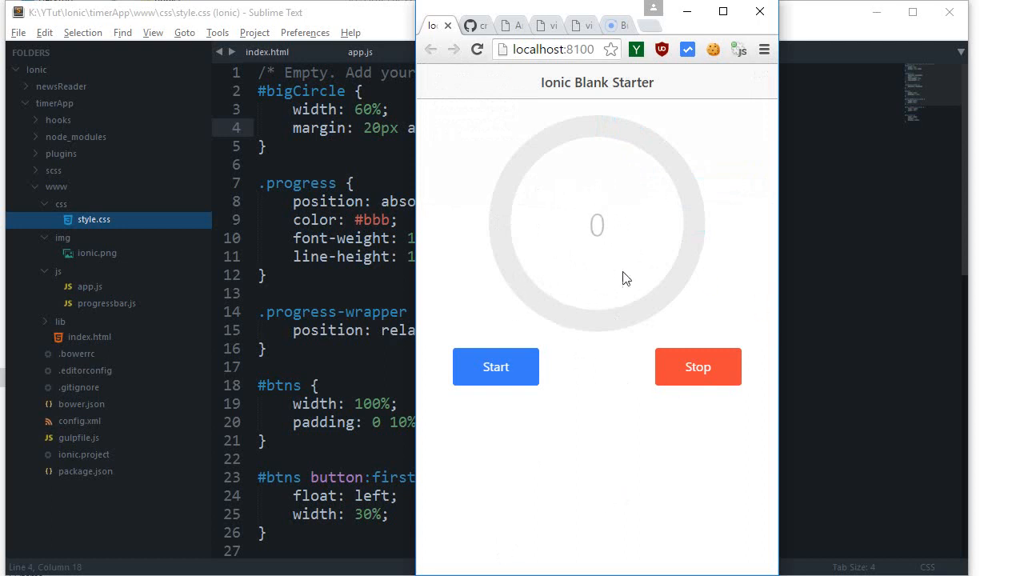
mouse_move(581, 424)
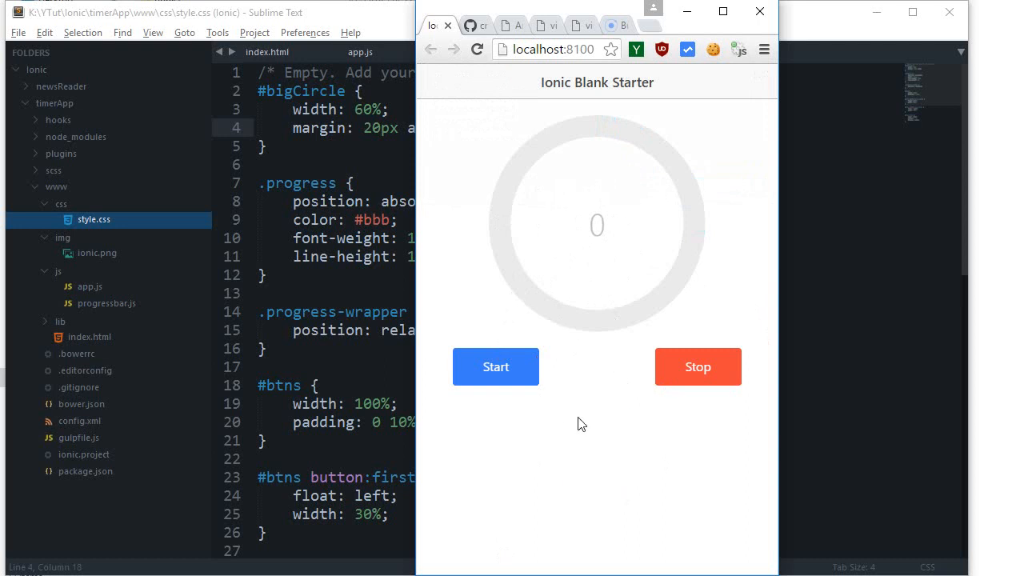